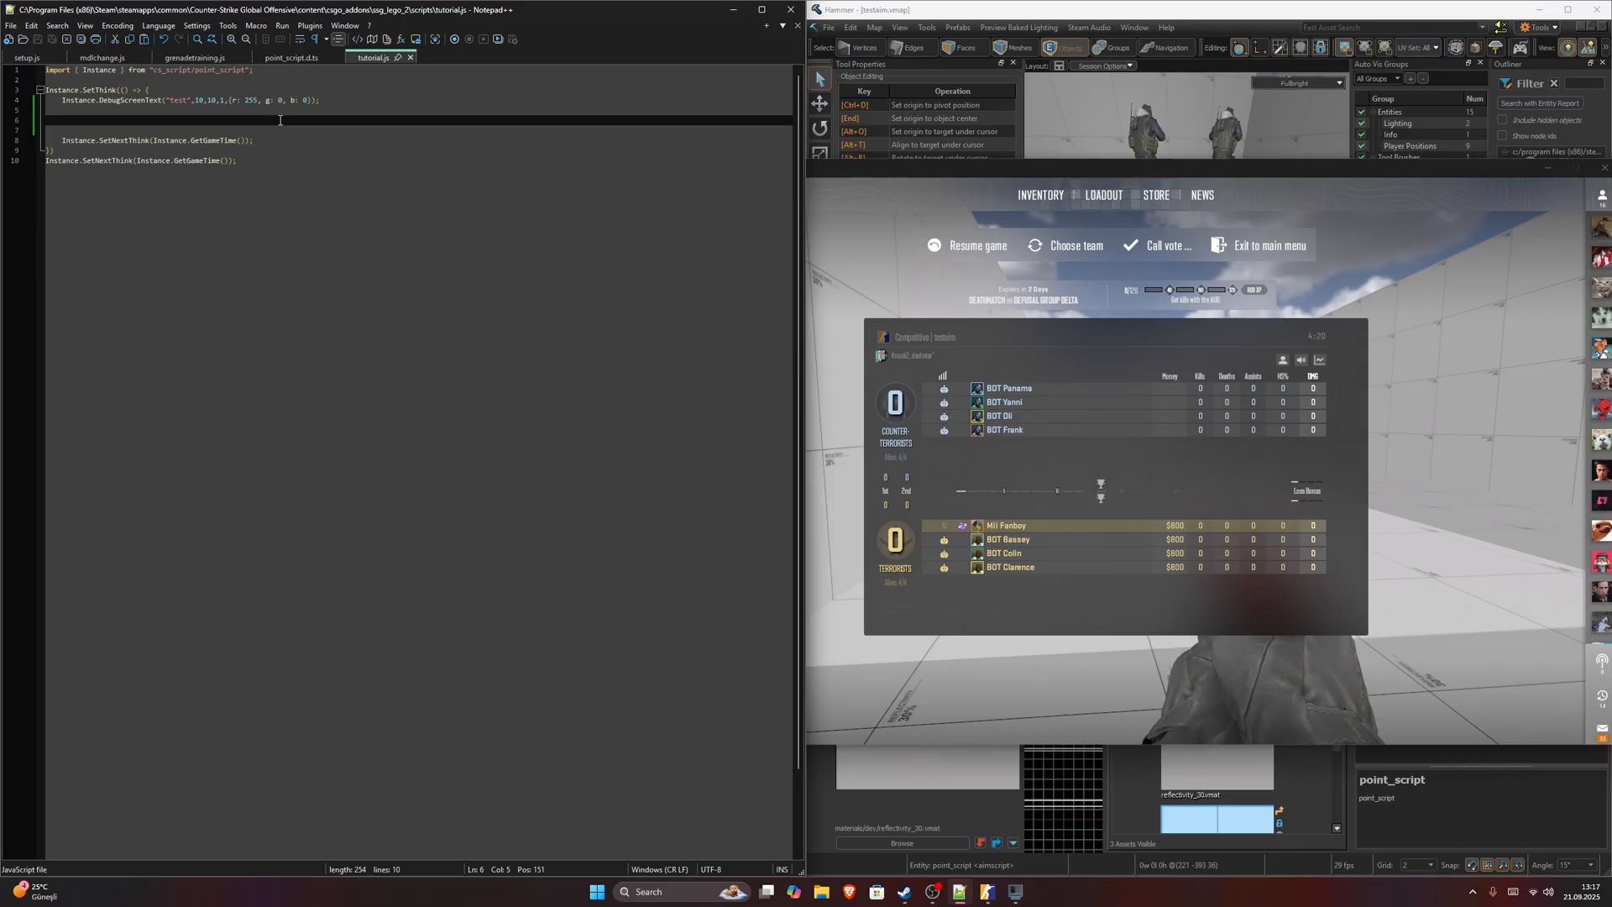
Write var player_controller = Instance.GetPlayerController(0); inside the think function.
type("var")
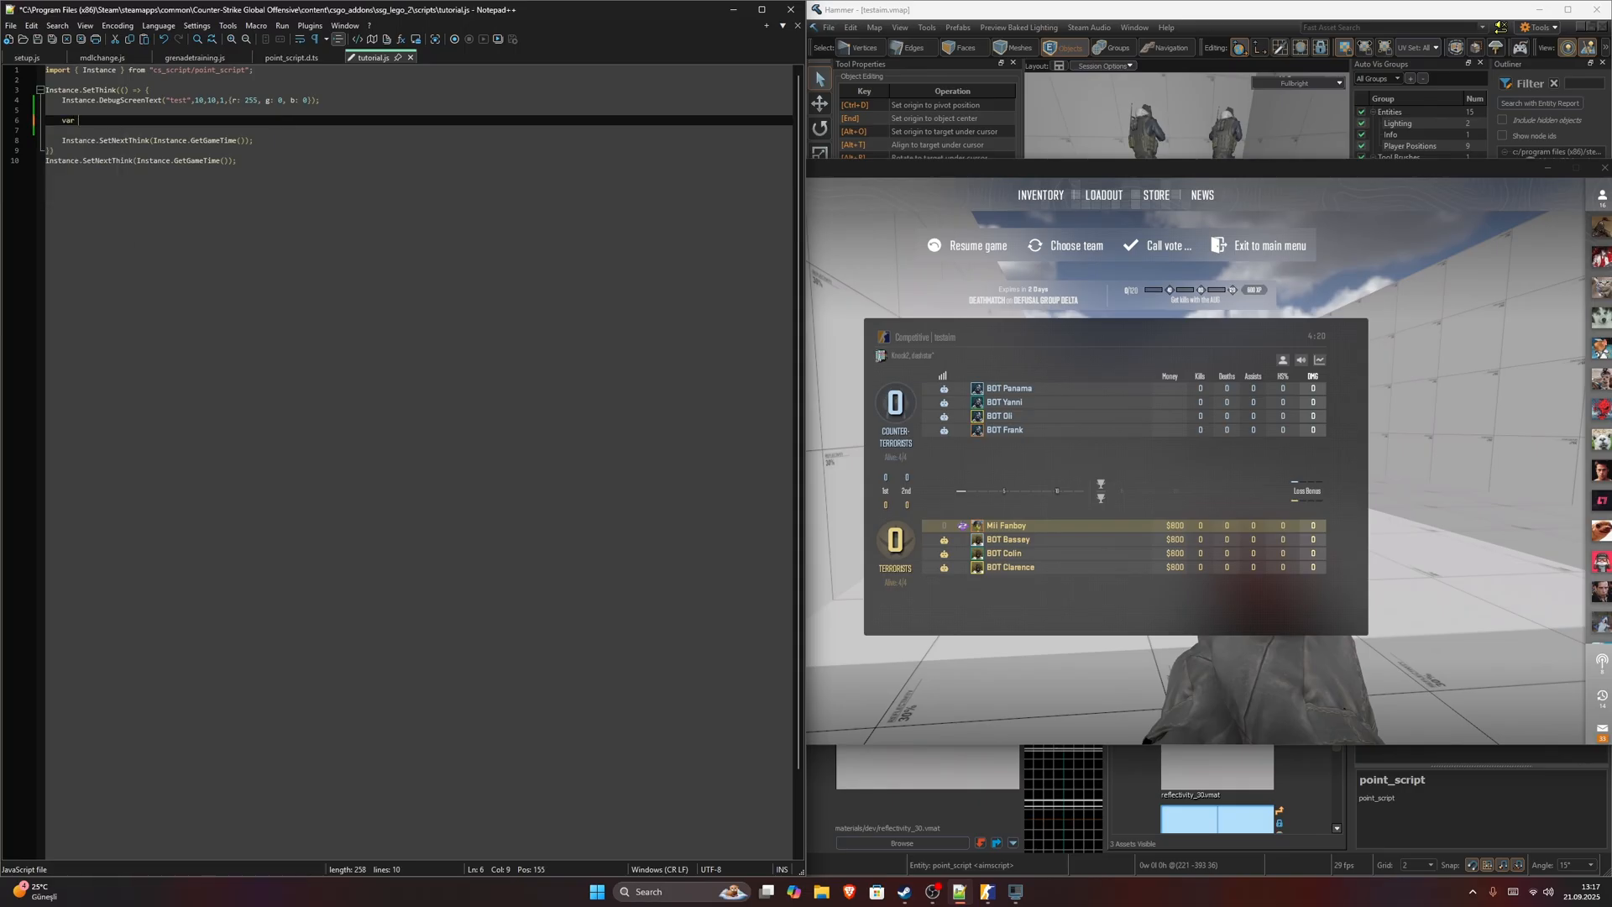
type("player_c")
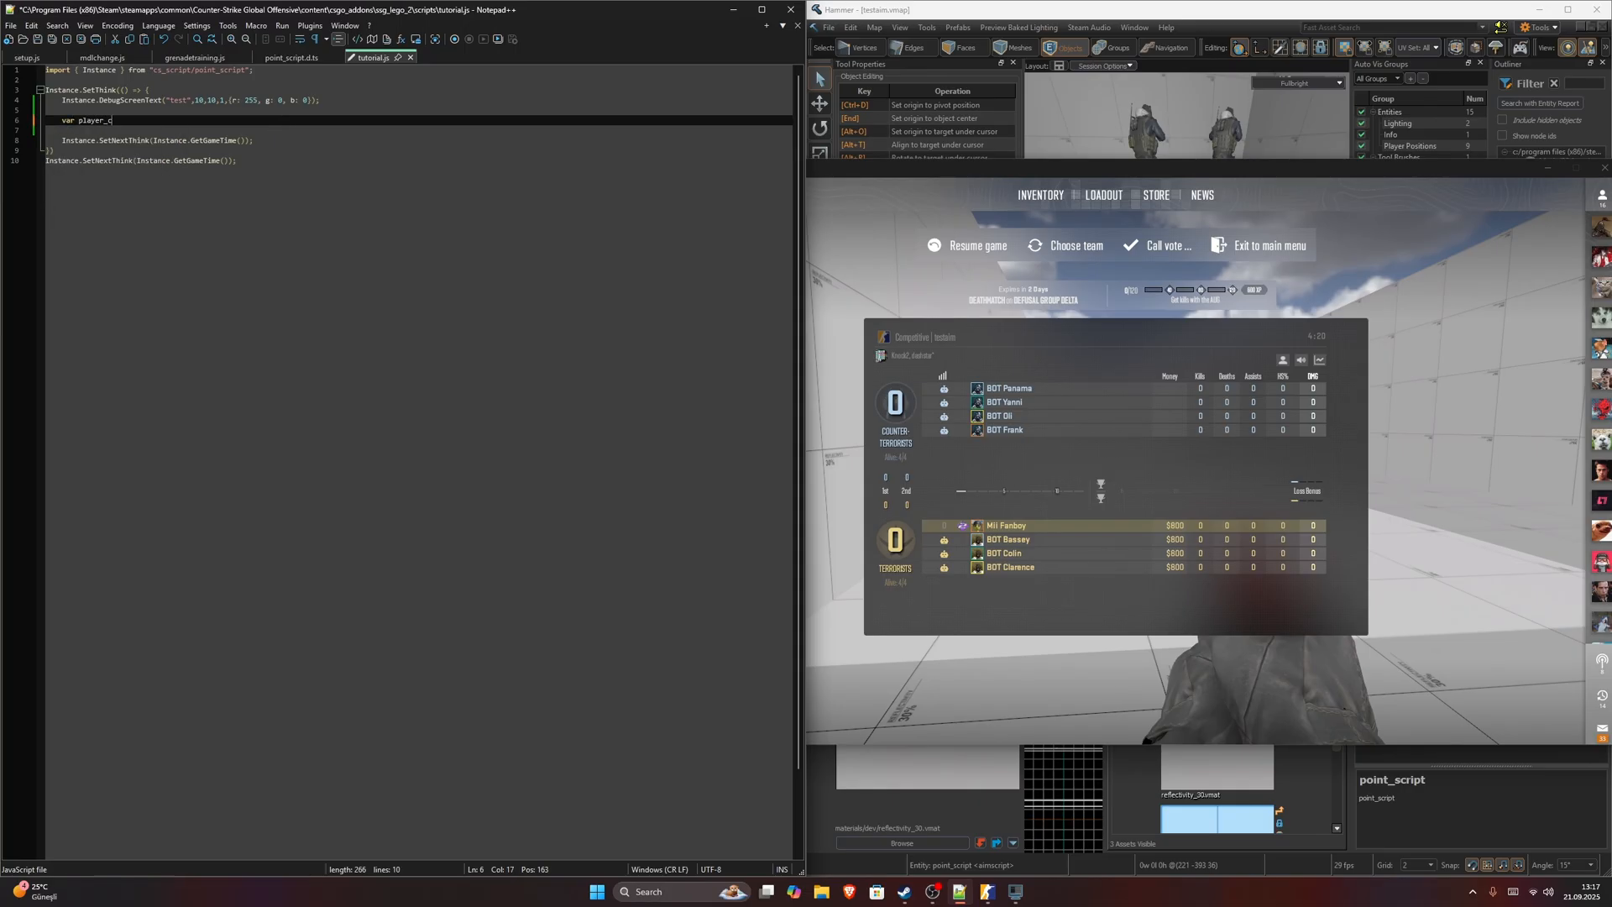
type("ontroller =")
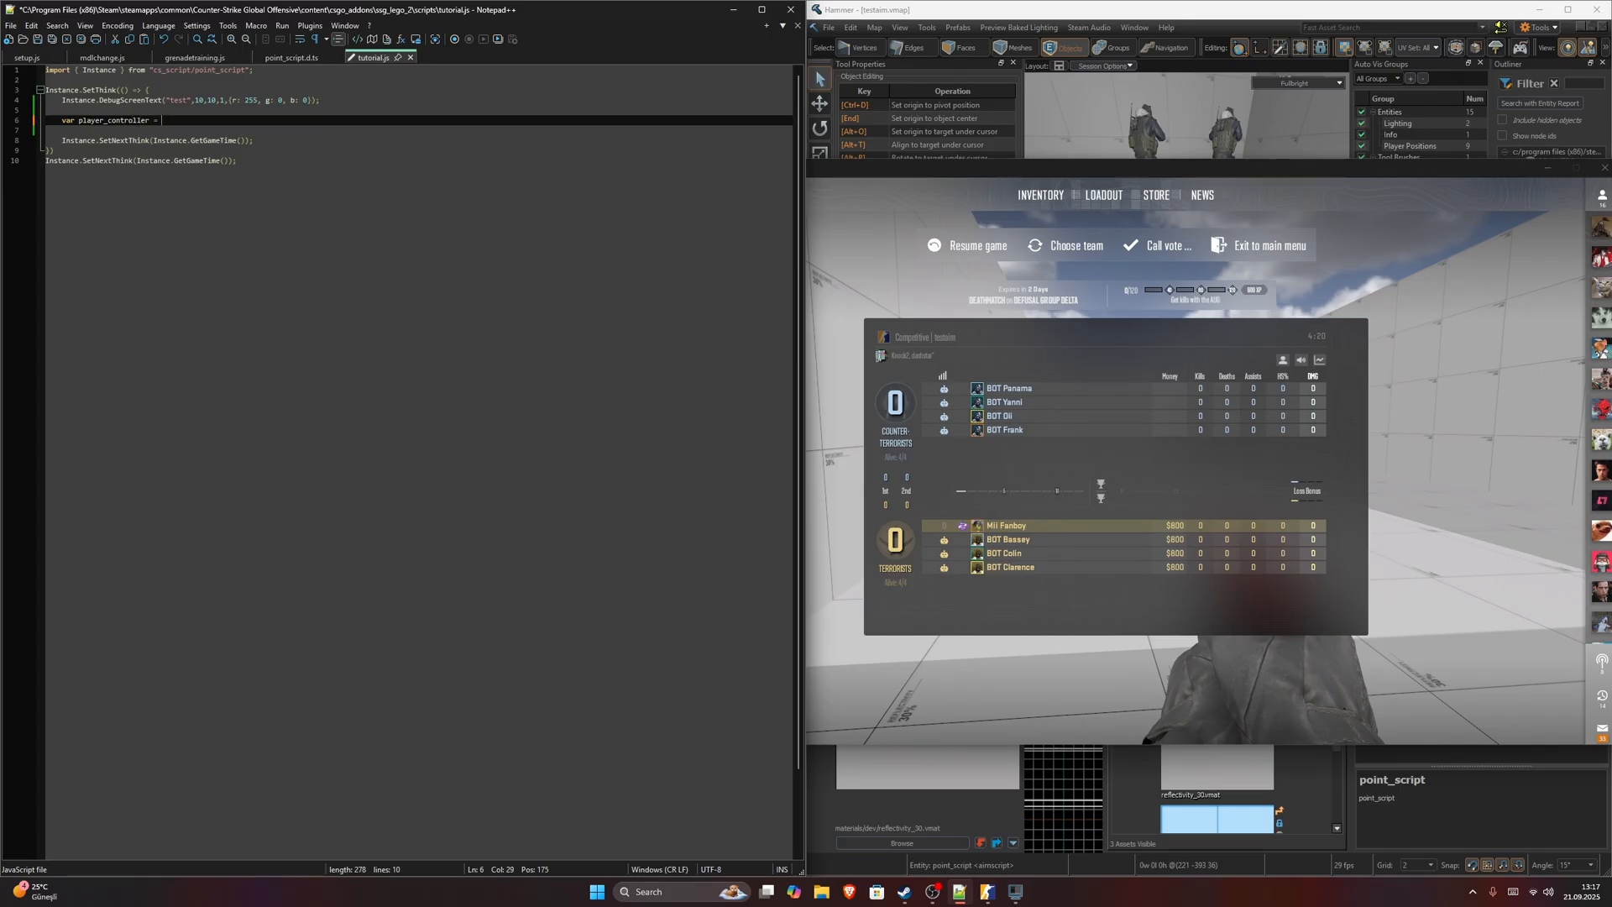
type("Instance.Get")
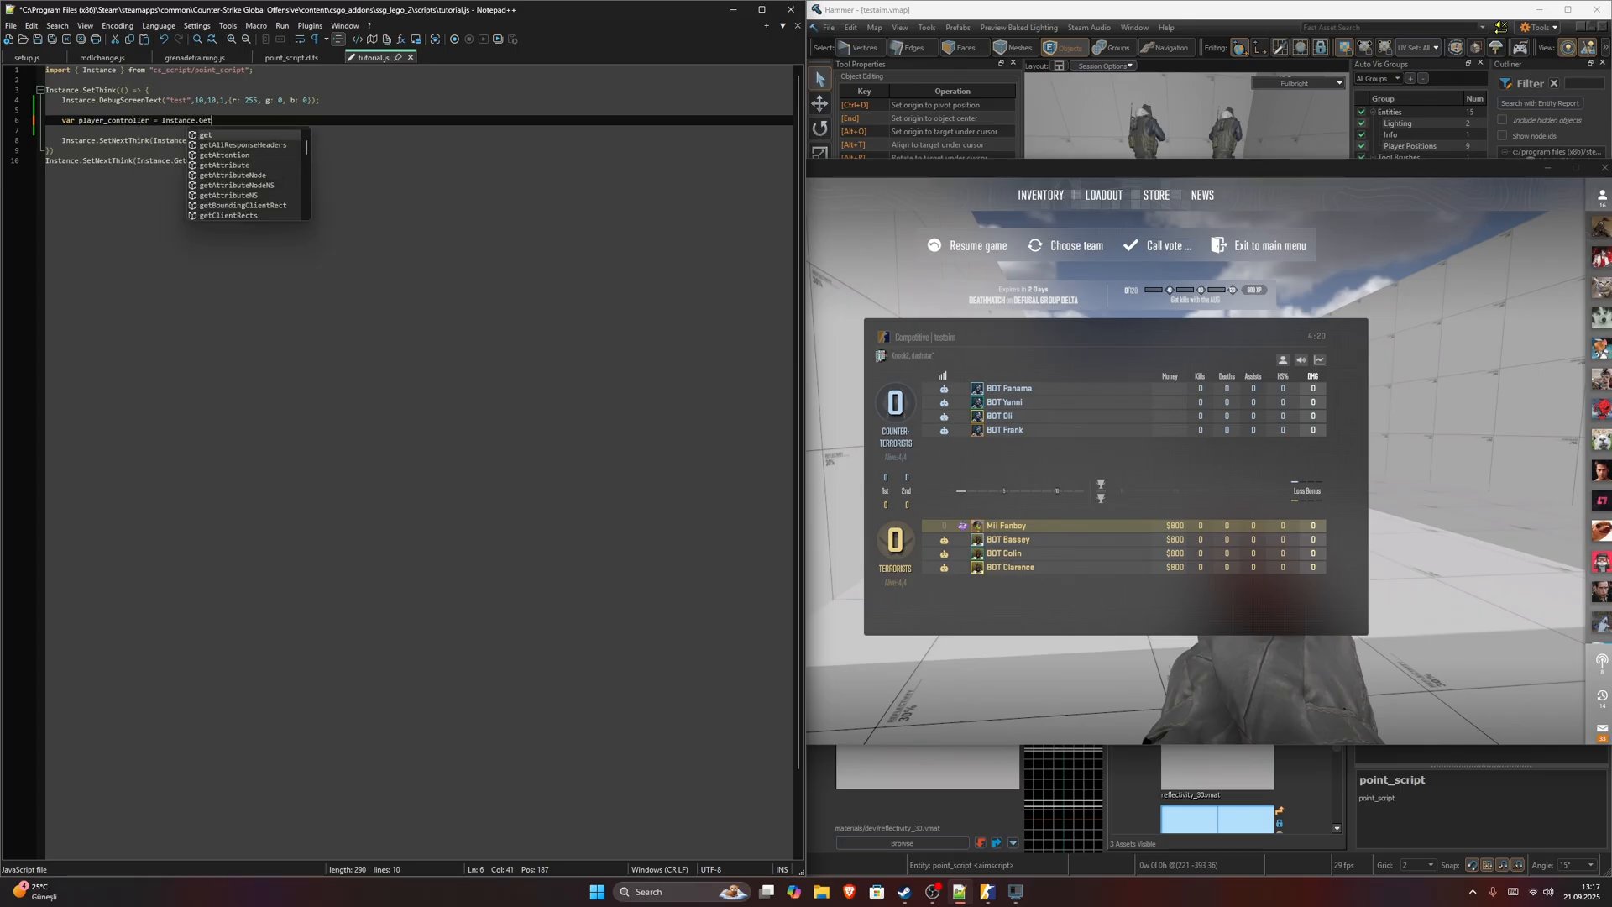
type("PlayerController(")
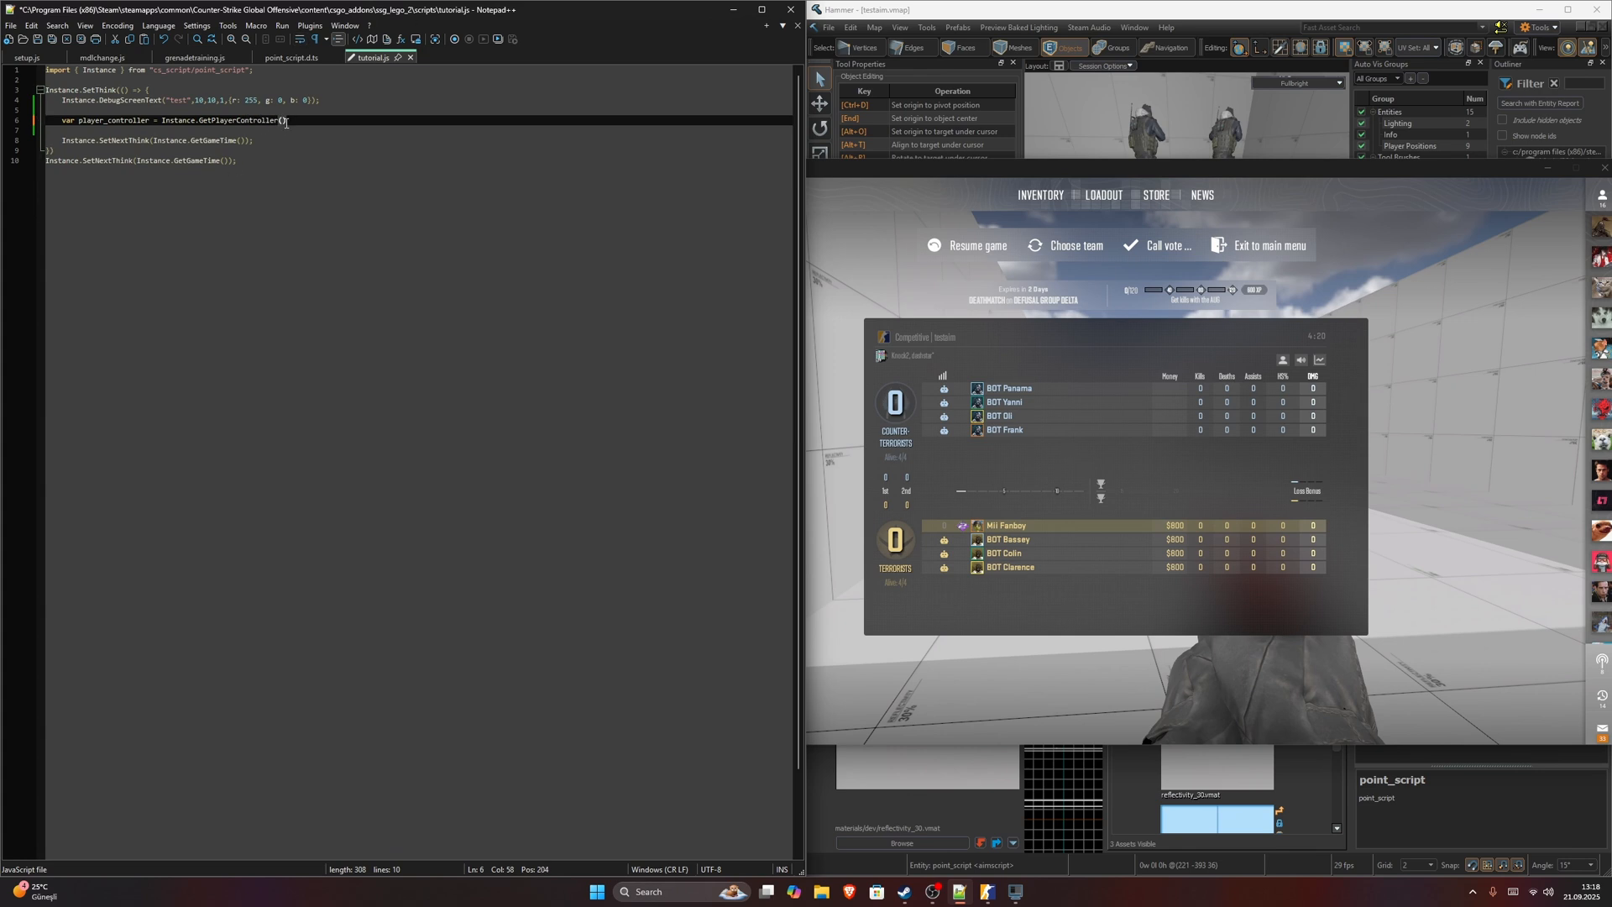
left_click(291, 58)
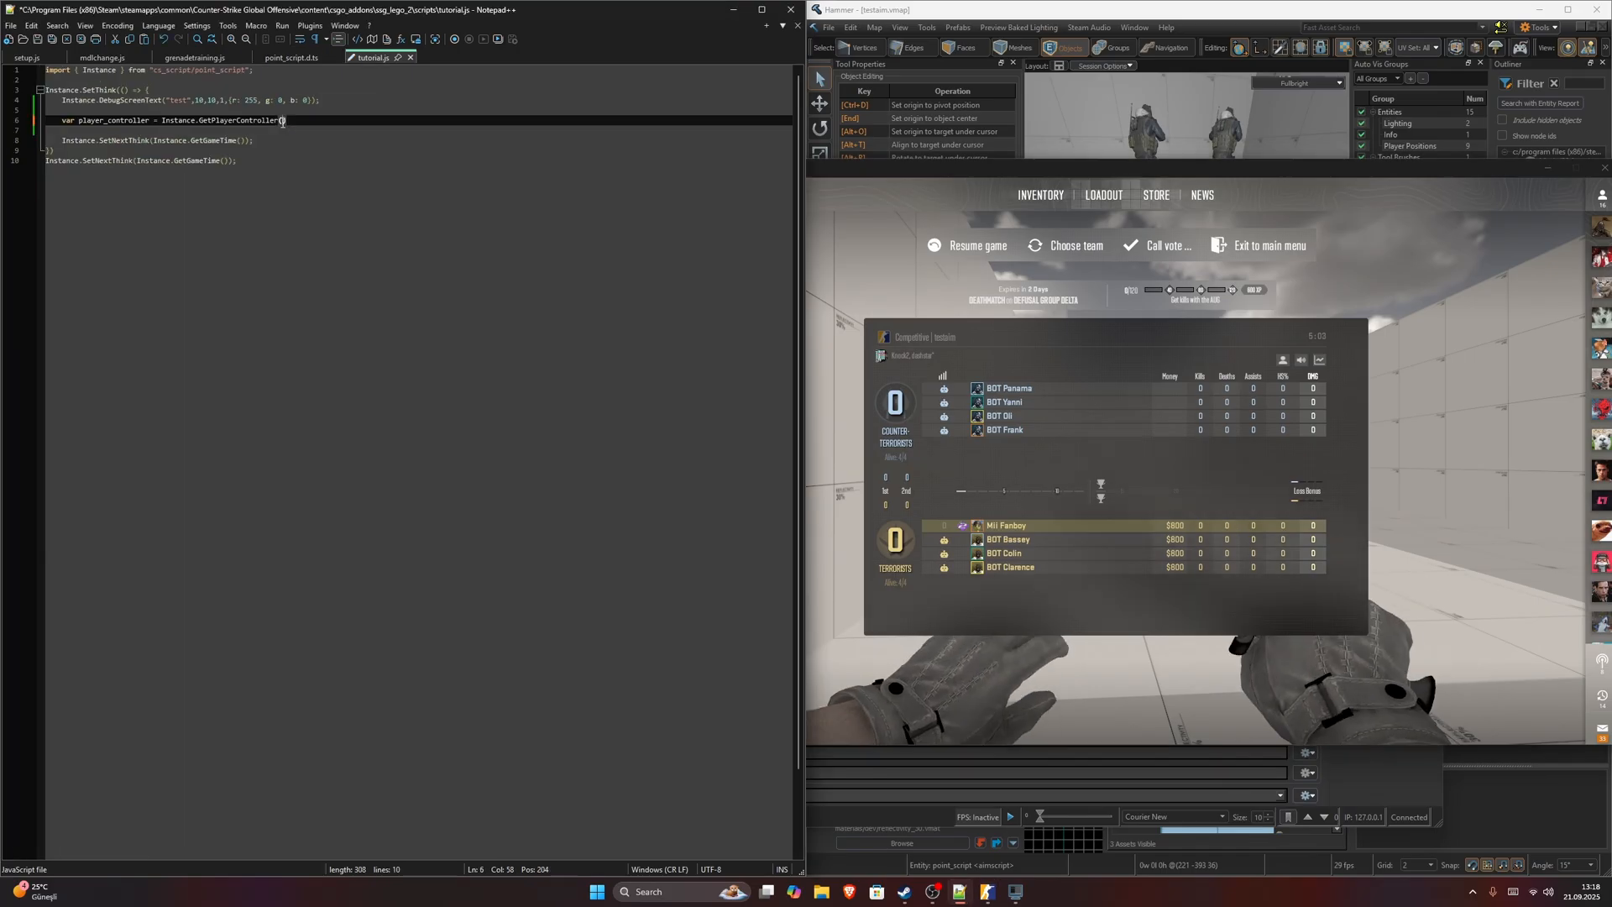
type("0")
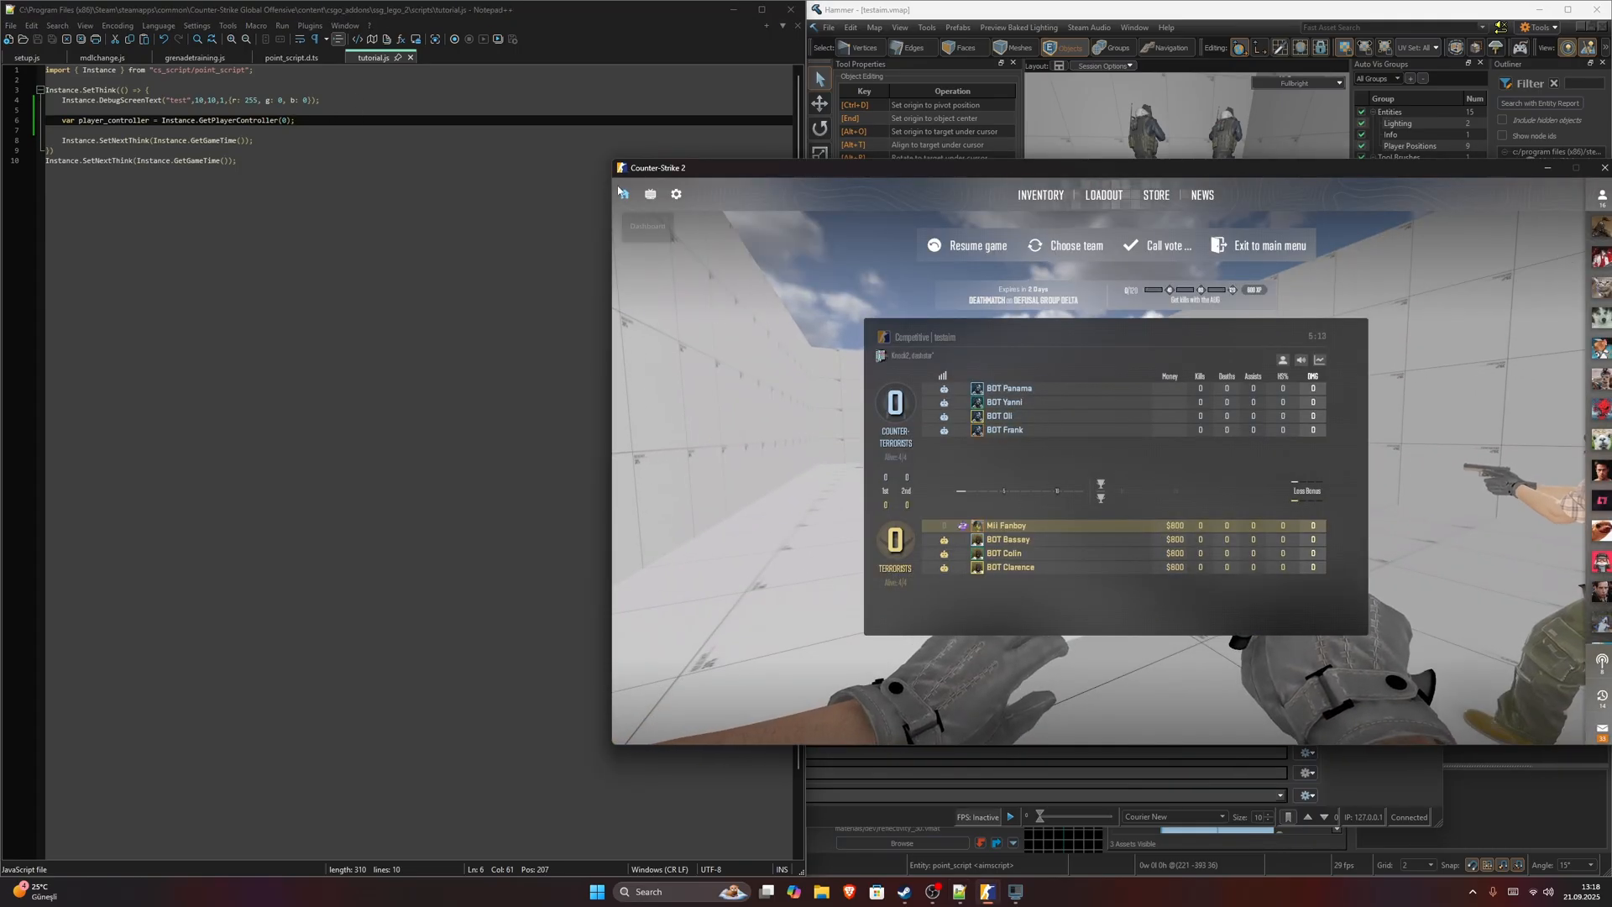
Resume the CS2 match briefly to test the script, then pause it again.
left_click(972, 245)
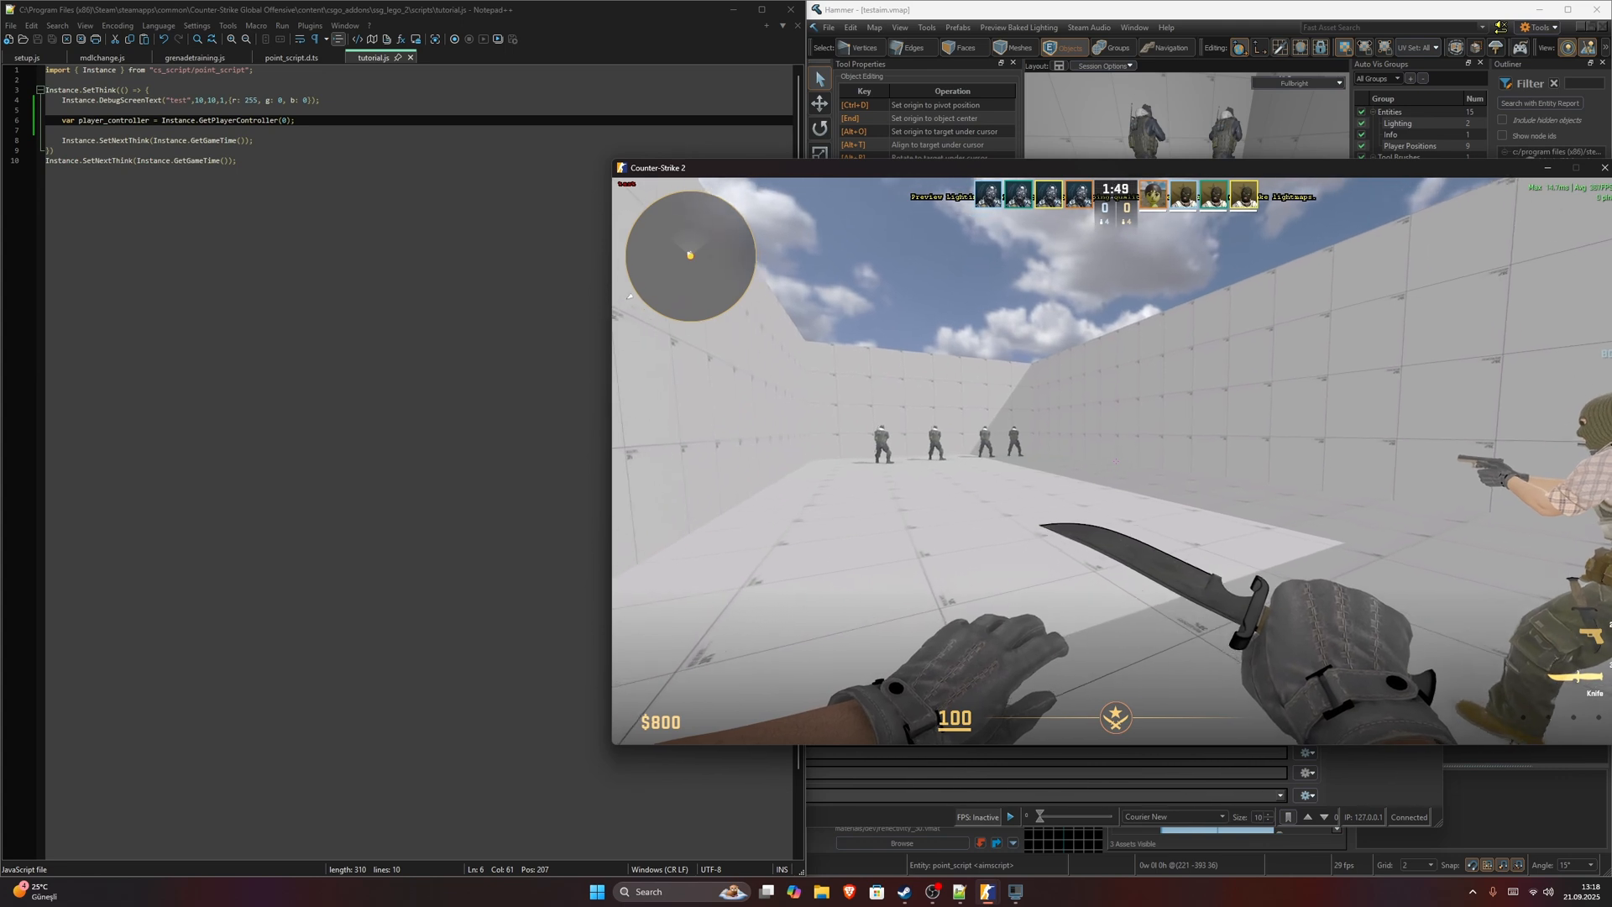
key("Escape")
type("0.0")
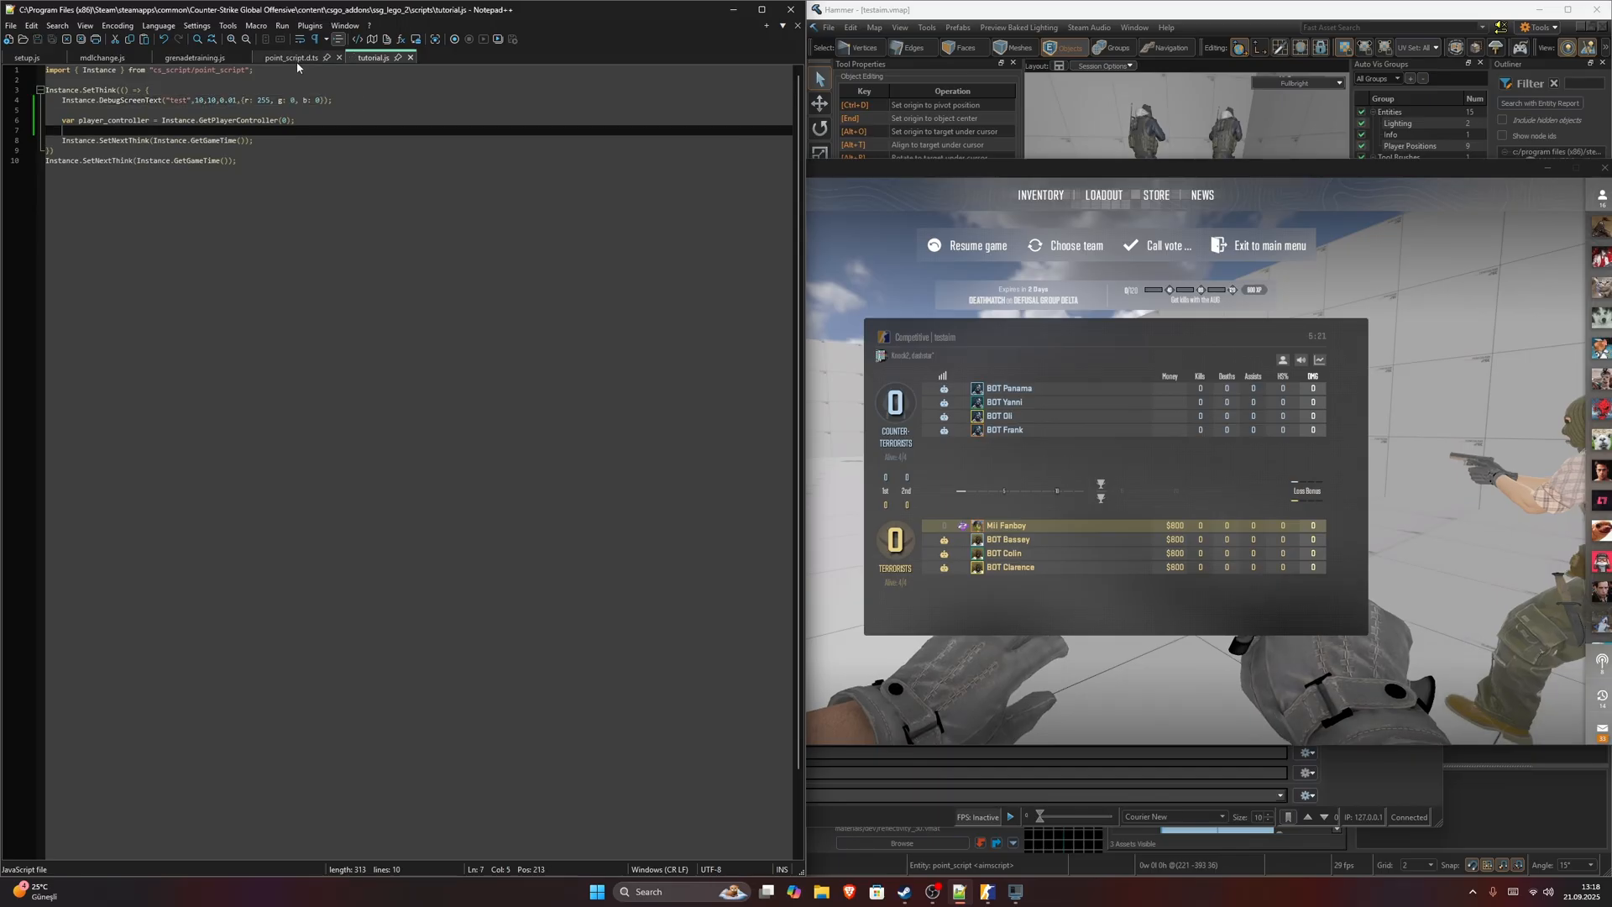
mouse_move(291, 57)
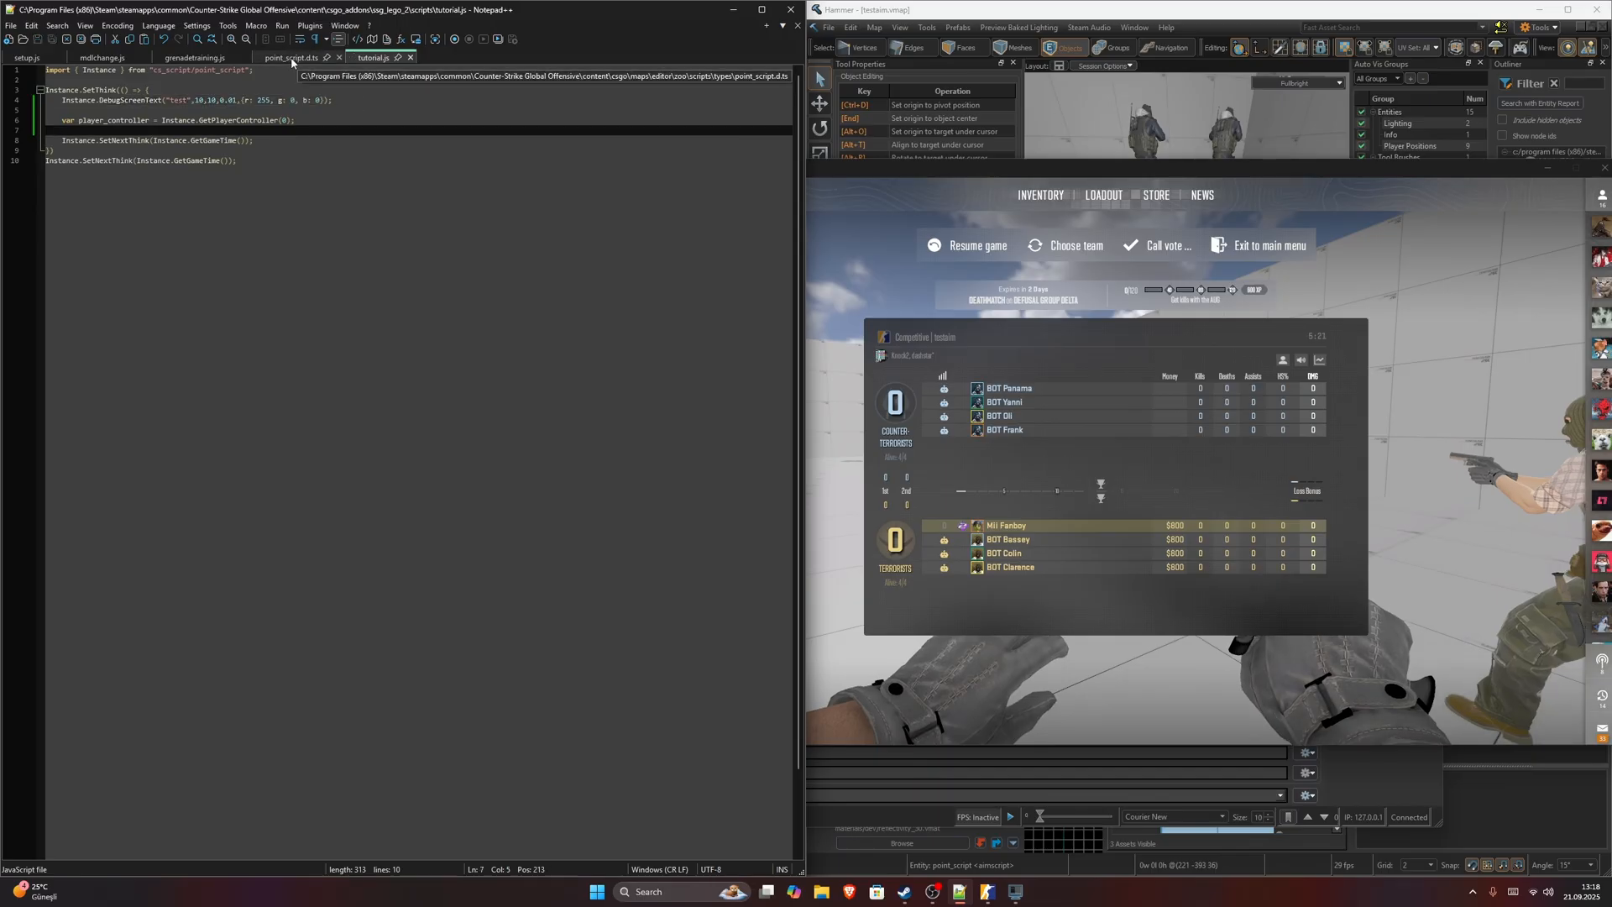
Look up Entity's GetEyePosition(): Vector method in point_script.d.ts.
left_click(291, 57)
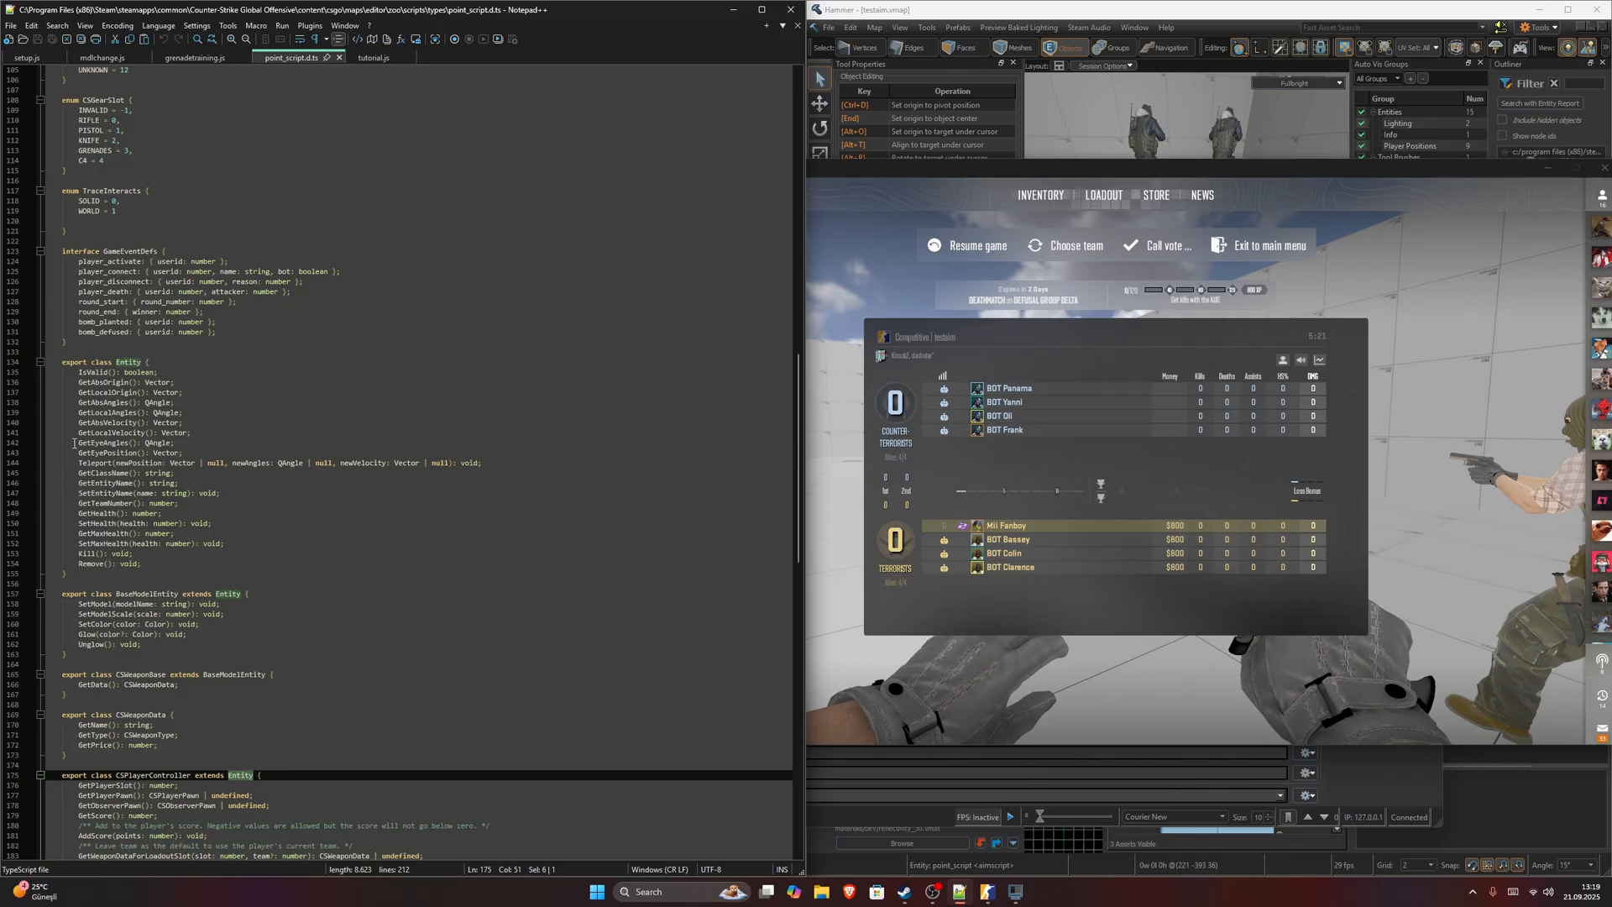
left_click(117, 452)
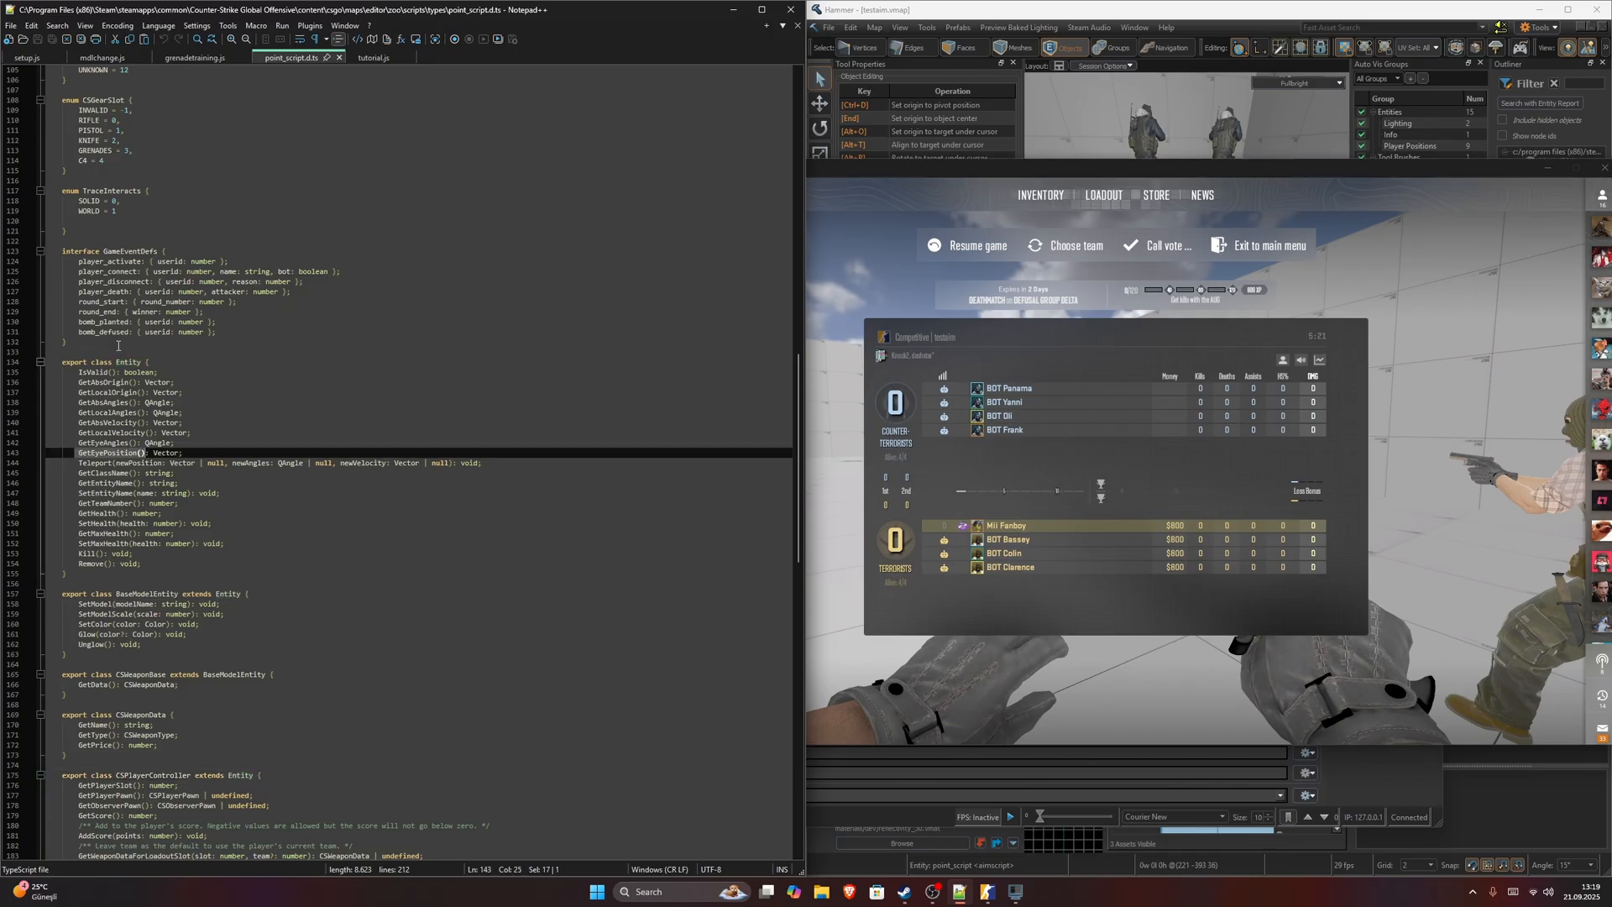
left_click(372, 57)
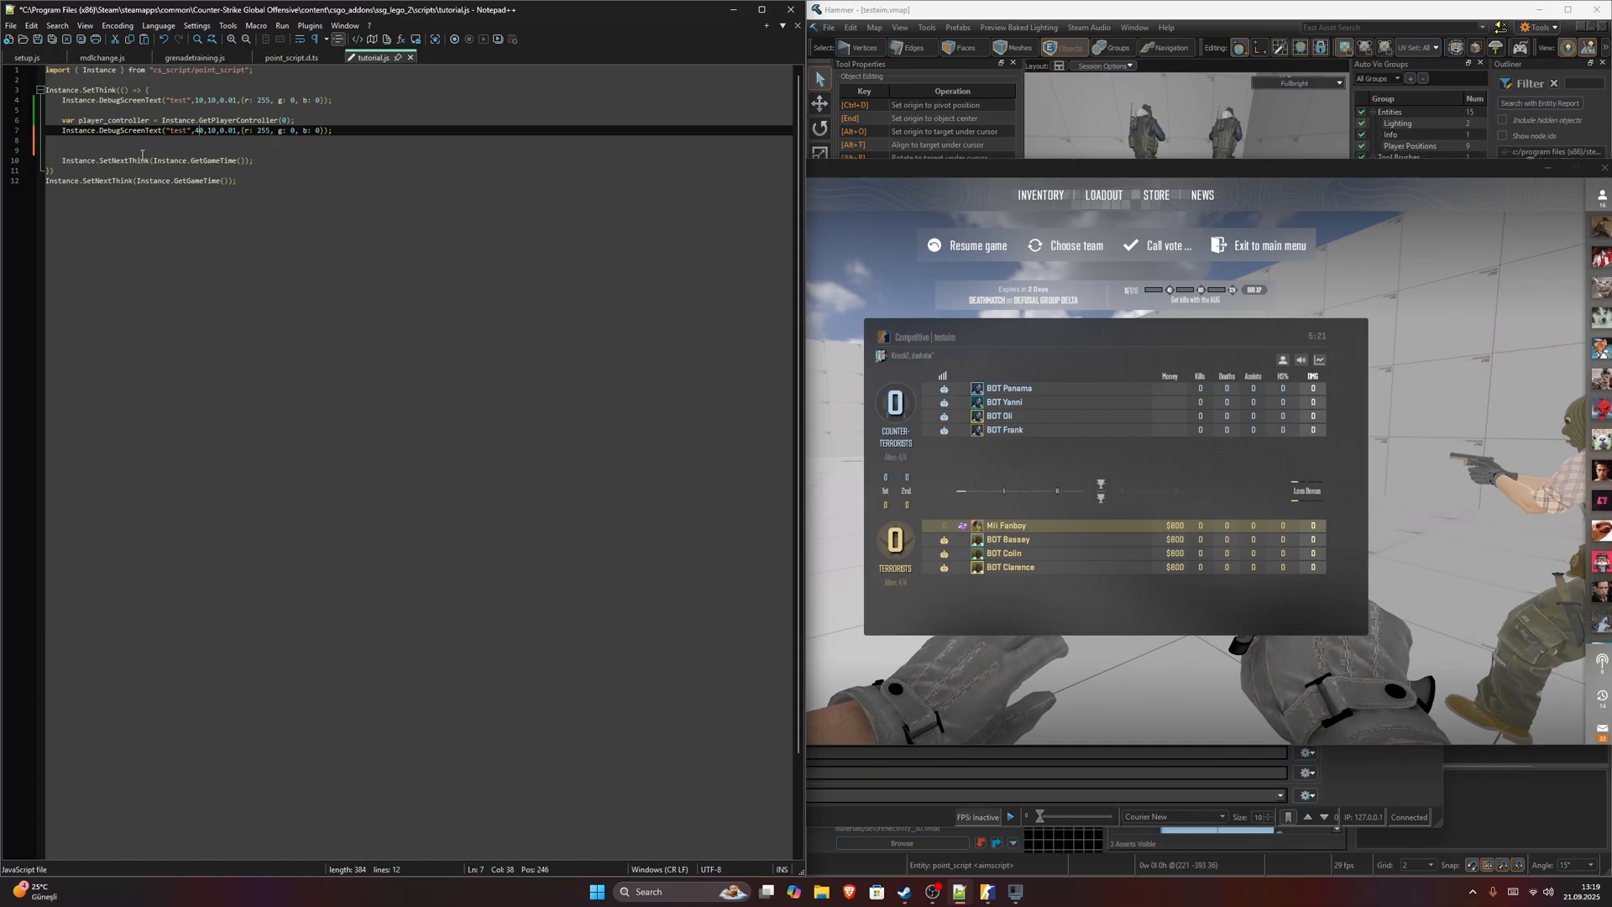
Replace "test" in the second debug print with player_controller.GetEyePosition().
double_click(177, 131)
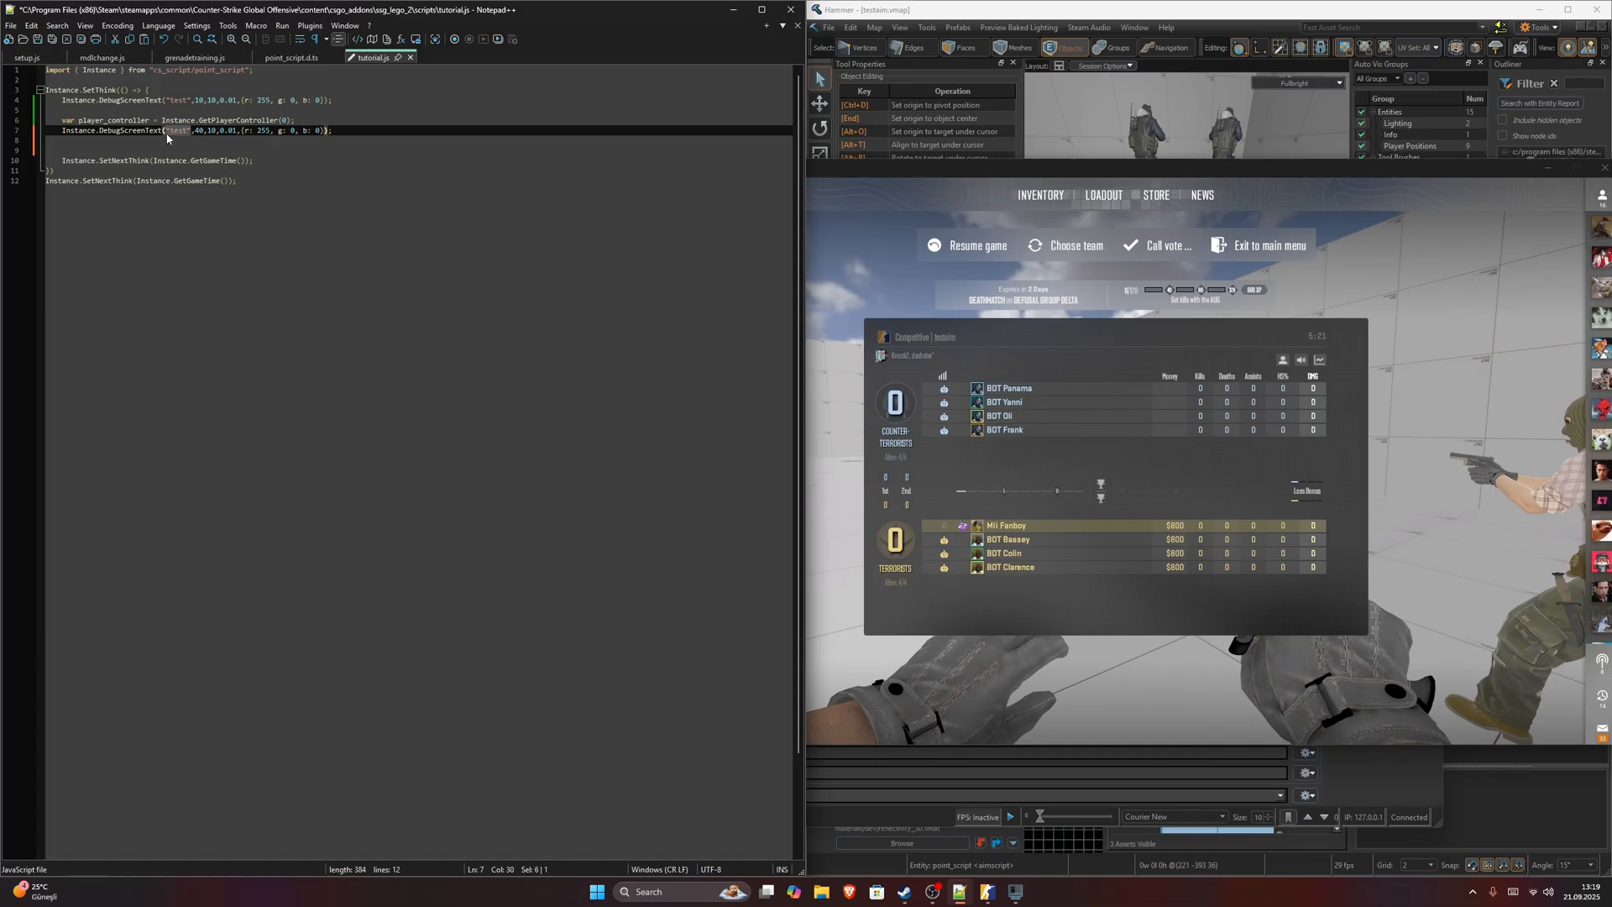
key("Delete")
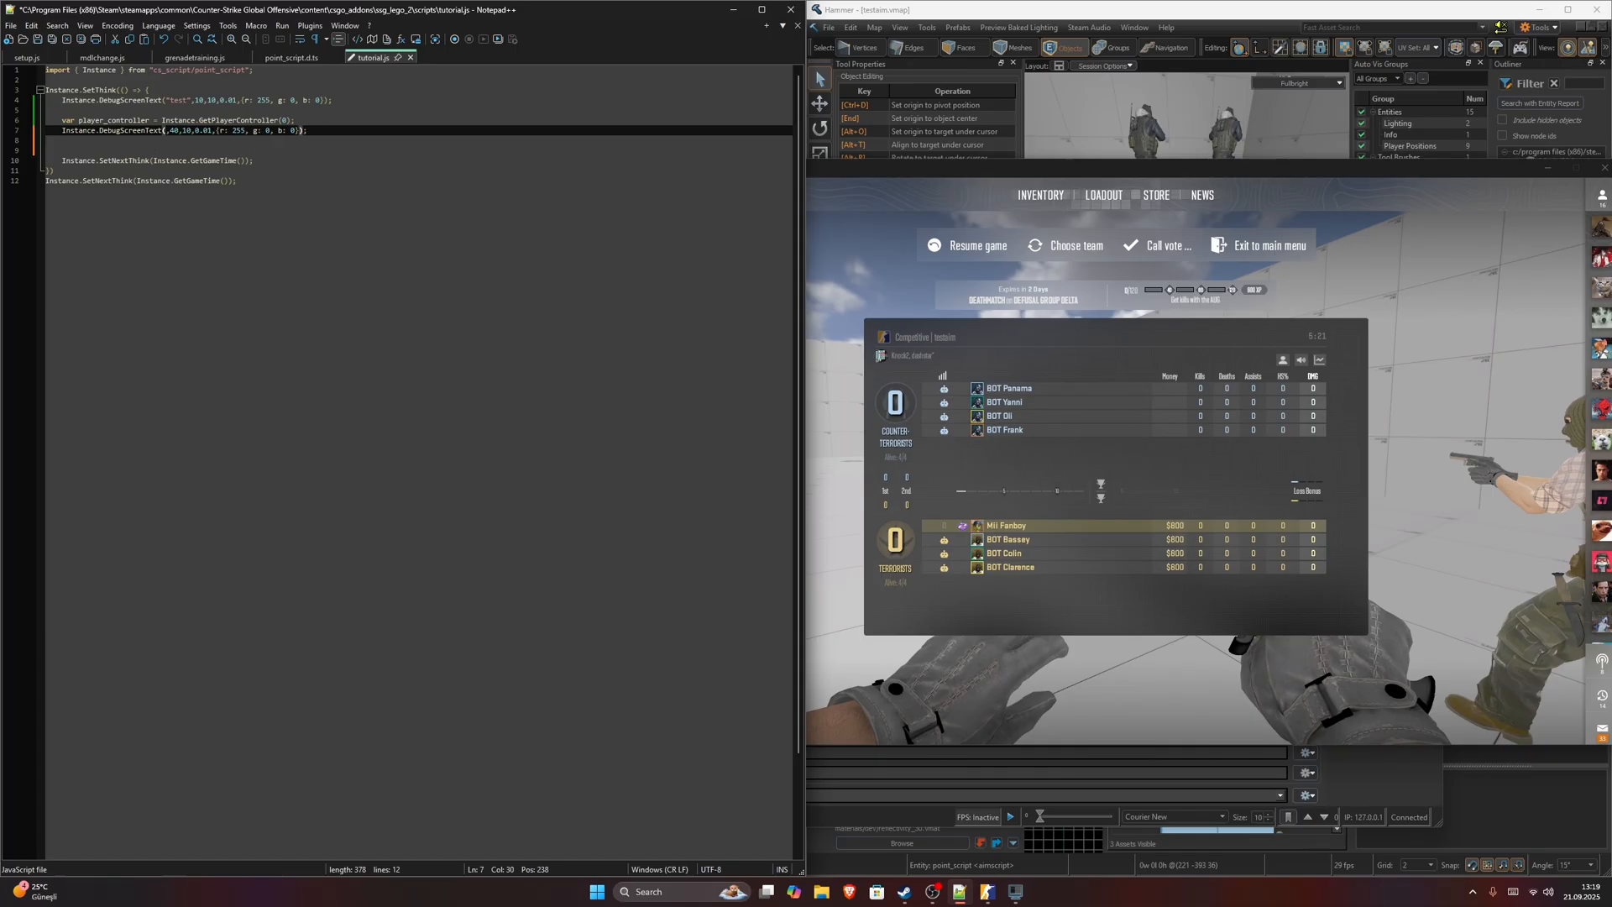
type("player_controller.")
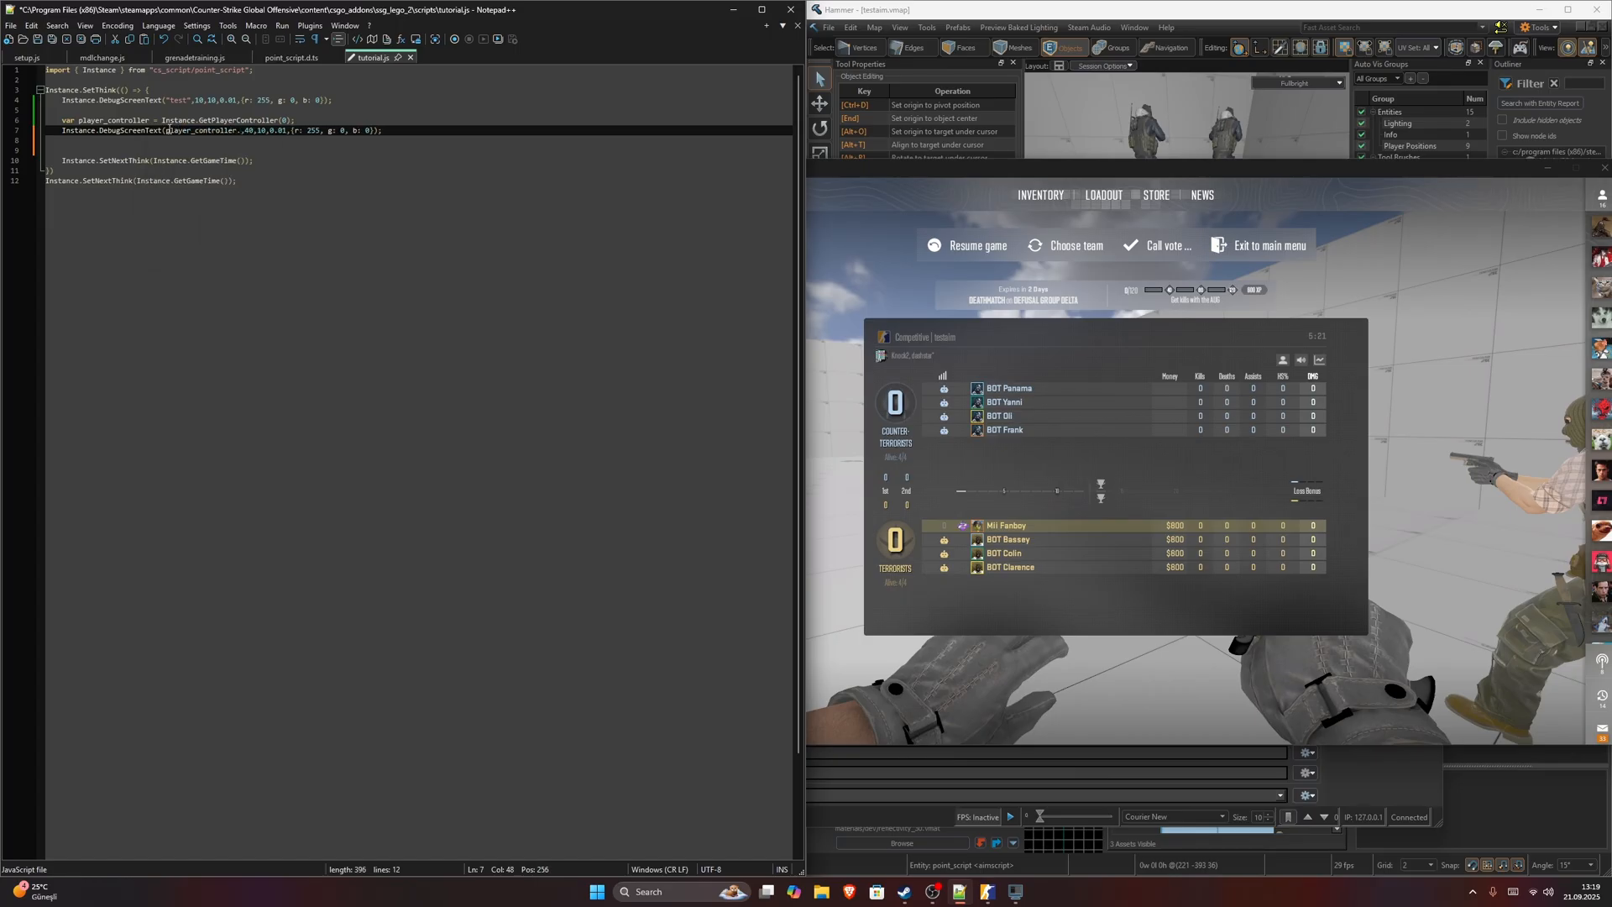
type("GetEyeP")
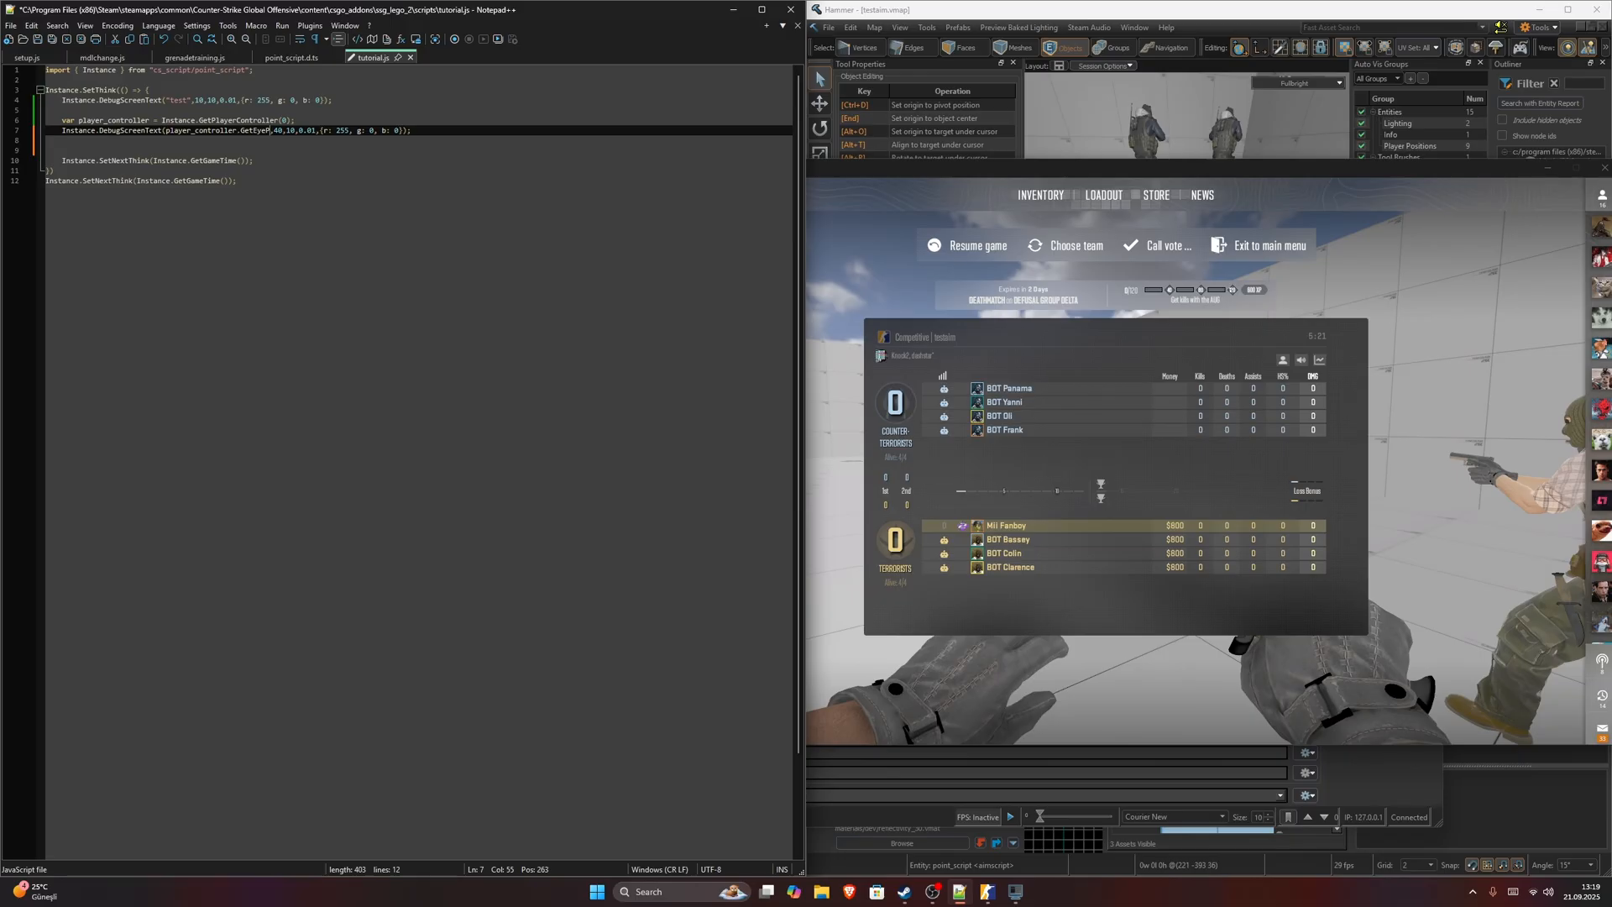
type("osition(")
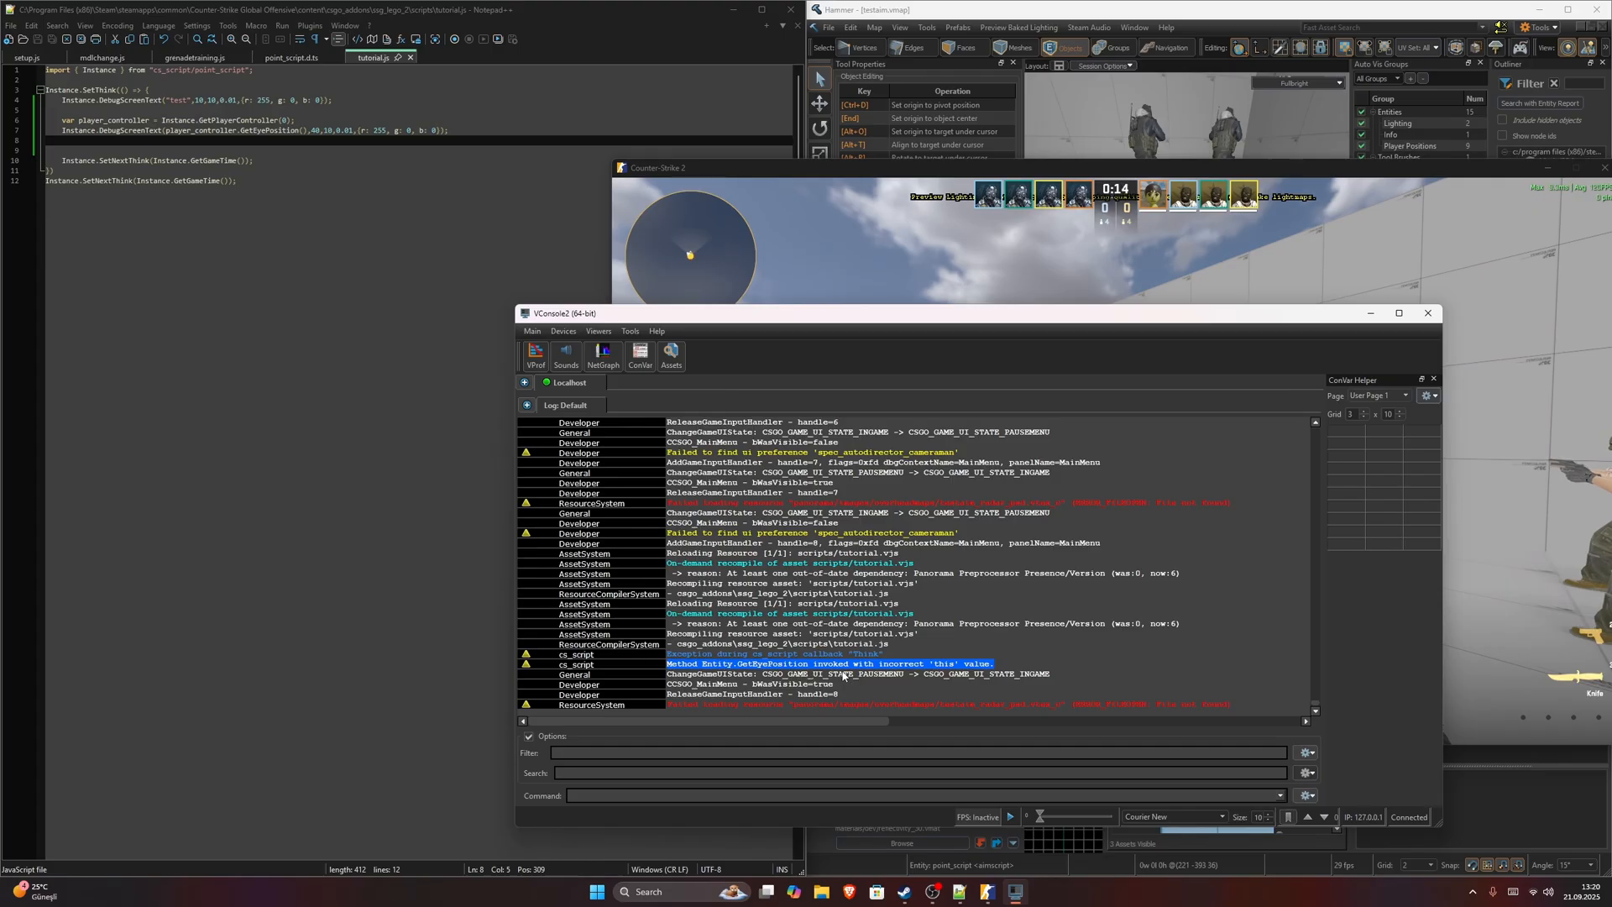
mouse_move(754, 667)
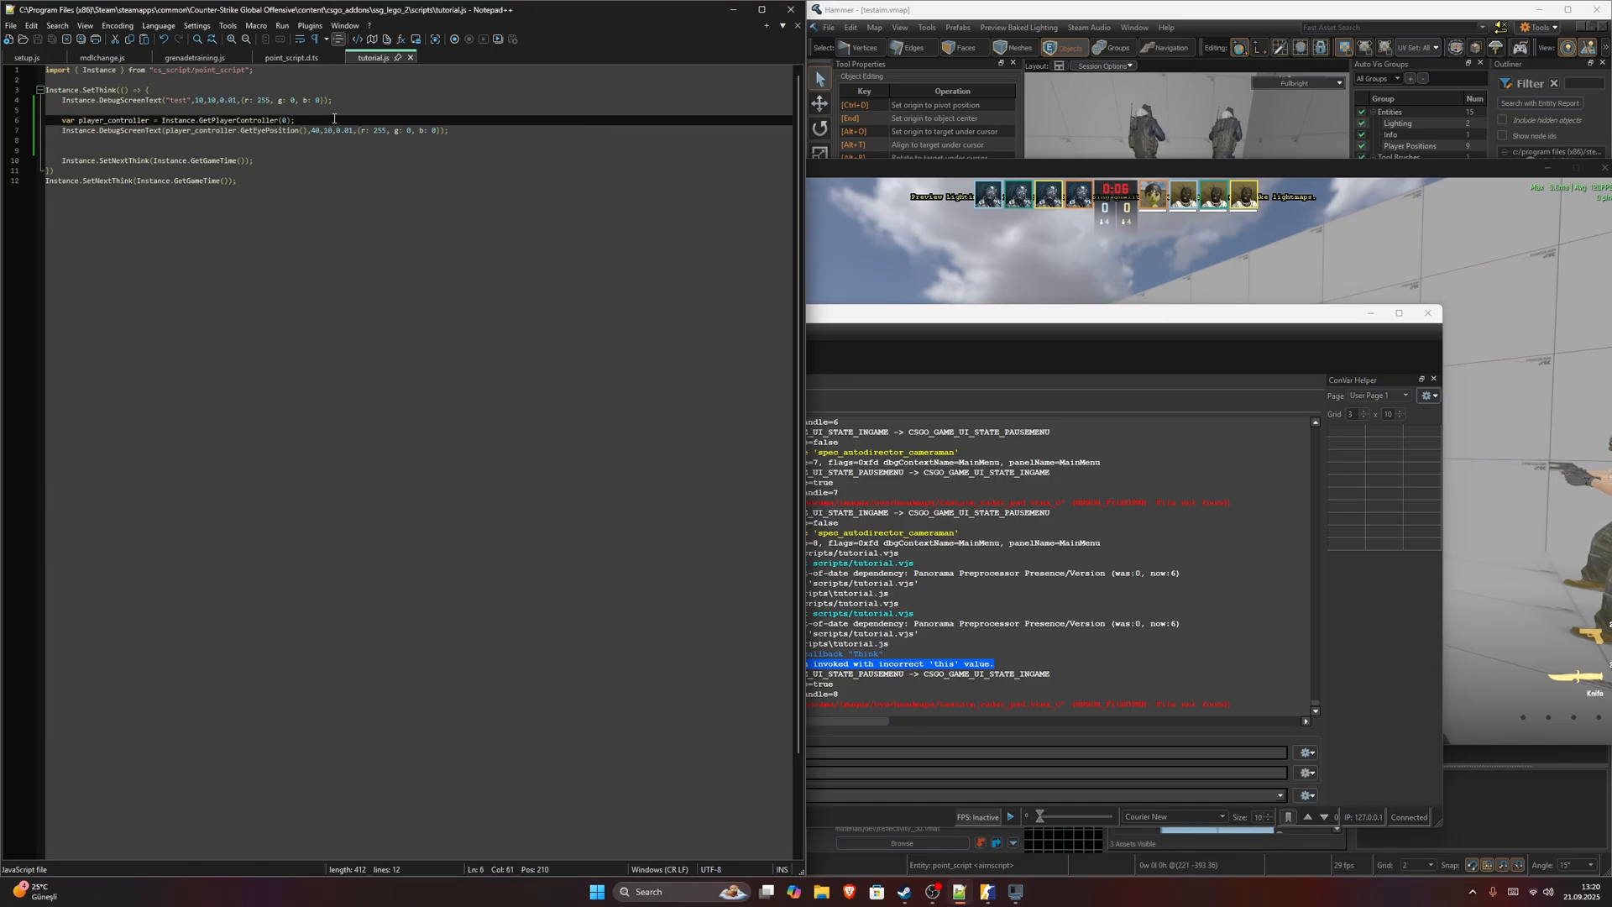
Declare var player_pawn = player_controller.GetPlayerPawn(); after checking CSPlayerController's return type.
type("var player_pawn =")
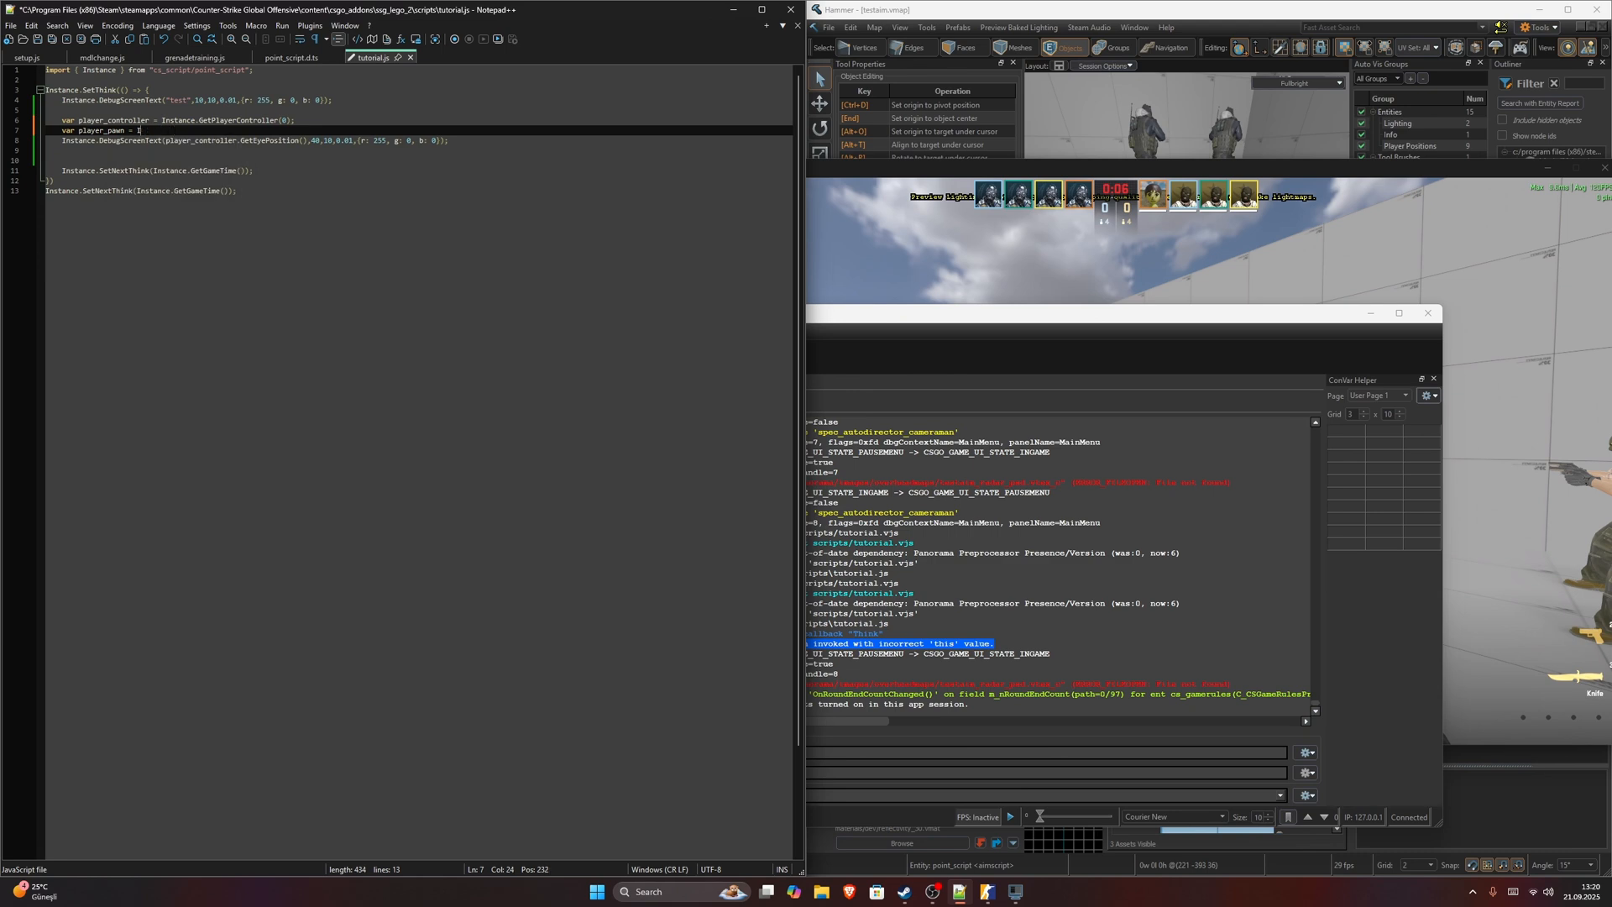
type("player_controller.GetPlayerPawn")
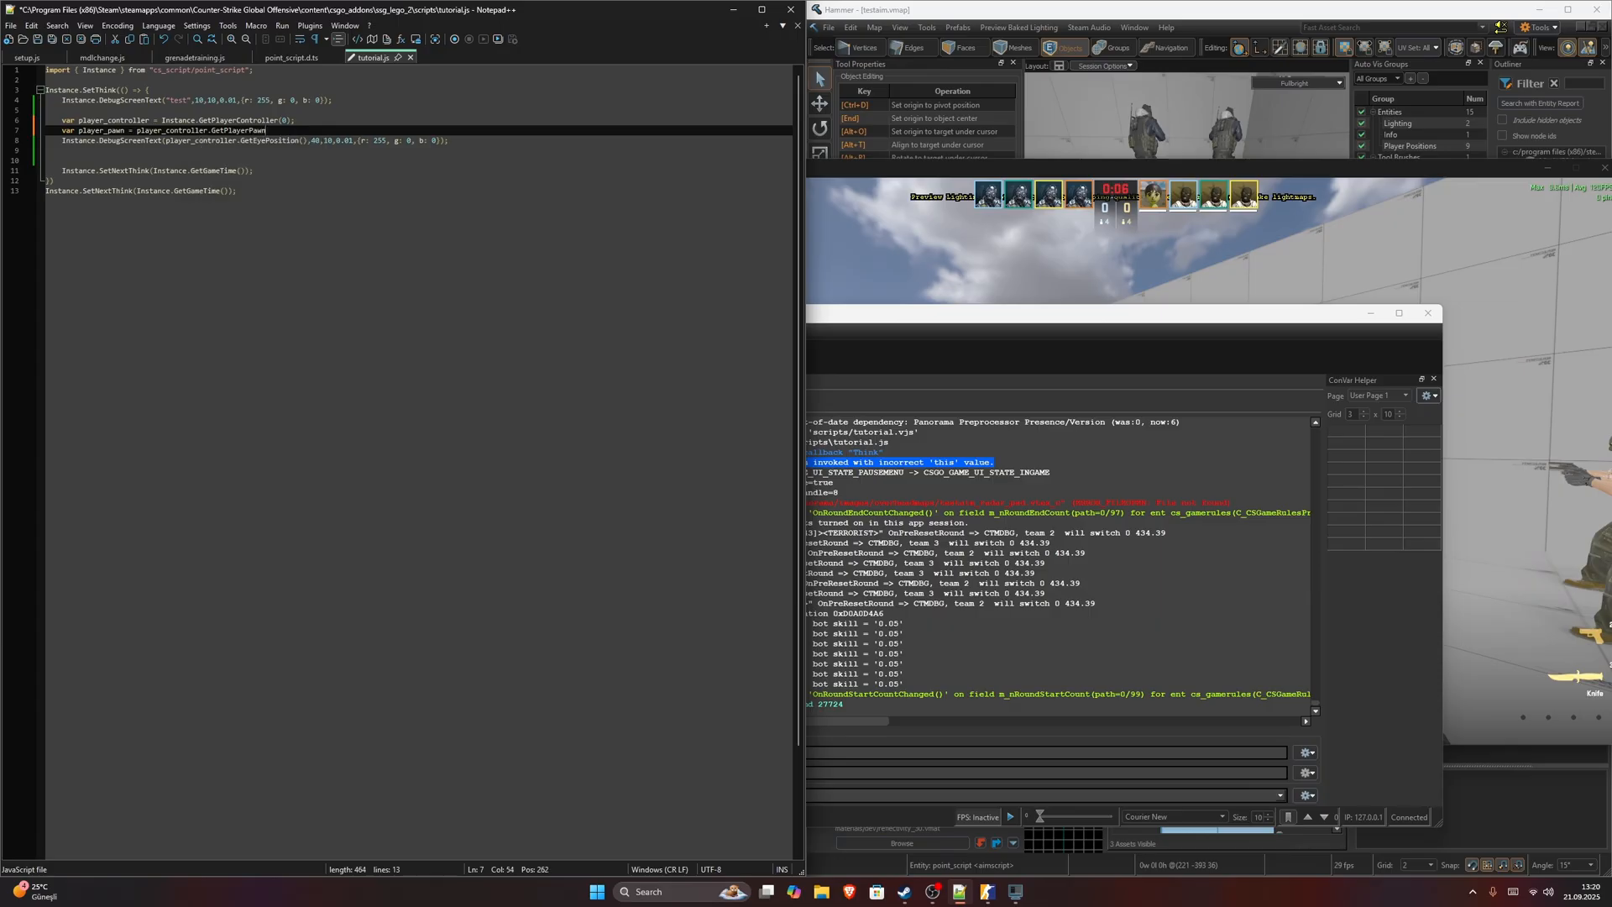
type("(")
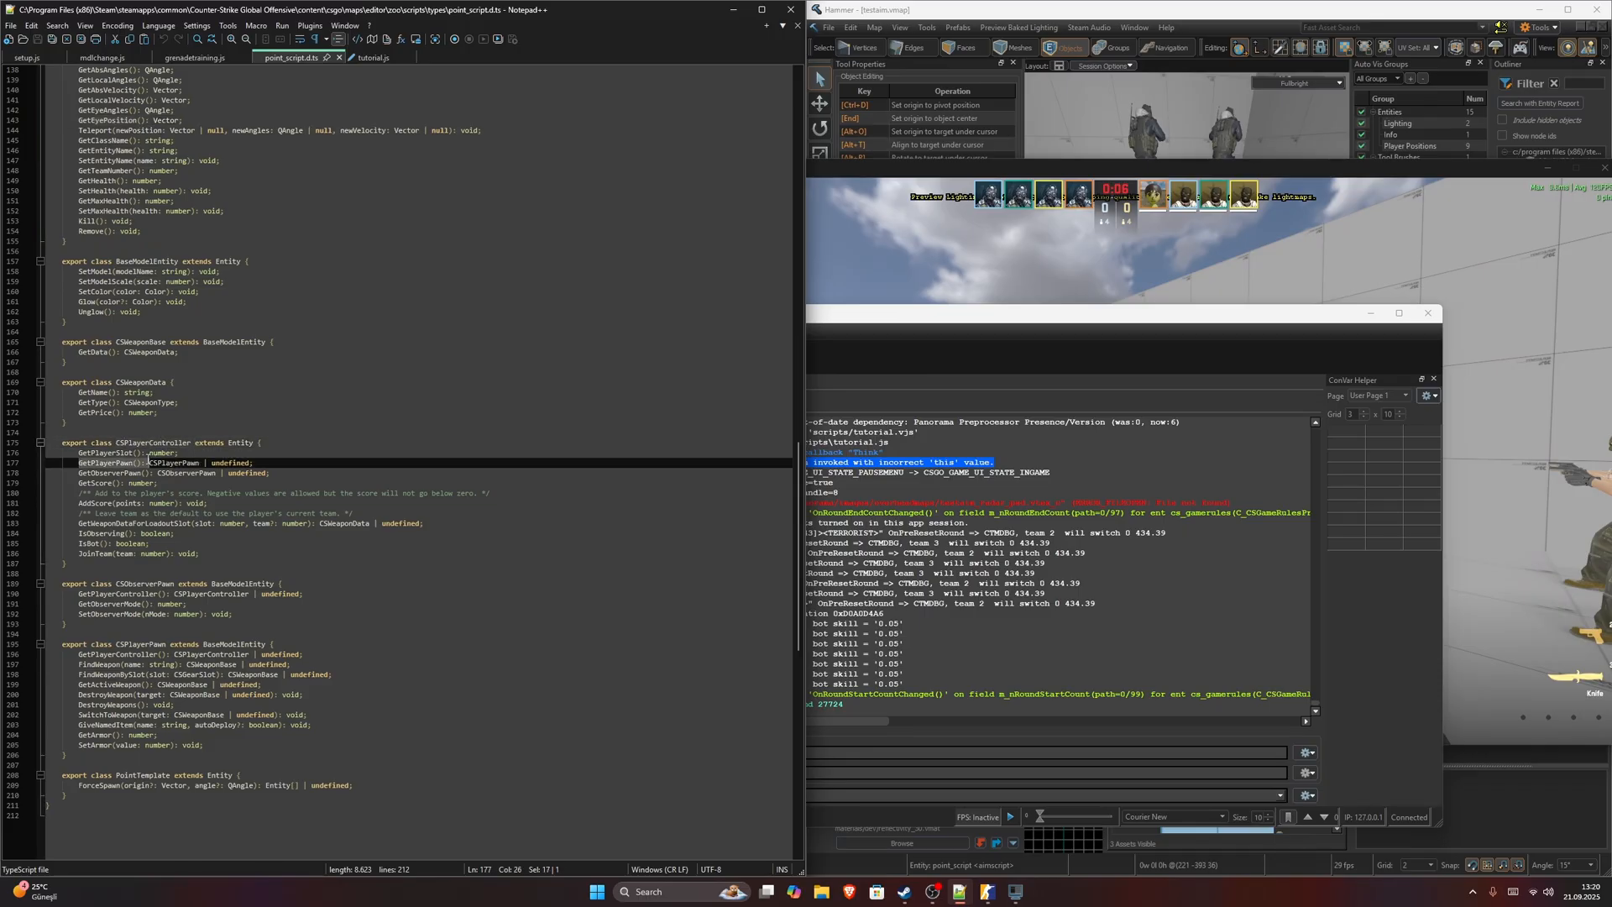
double_click(175, 464)
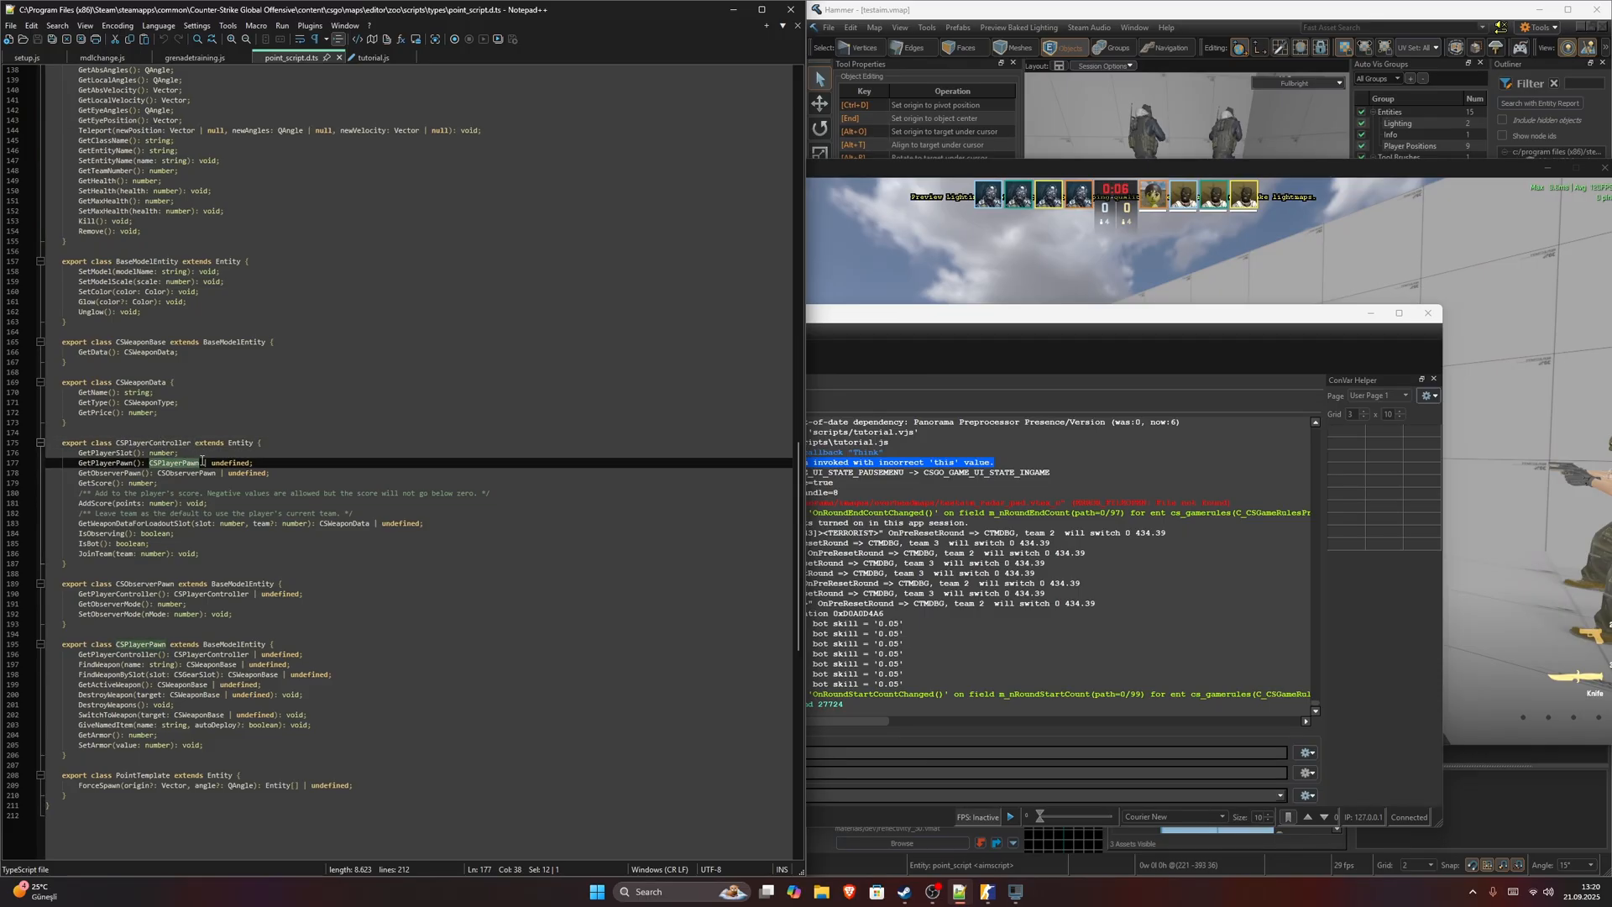
left_click(371, 57)
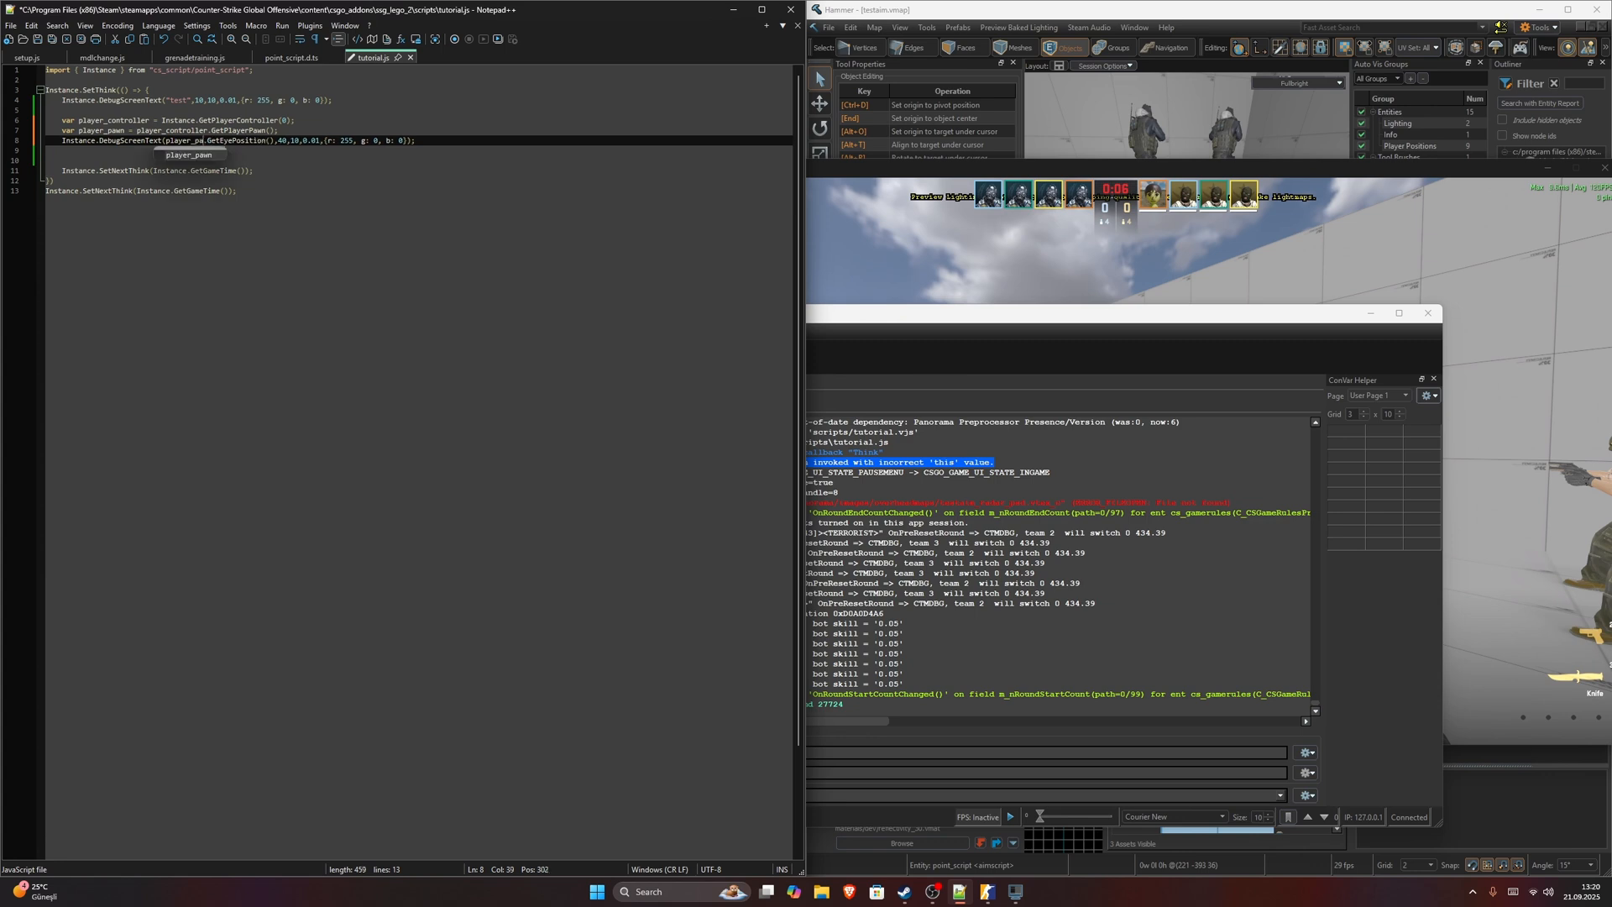
Switch the eye-position print to player_pawn and confirm BaseModelEntity extends Entity.
left_click(292, 58)
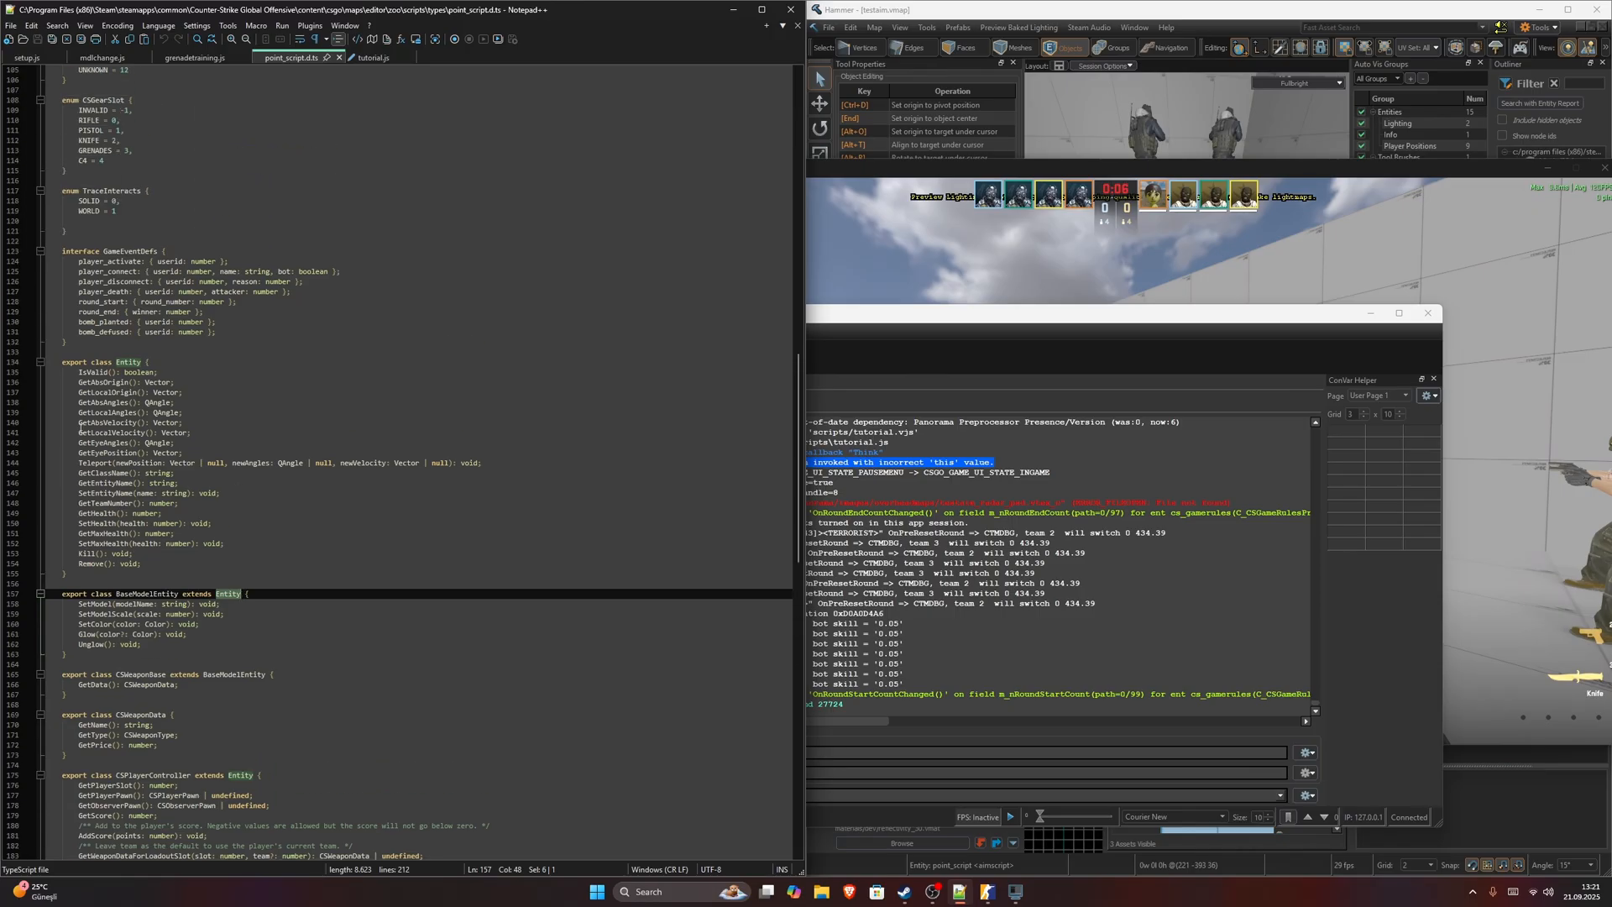
left_click(373, 57)
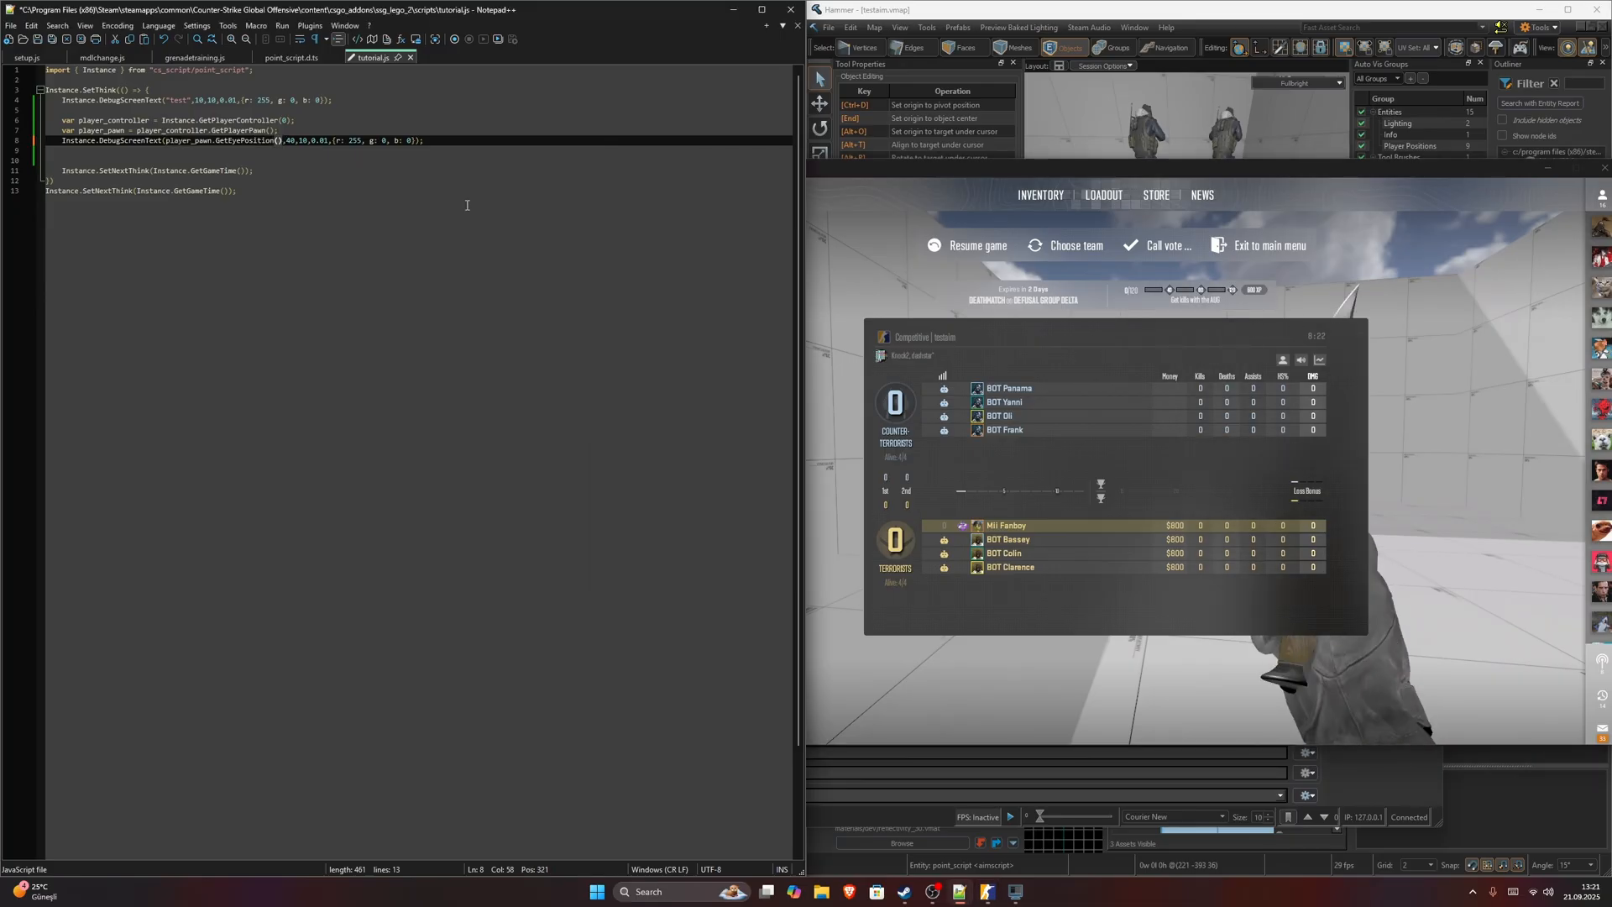
Append .x to player_pawn.GetEyePosition(), then review the getter in the definitions.
type(".x")
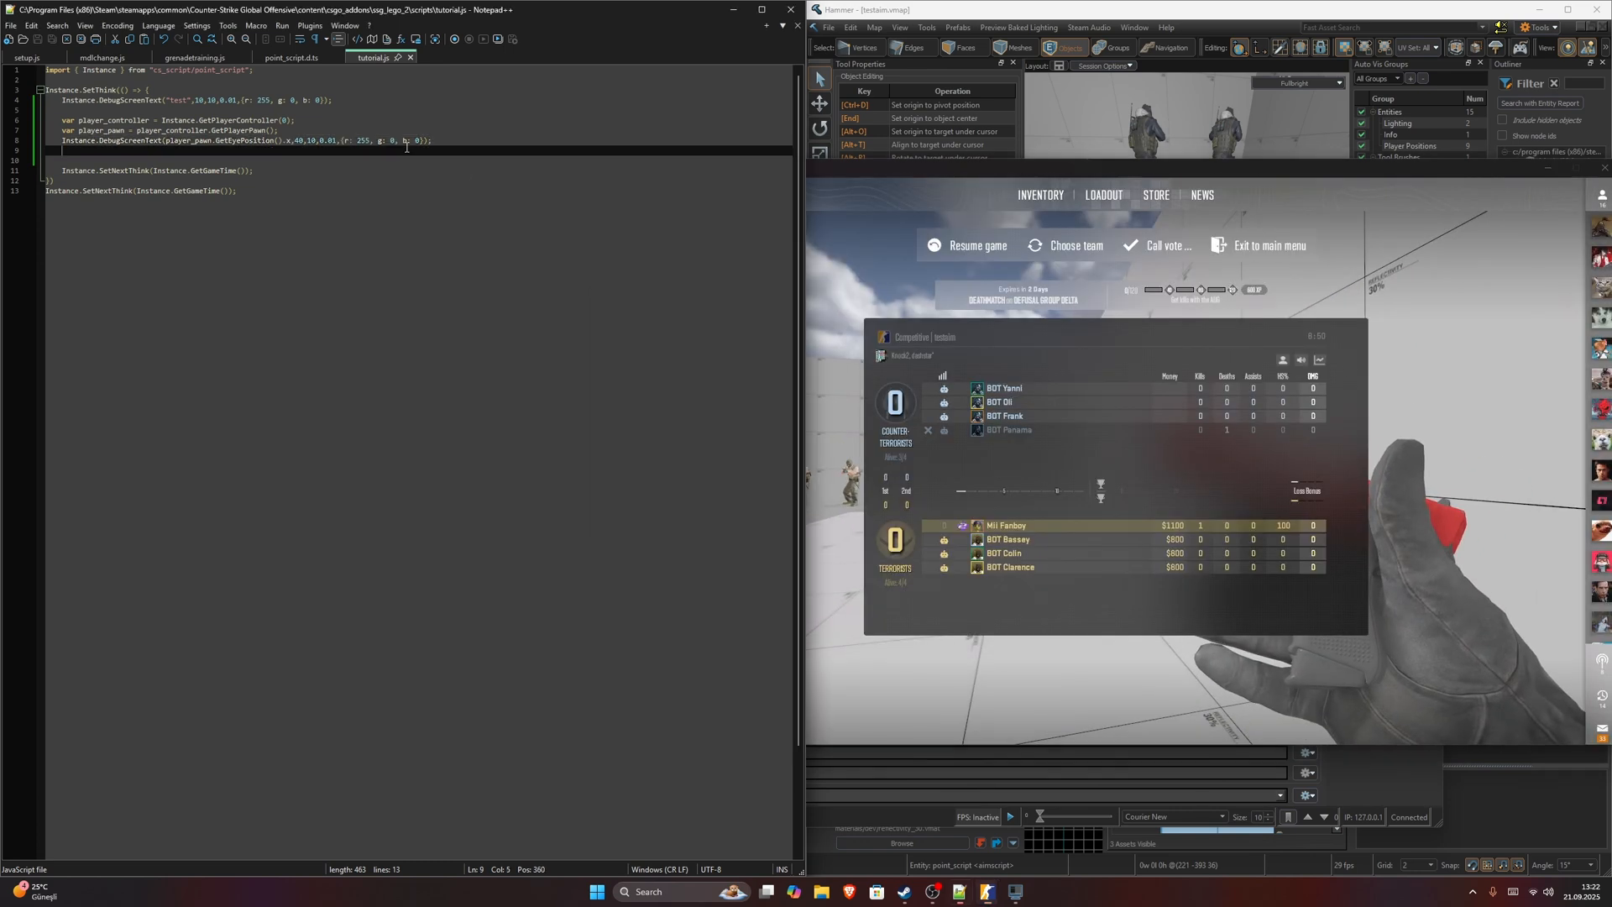
left_click(289, 57)
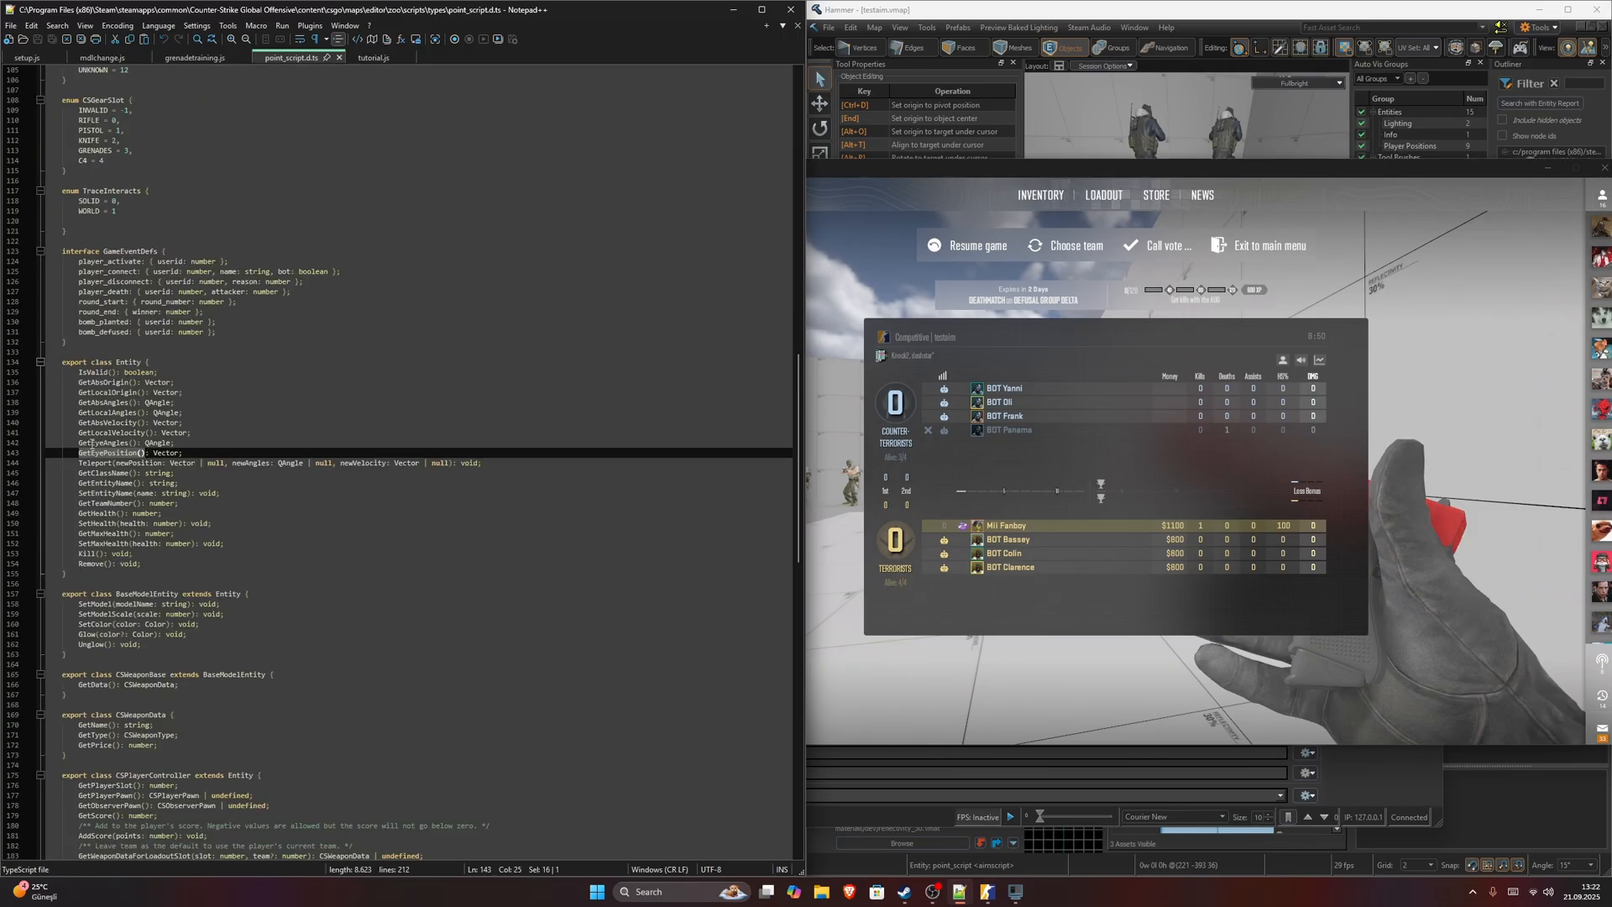
Replace the eye-position call with player_pawn.GetEyeAngles().pitch after checking QAngle.
left_click(111, 442)
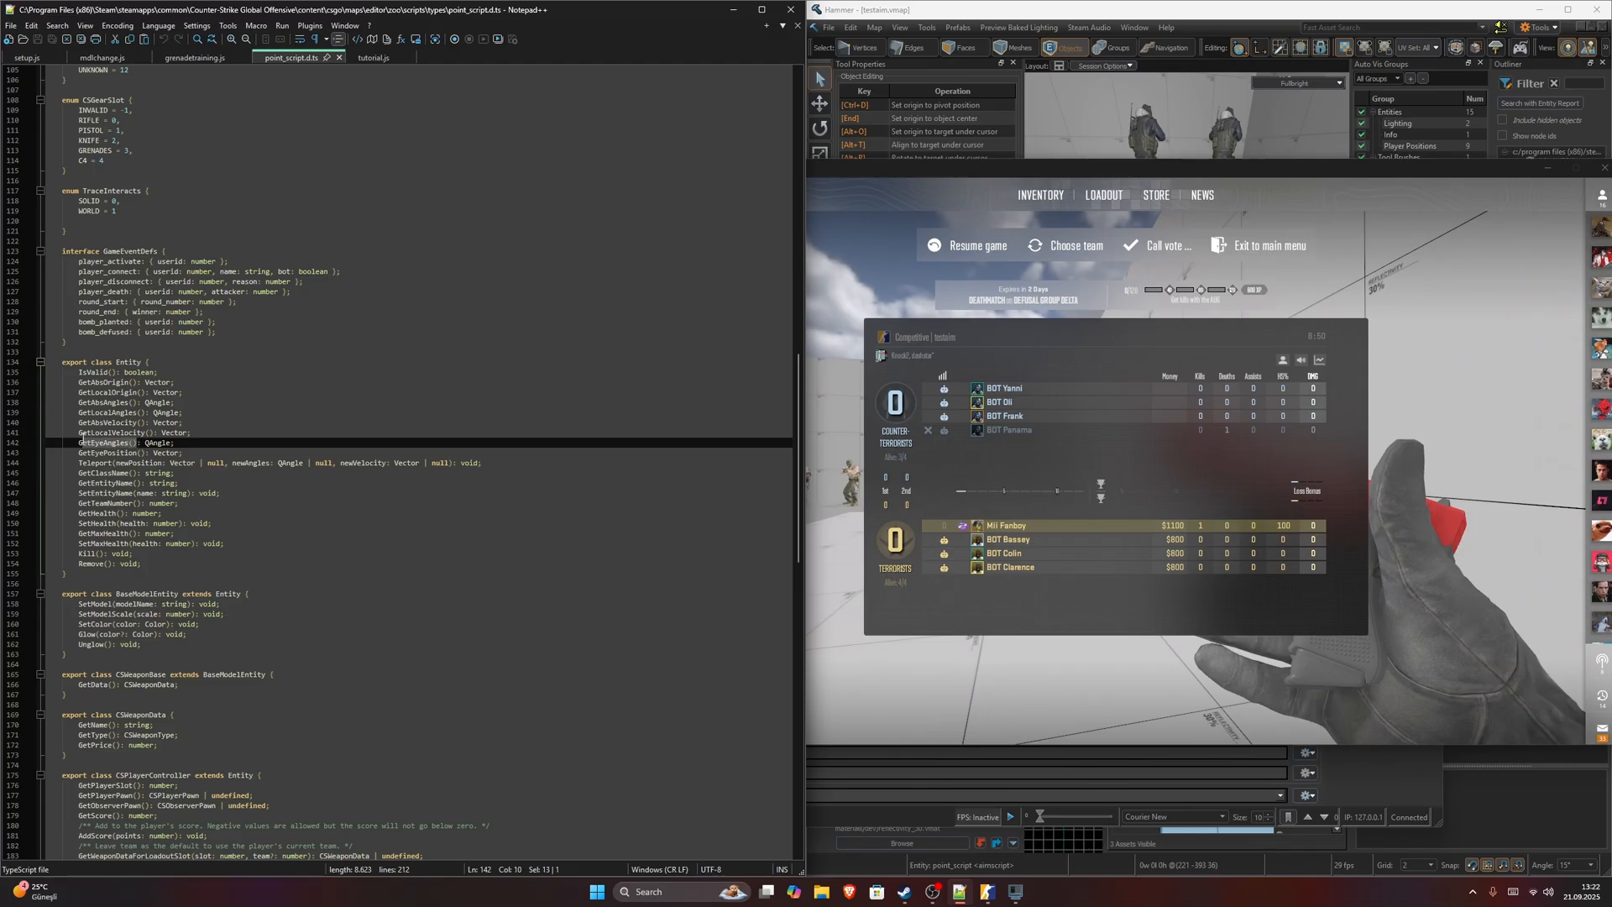
left_click(373, 58)
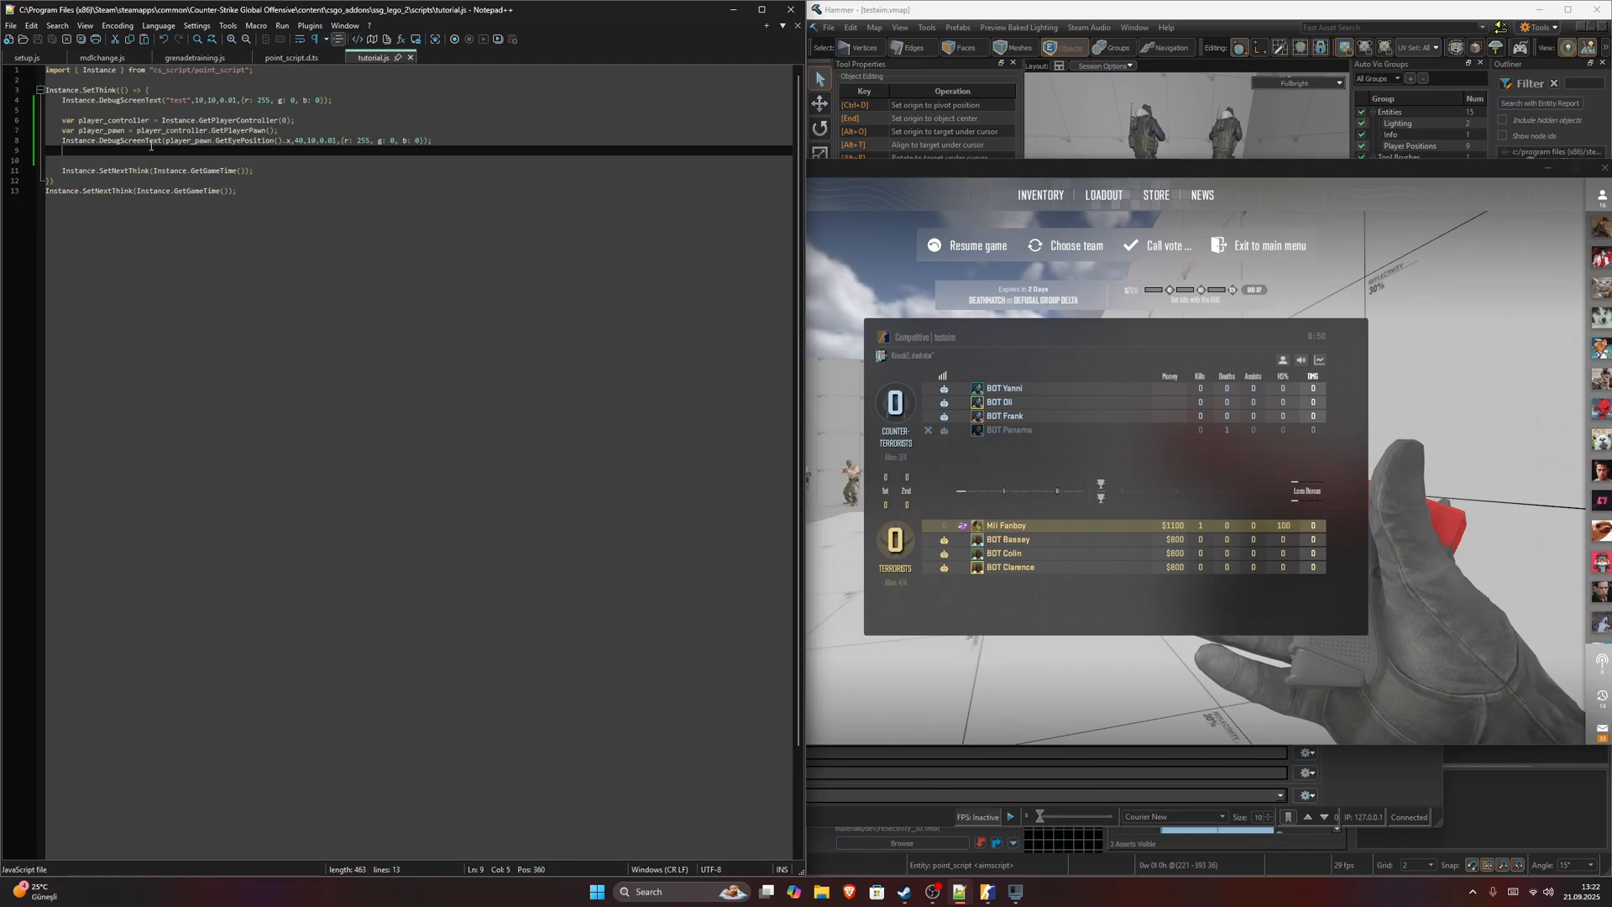
double_click(247, 141)
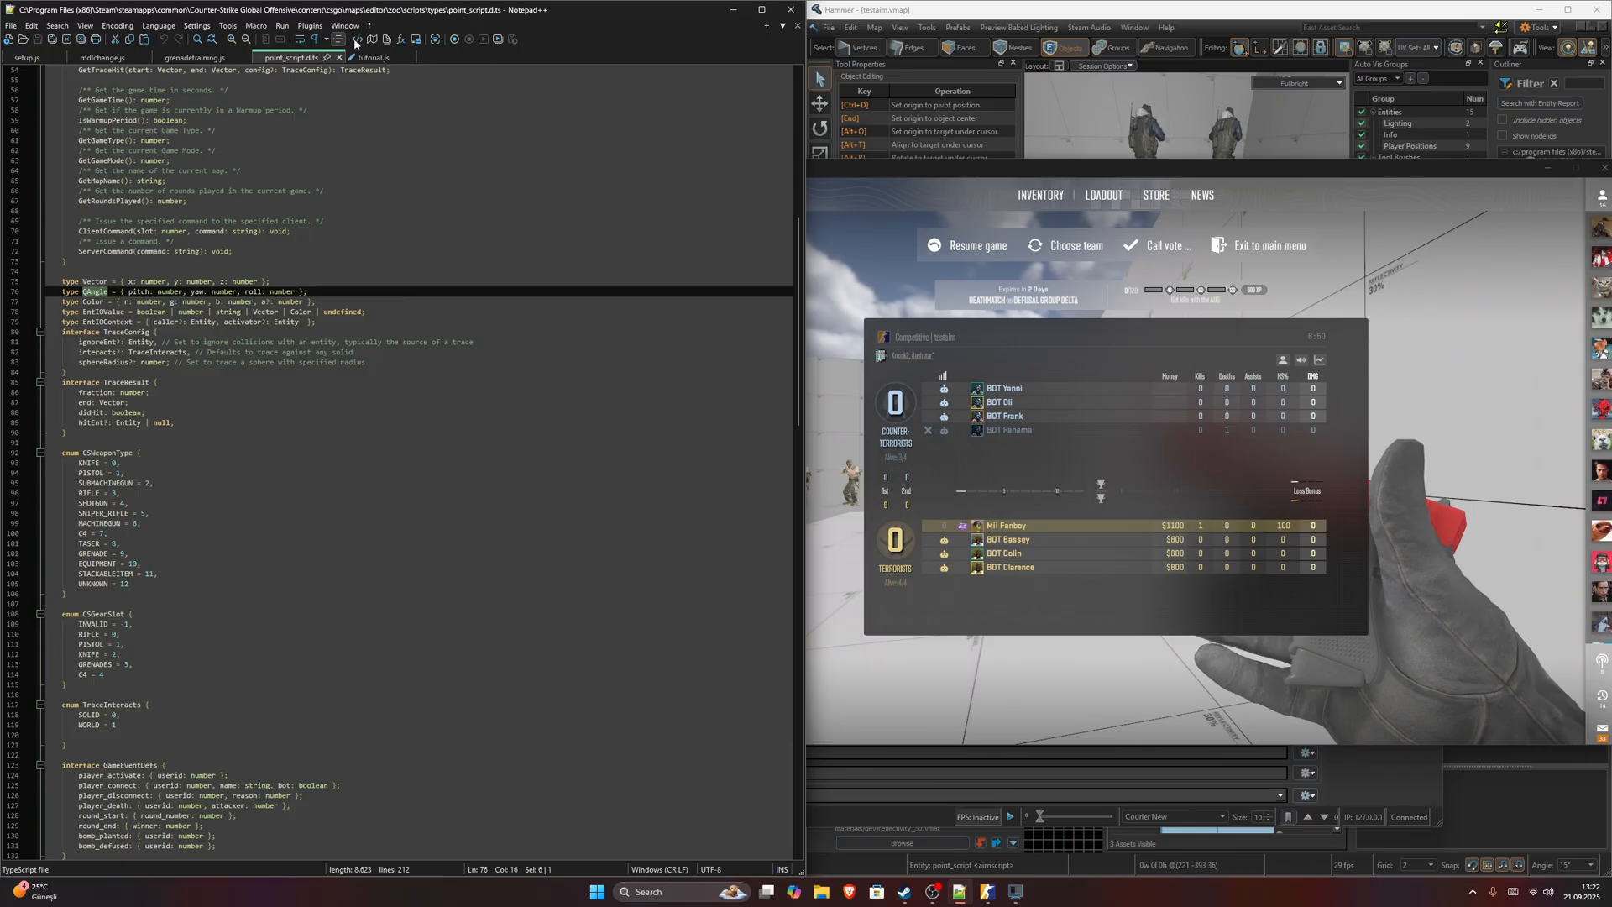
left_click(382, 57)
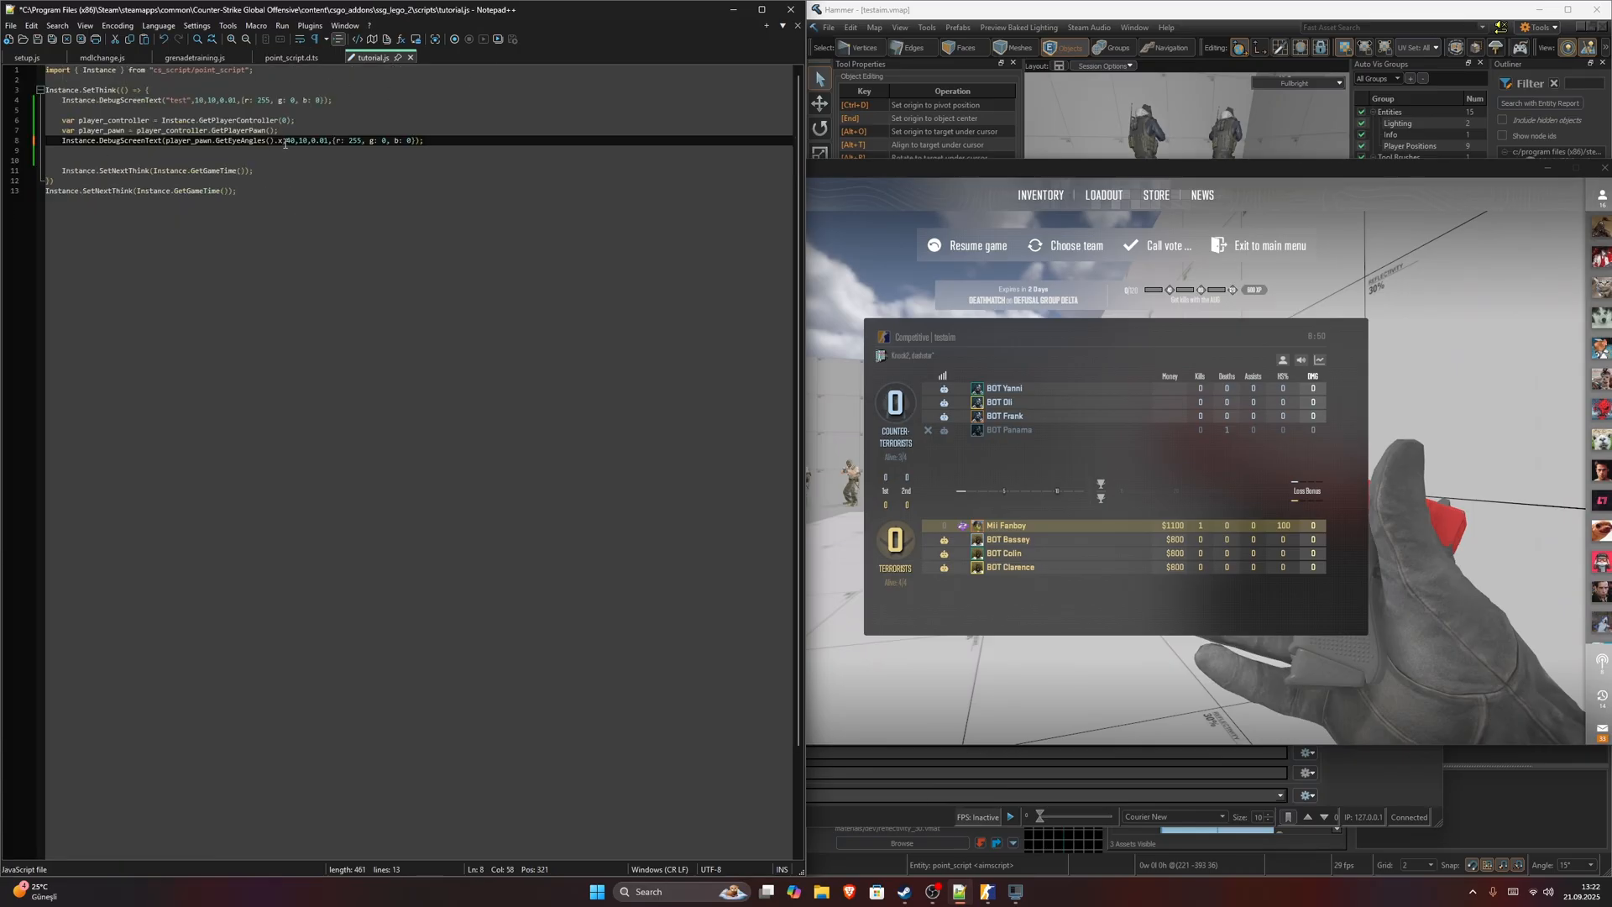
type("pitch")
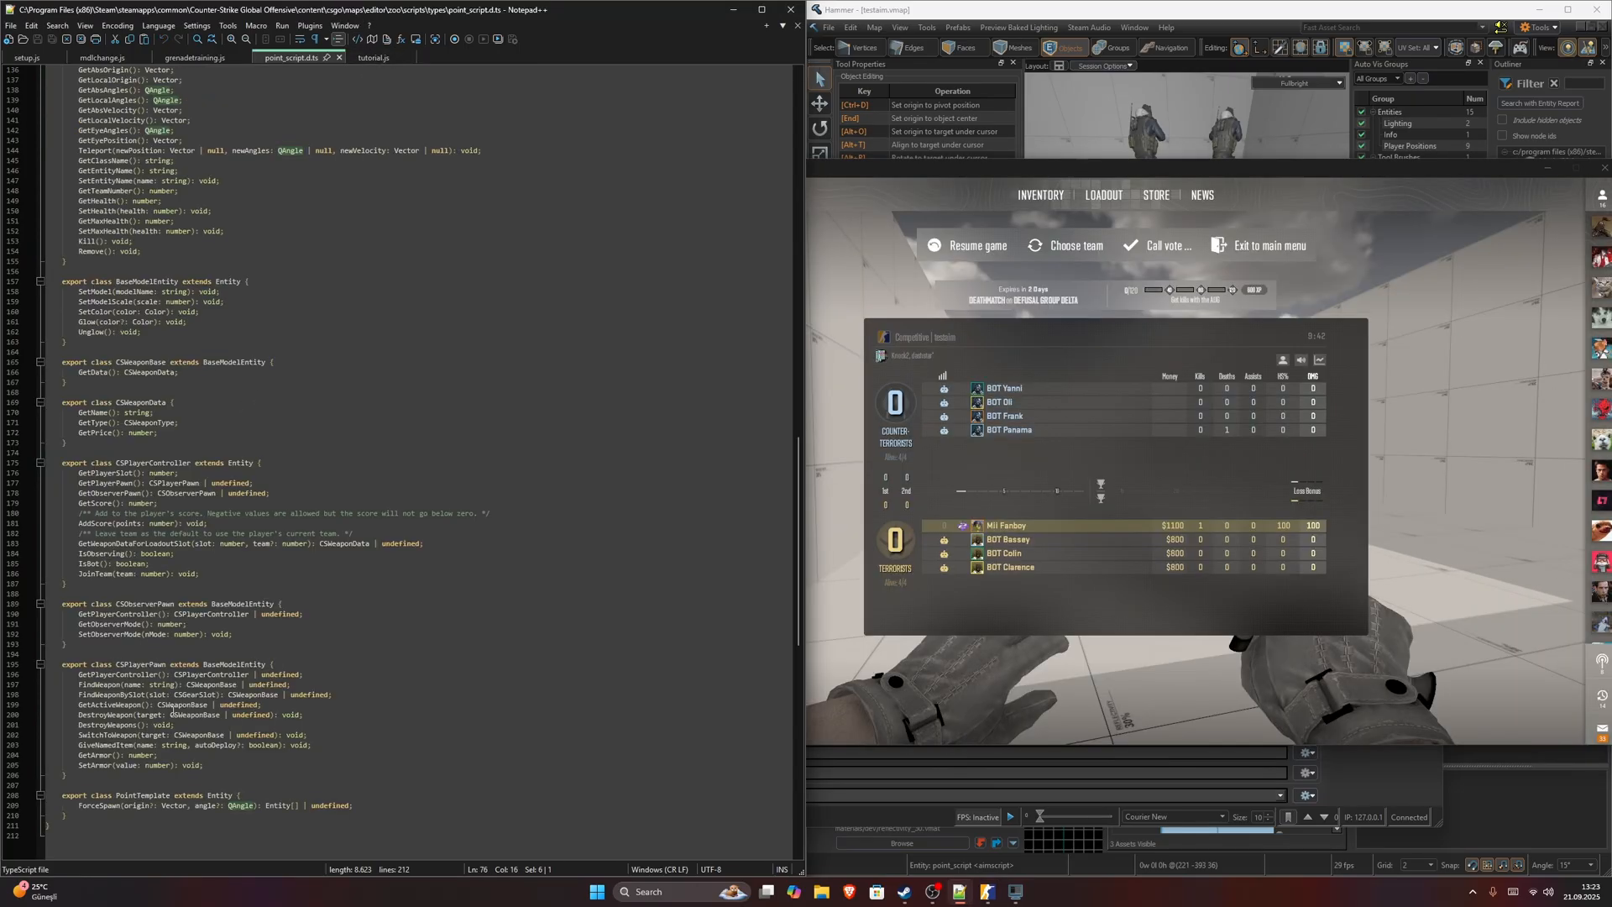
Declare var active_weapon = player_pawn.GetActiveWeapon(); and check what the getter returns.
left_click(374, 57)
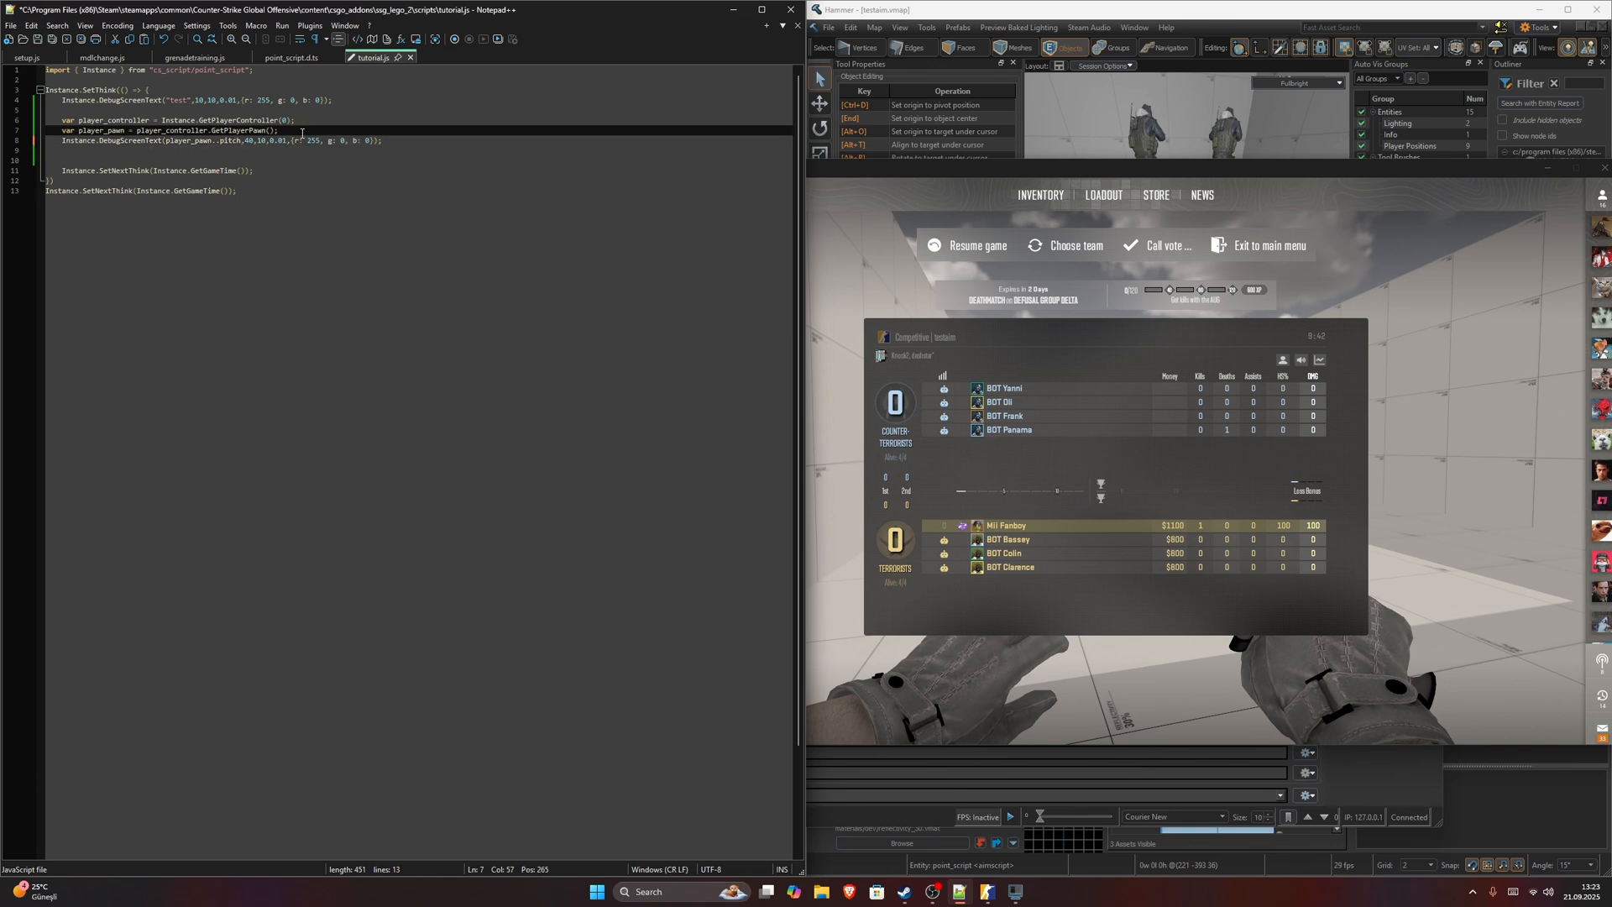
type("var active_weapon =")
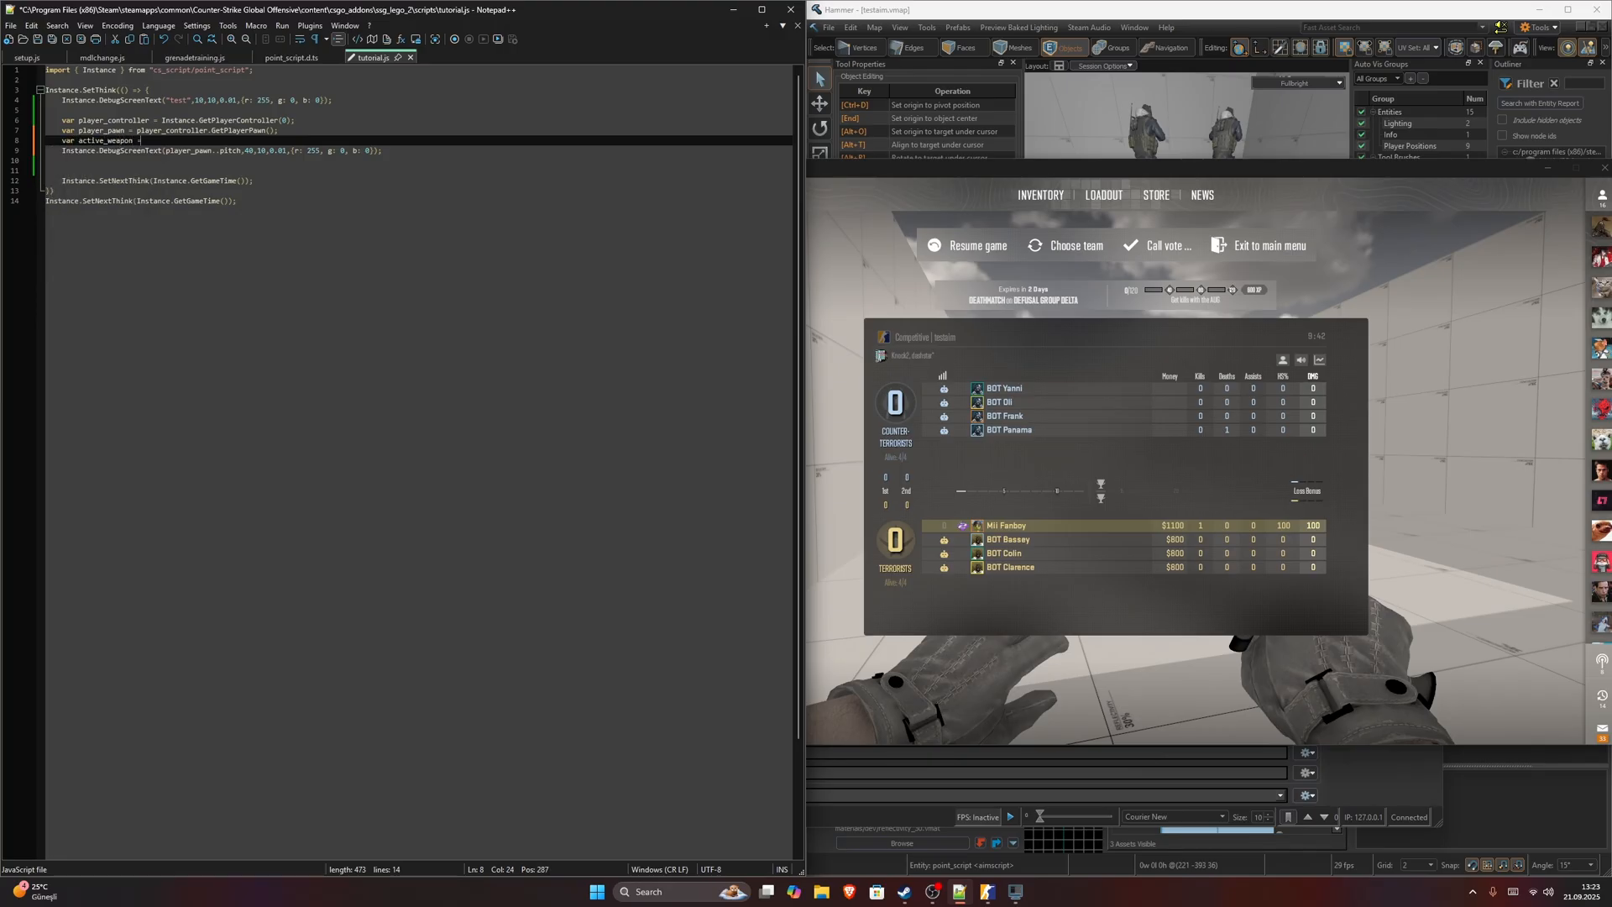
type("player_pawn.GetAc")
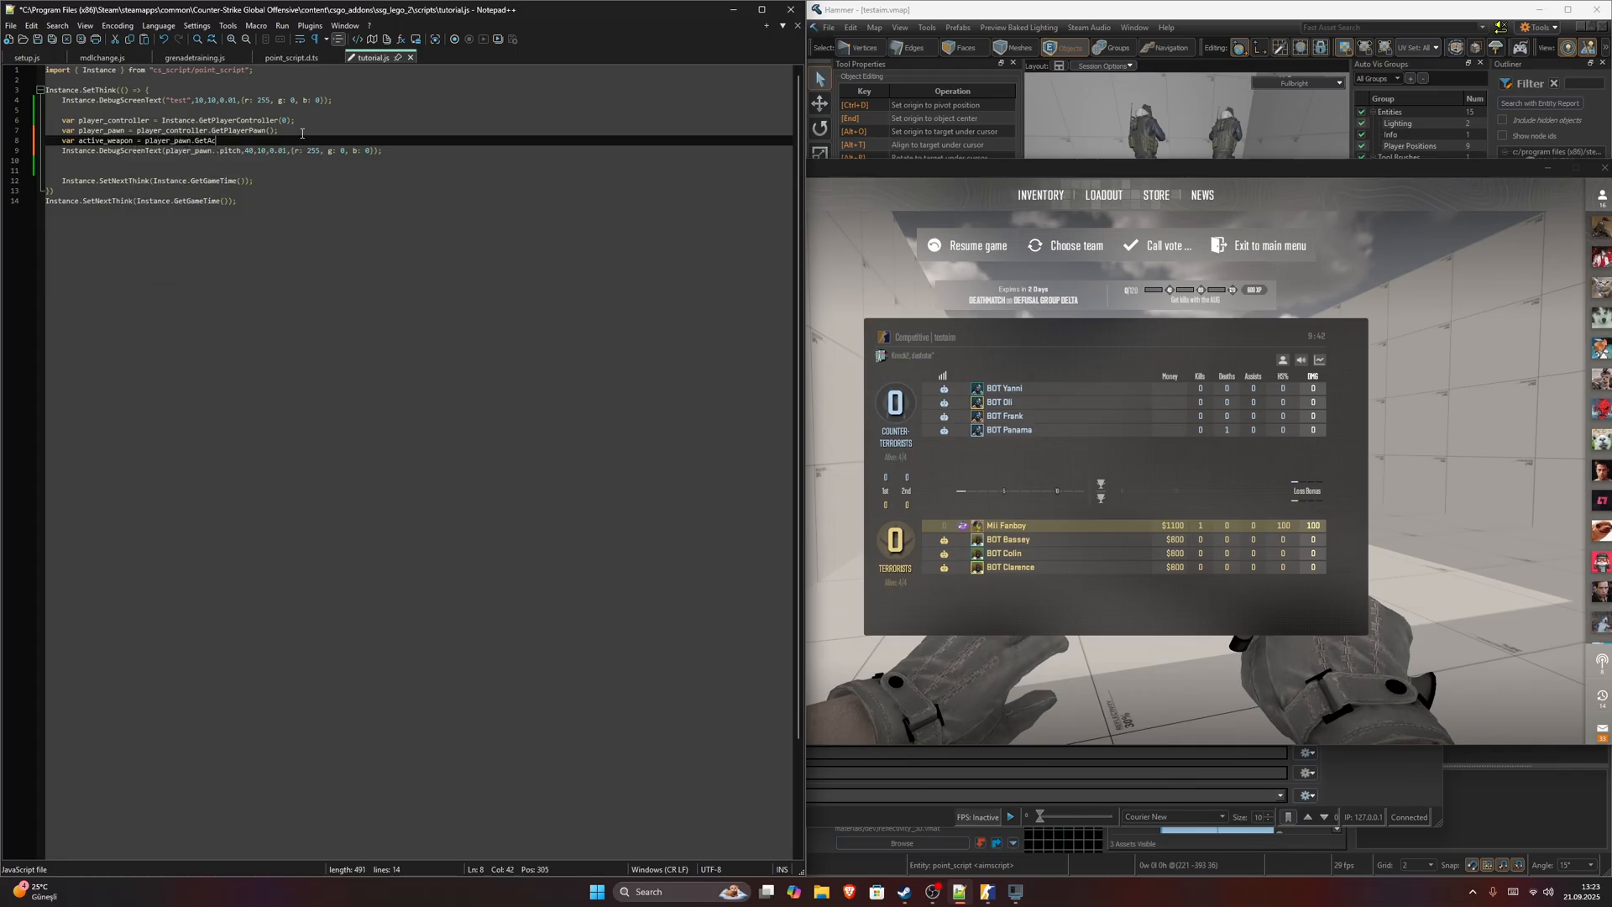
type("tive")
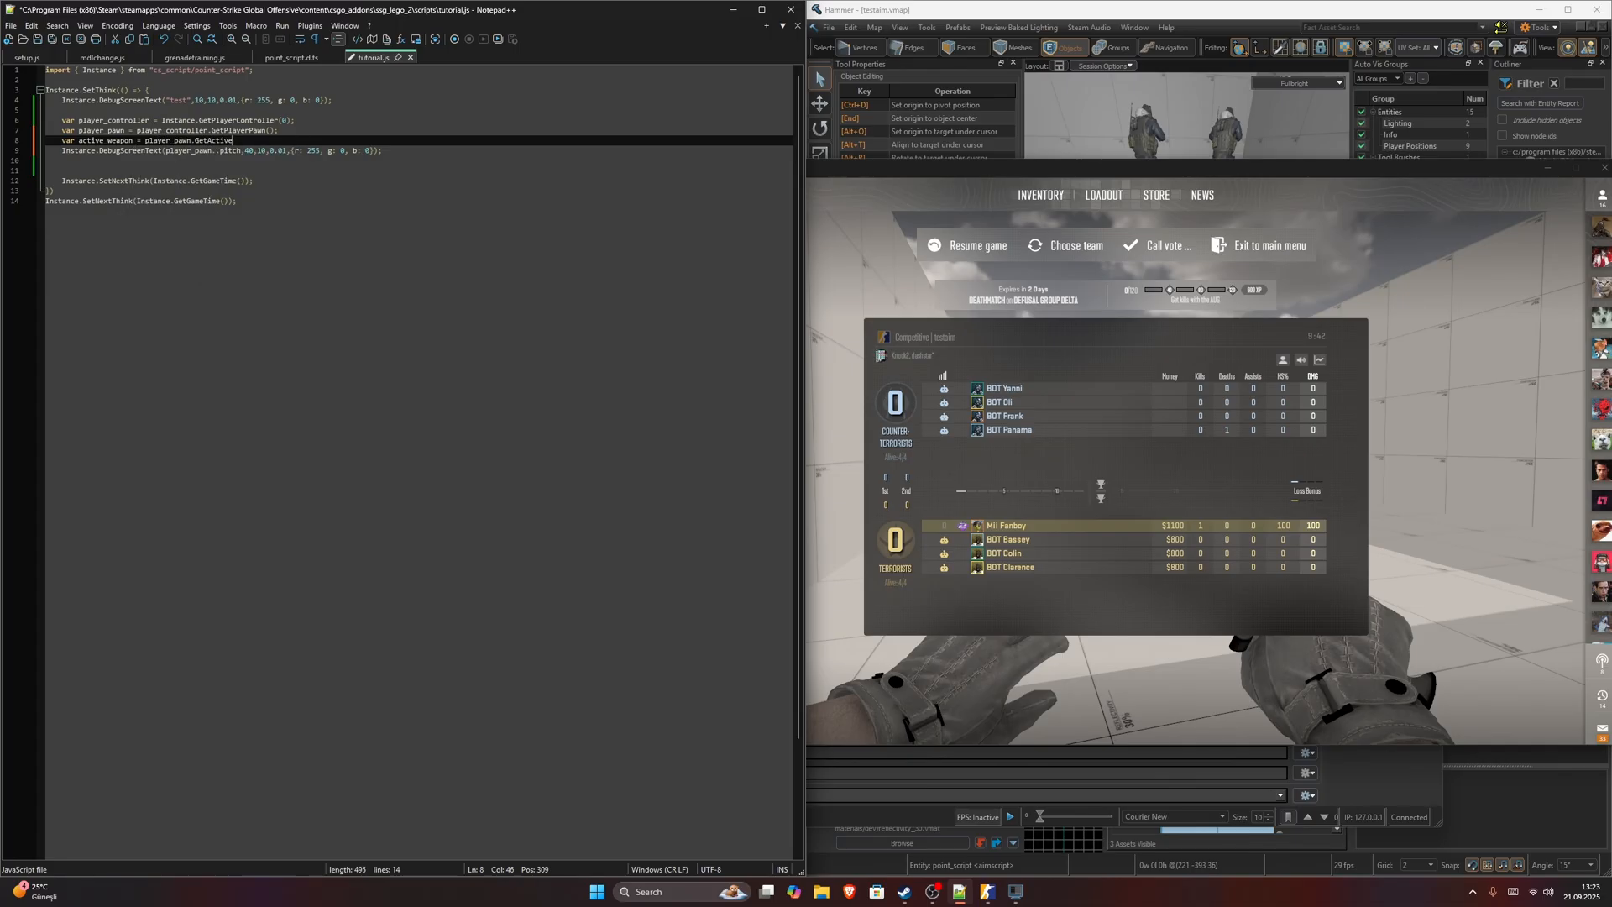
type("Weapon();")
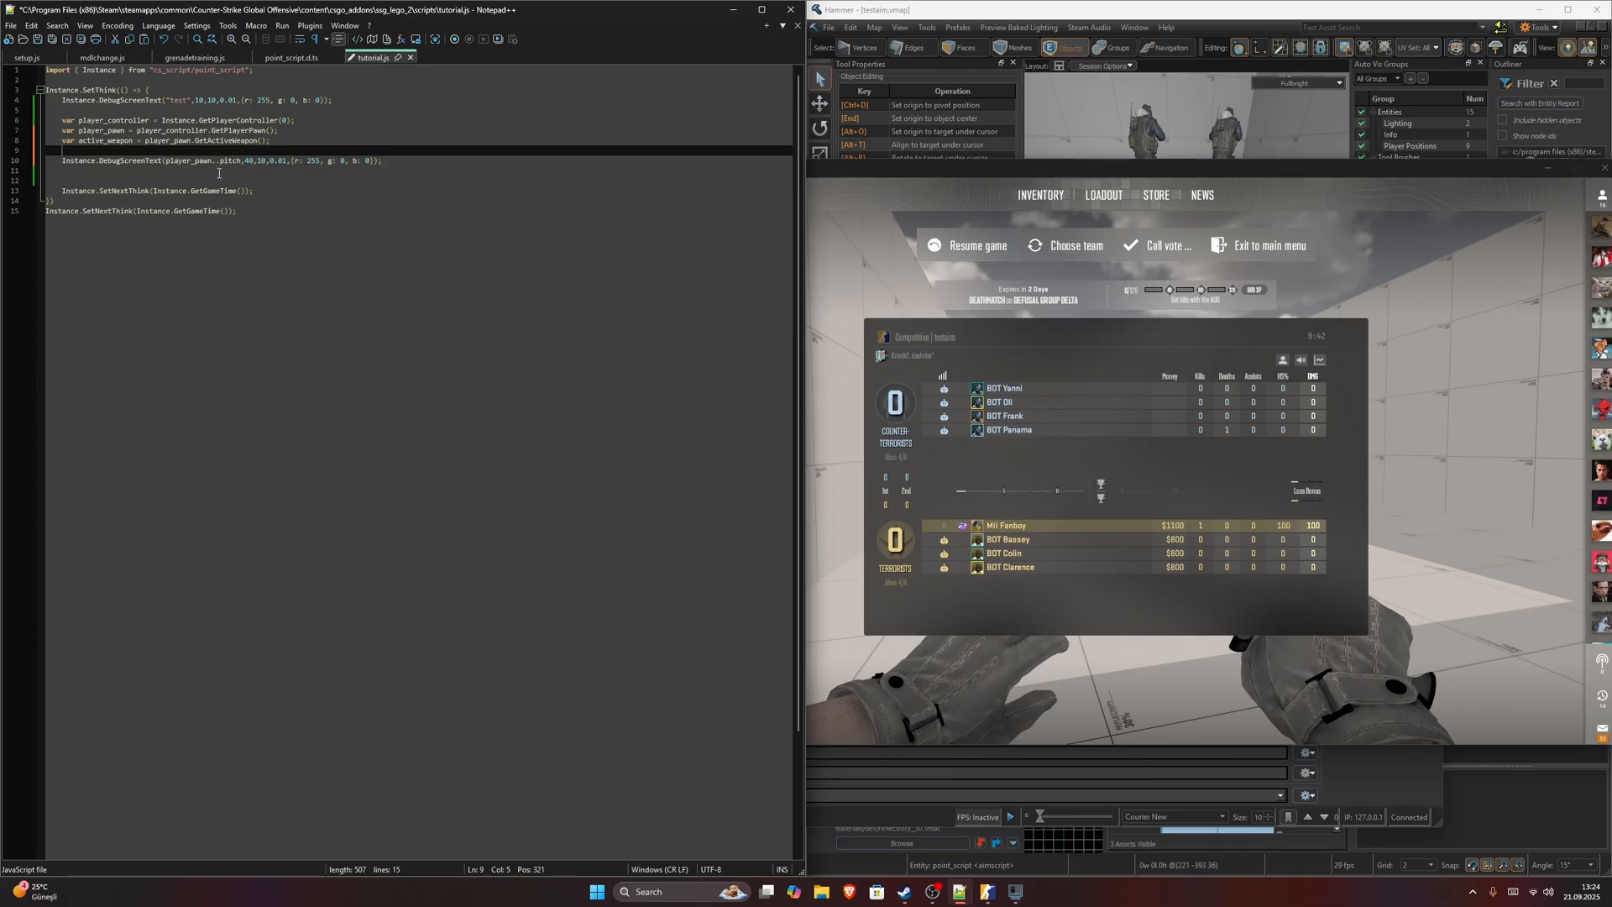
left_click(291, 57)
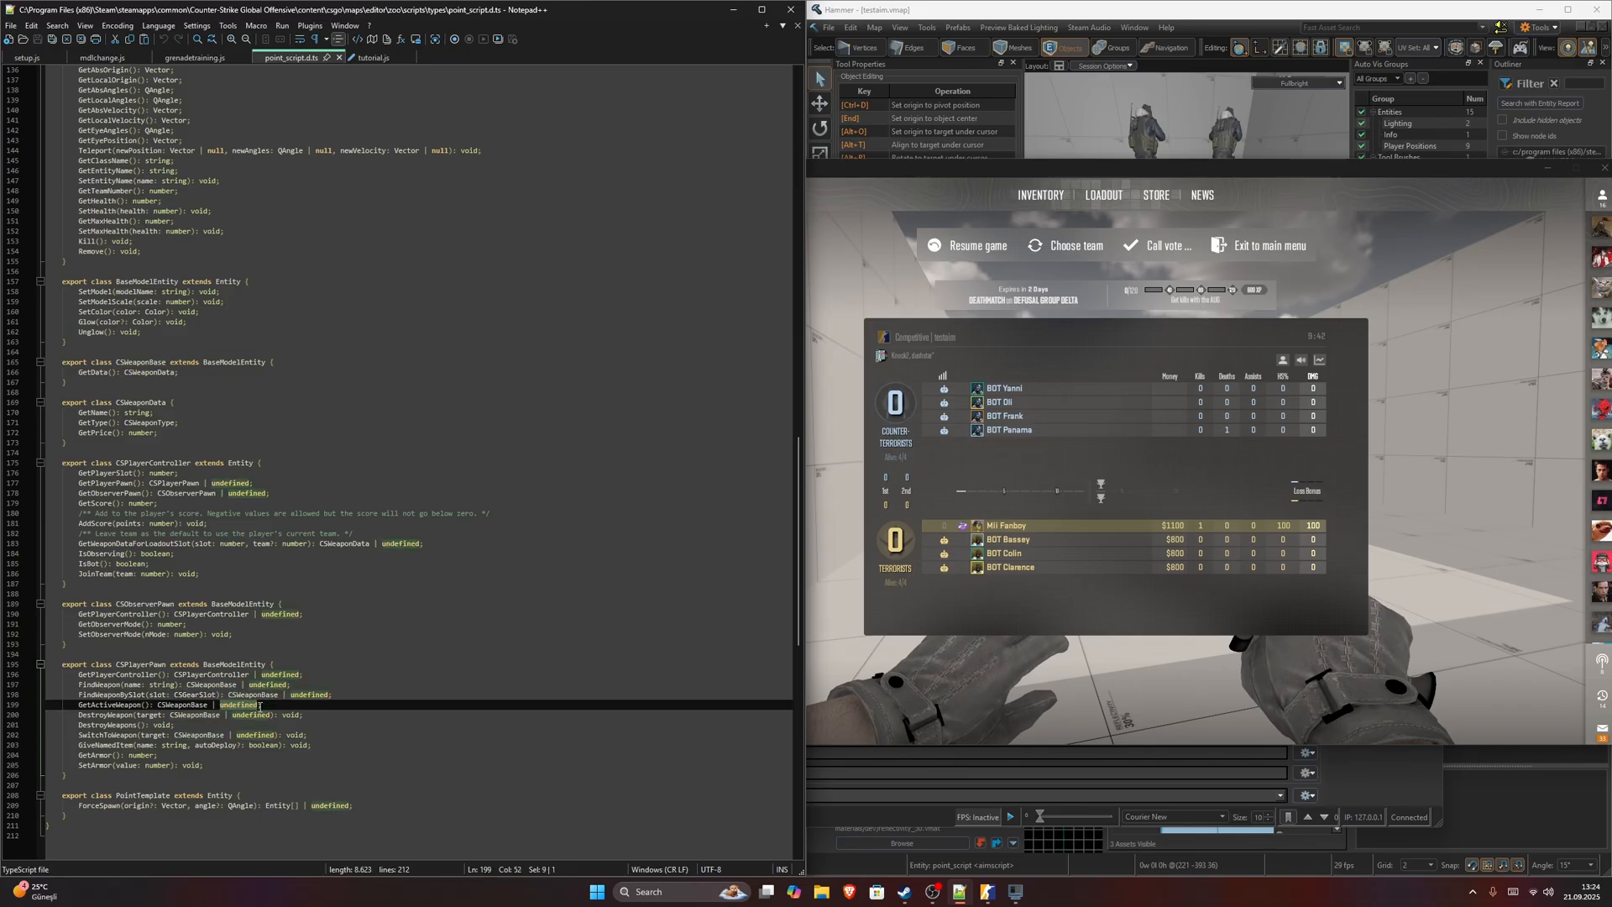
Add an active_weapon != undefined check, then reopen the point_script definitions.
left_click(373, 57)
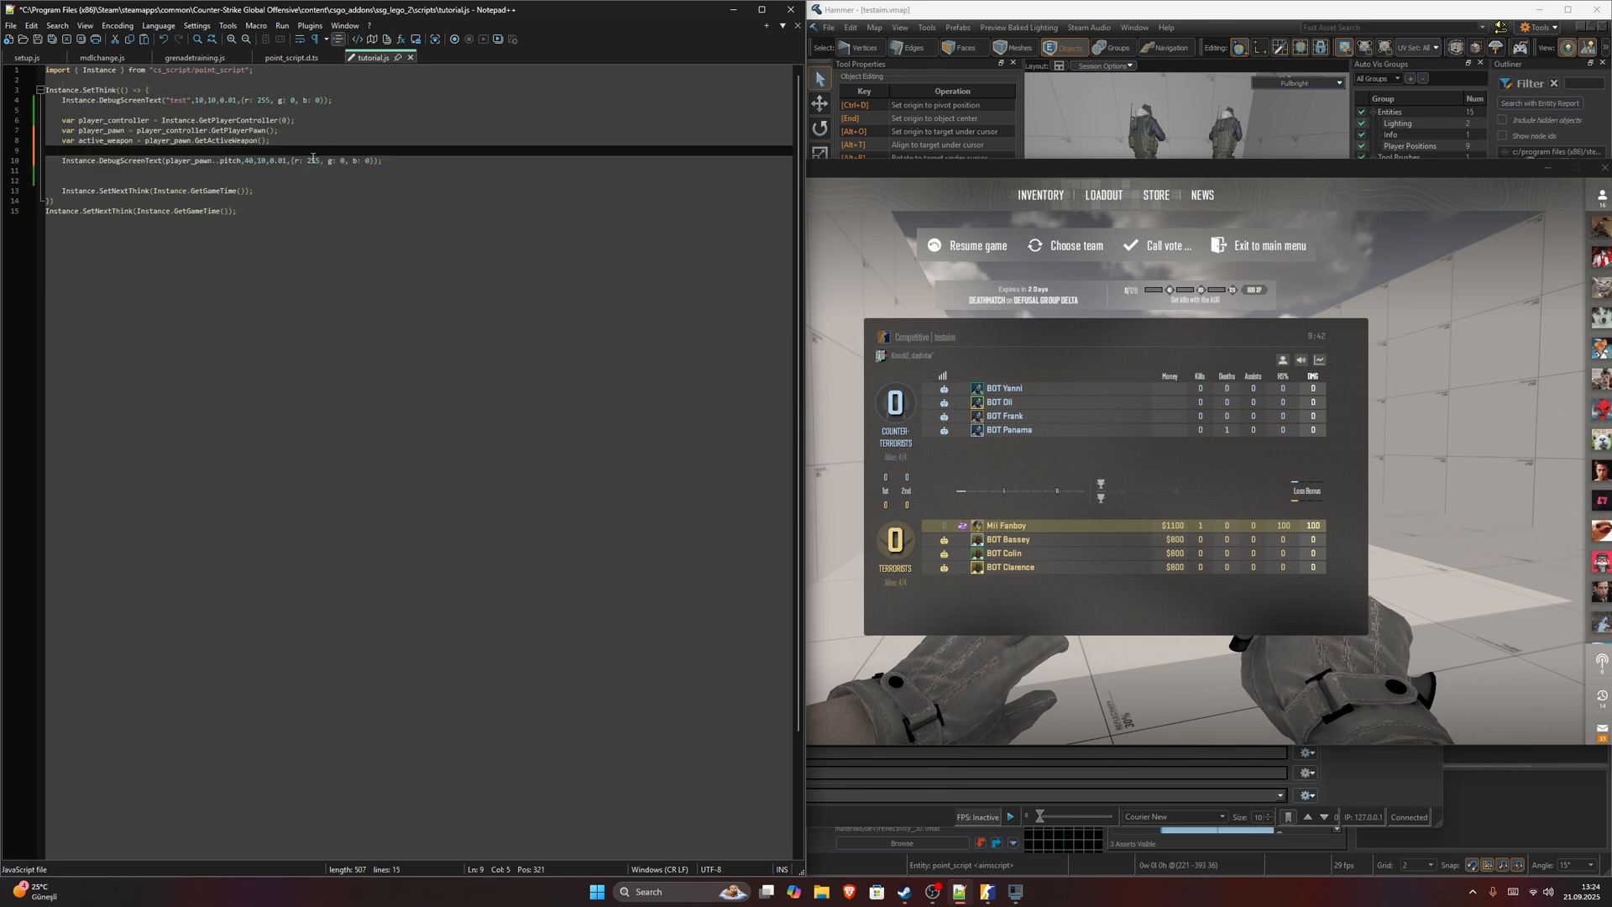
type("id")
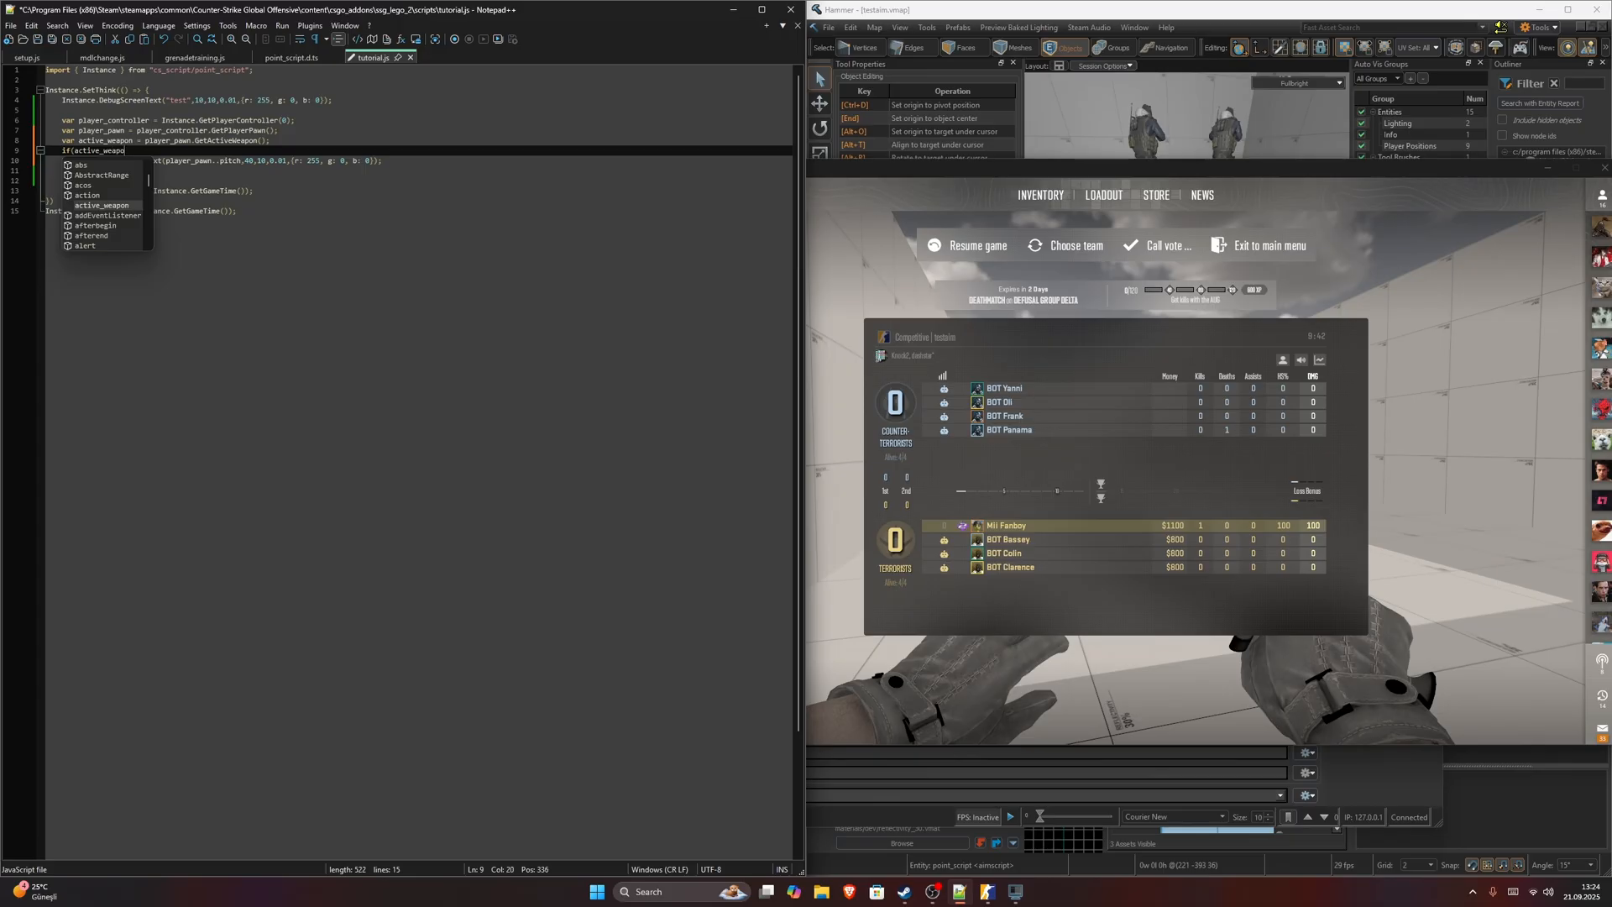
type("!=")
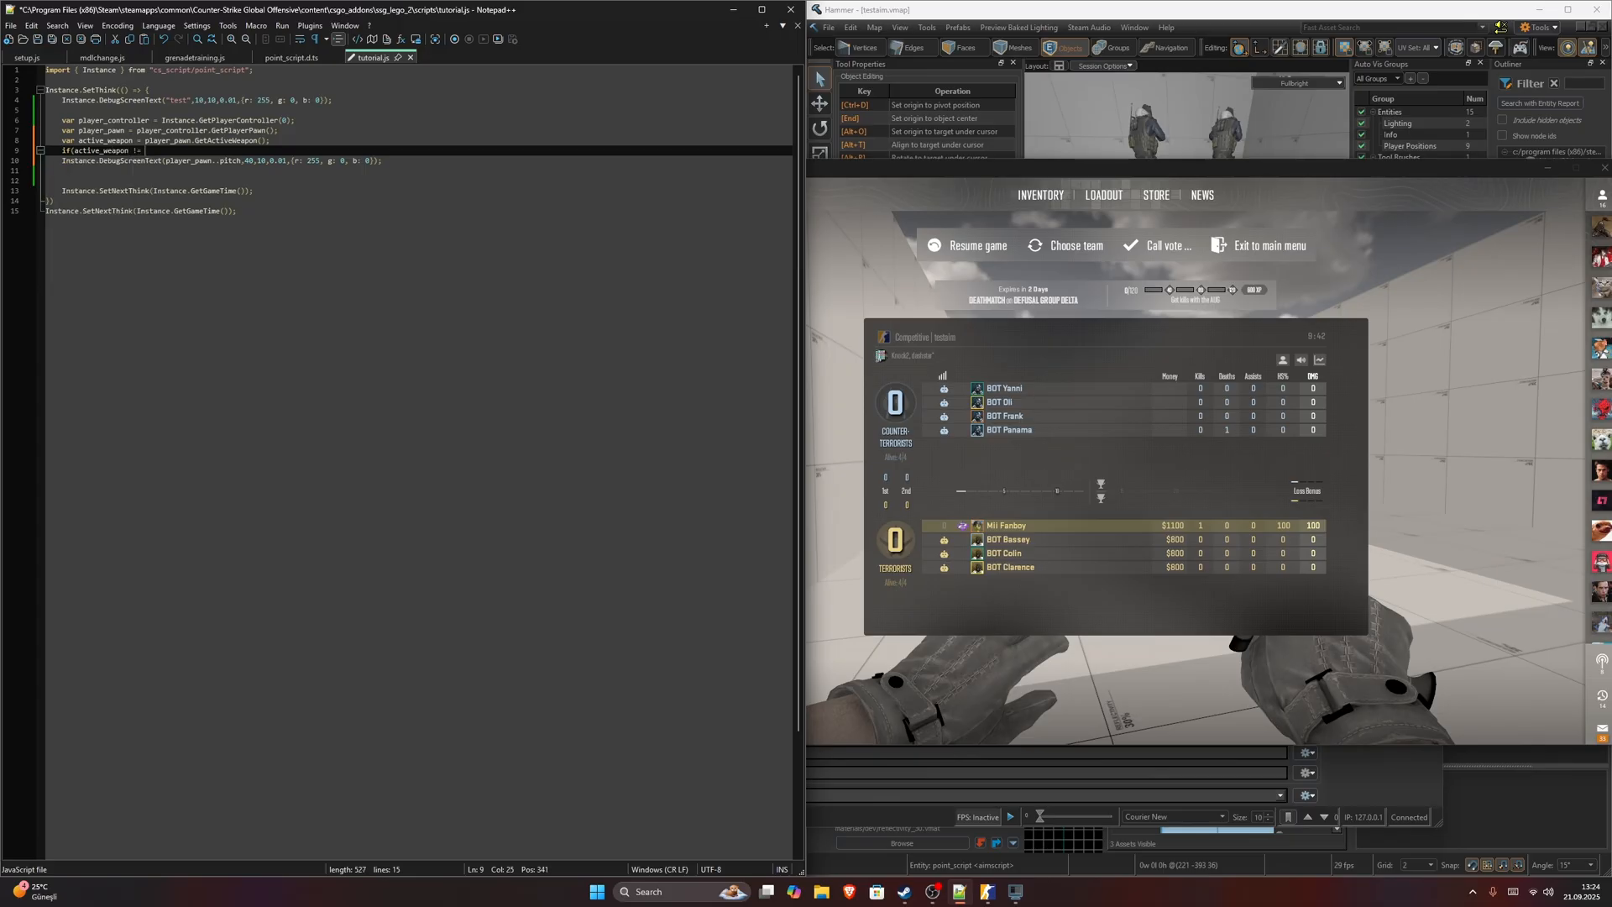
type("undefined")
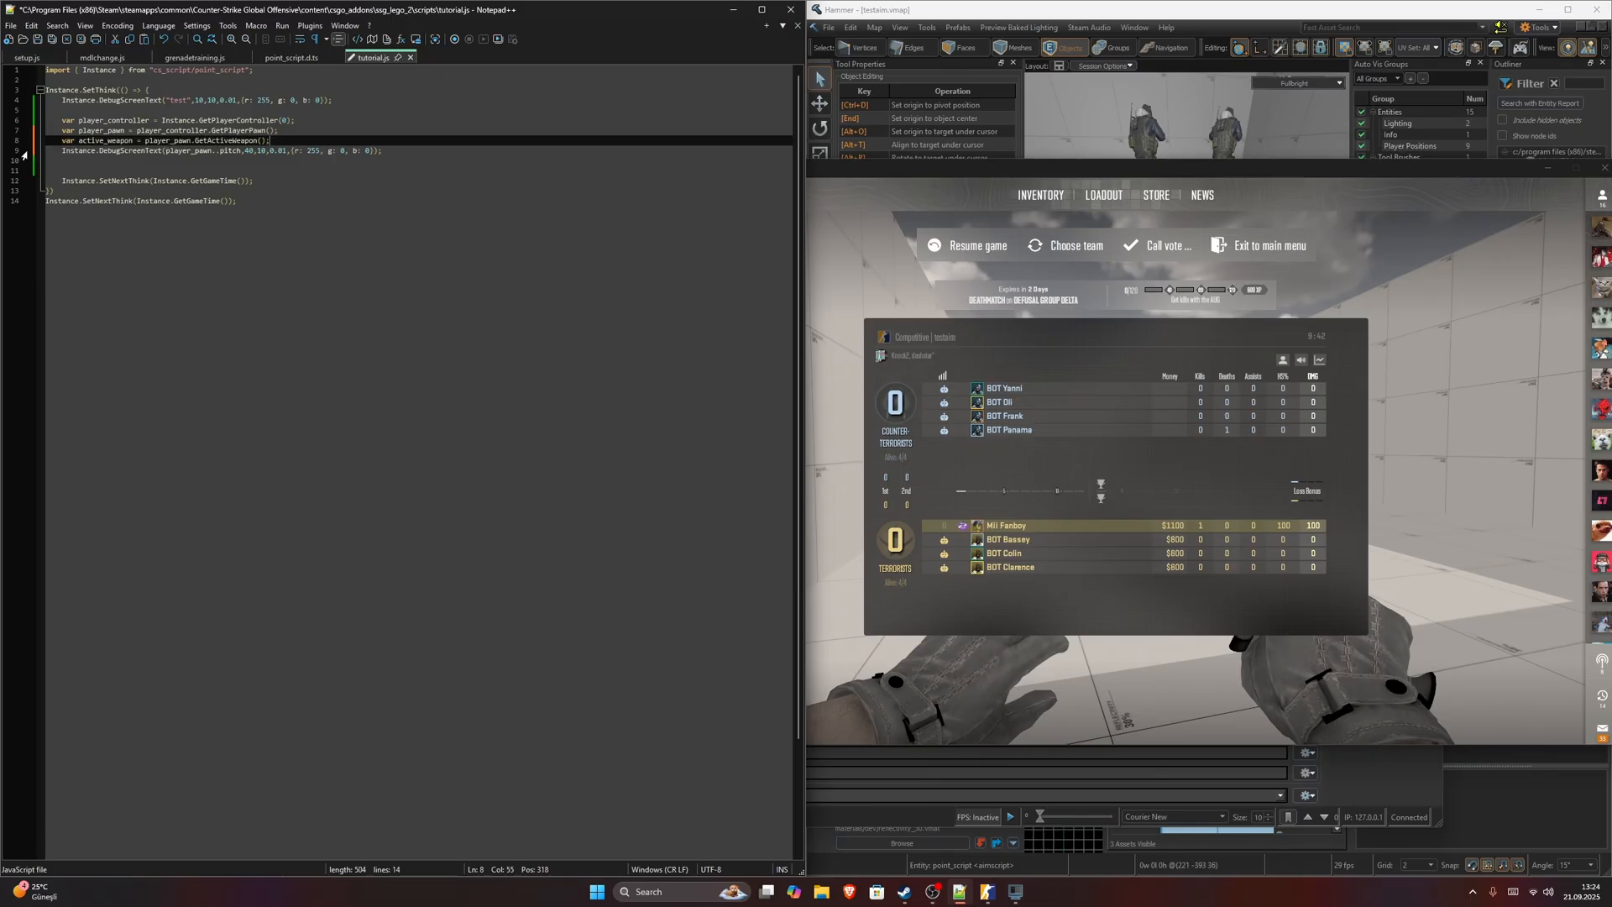
left_click(290, 57)
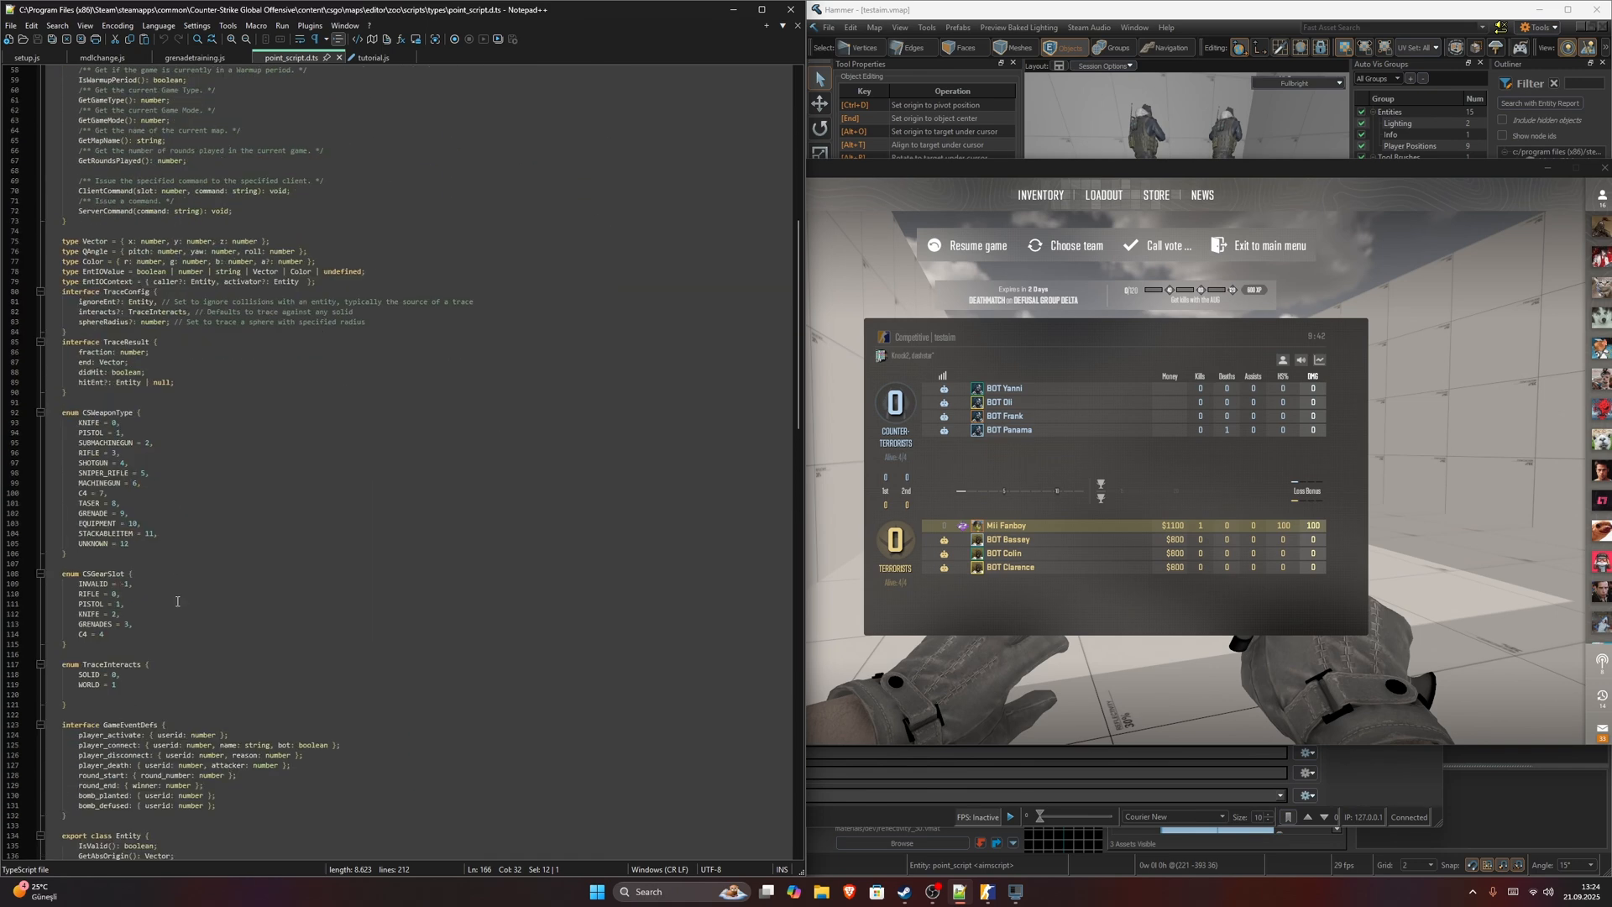
Append .GetData() to the GetActiveWeapon() call, checking the weapon getters in the definitions.
scroll("down", 3)
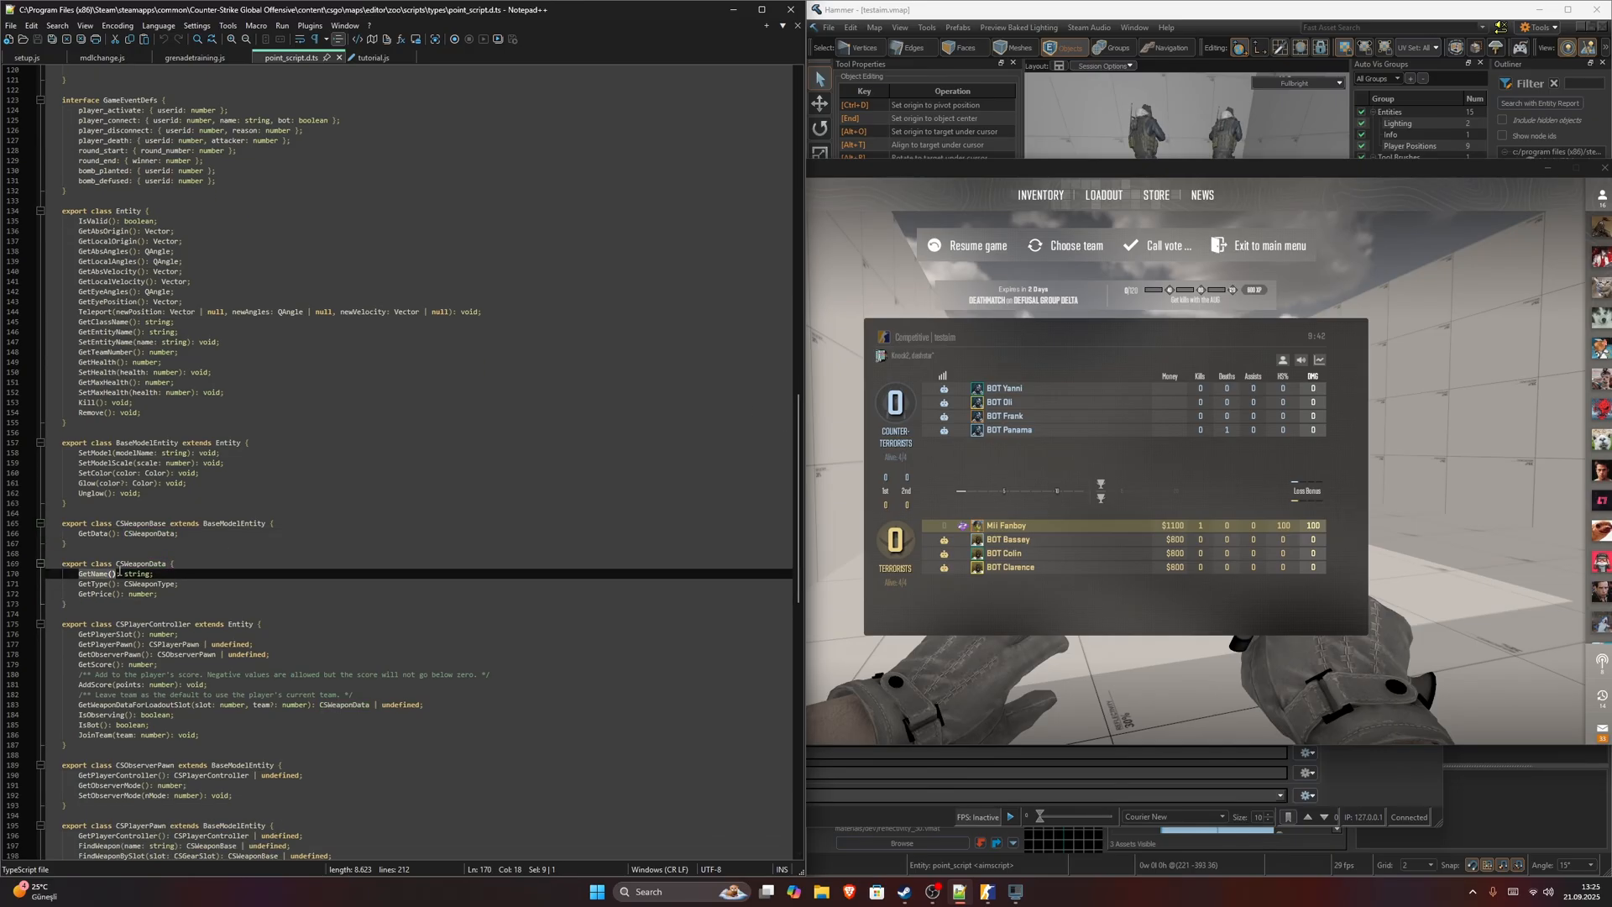
left_click(369, 57)
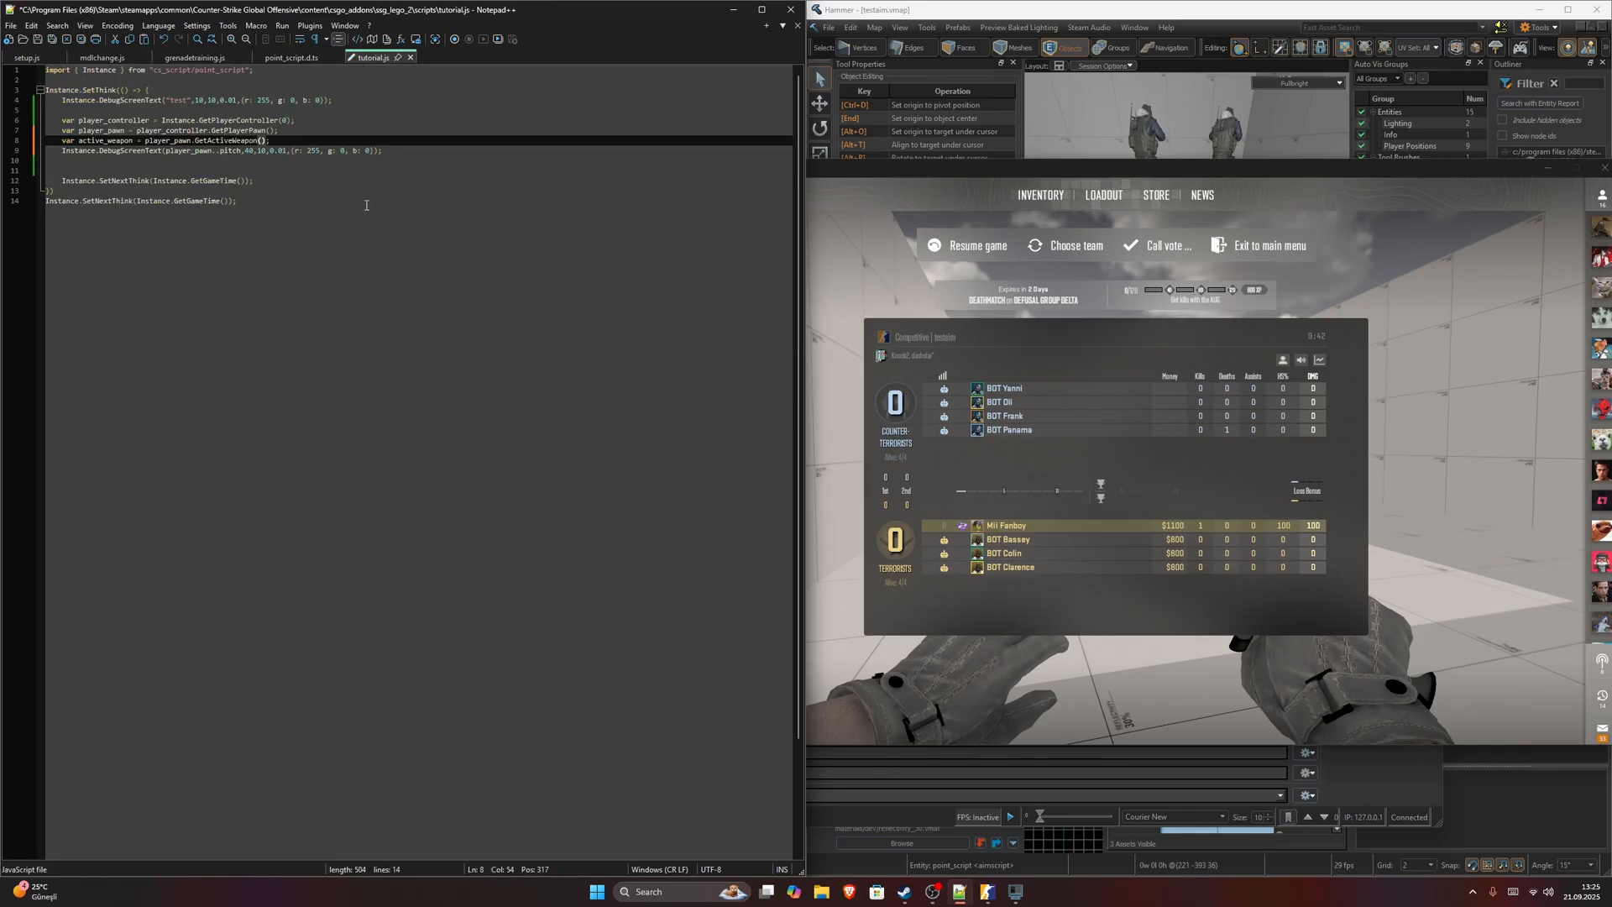
type(".Get")
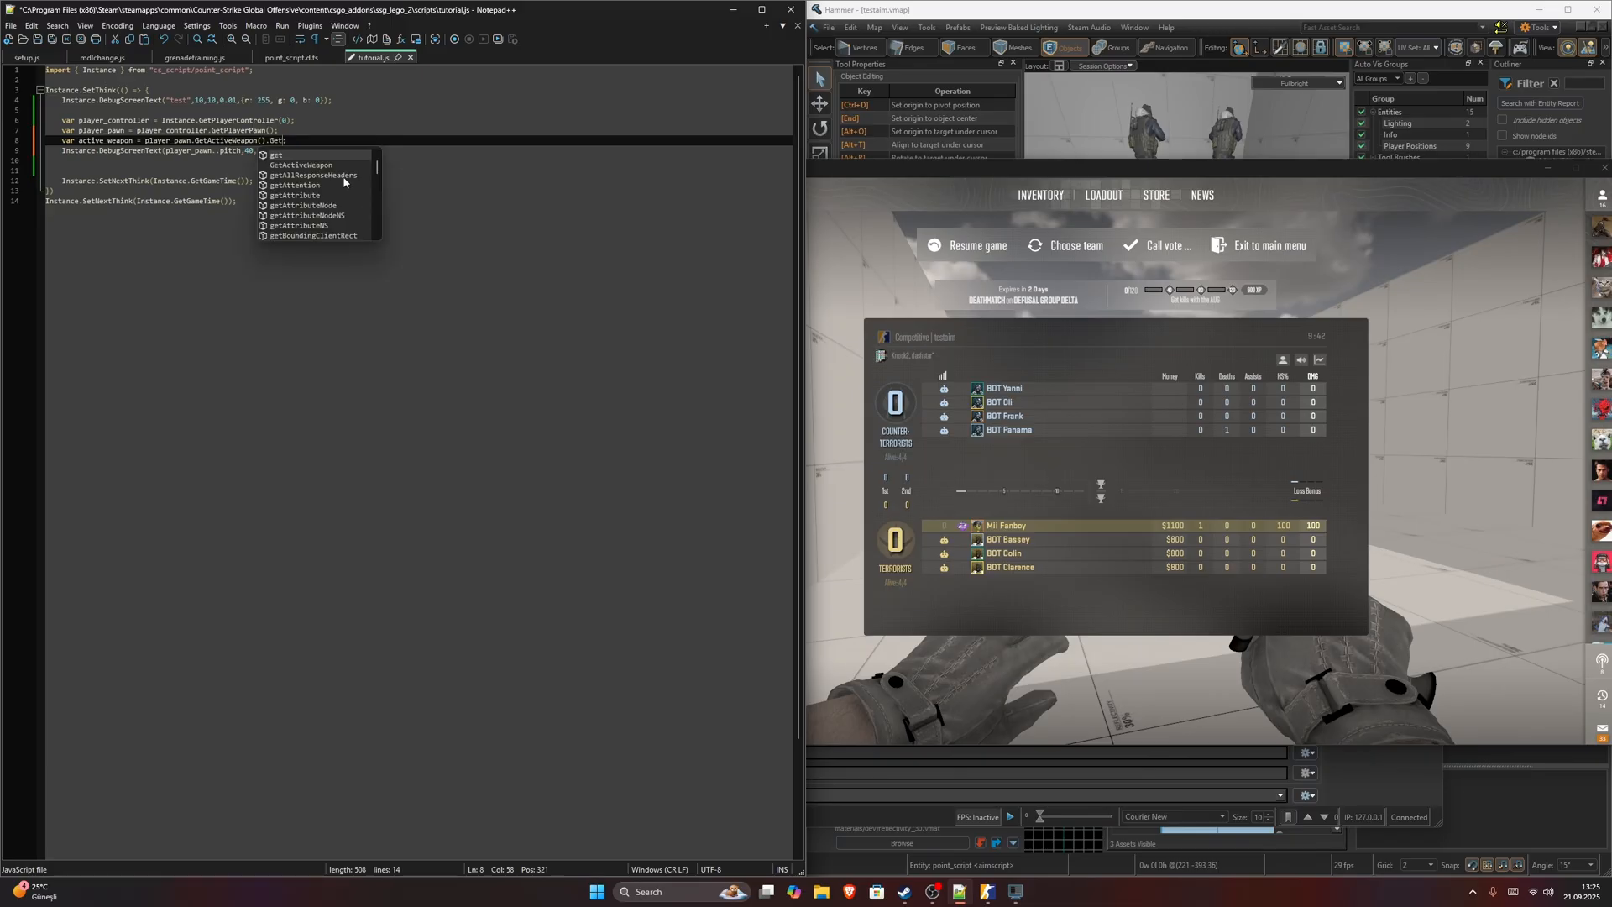
left_click(290, 57)
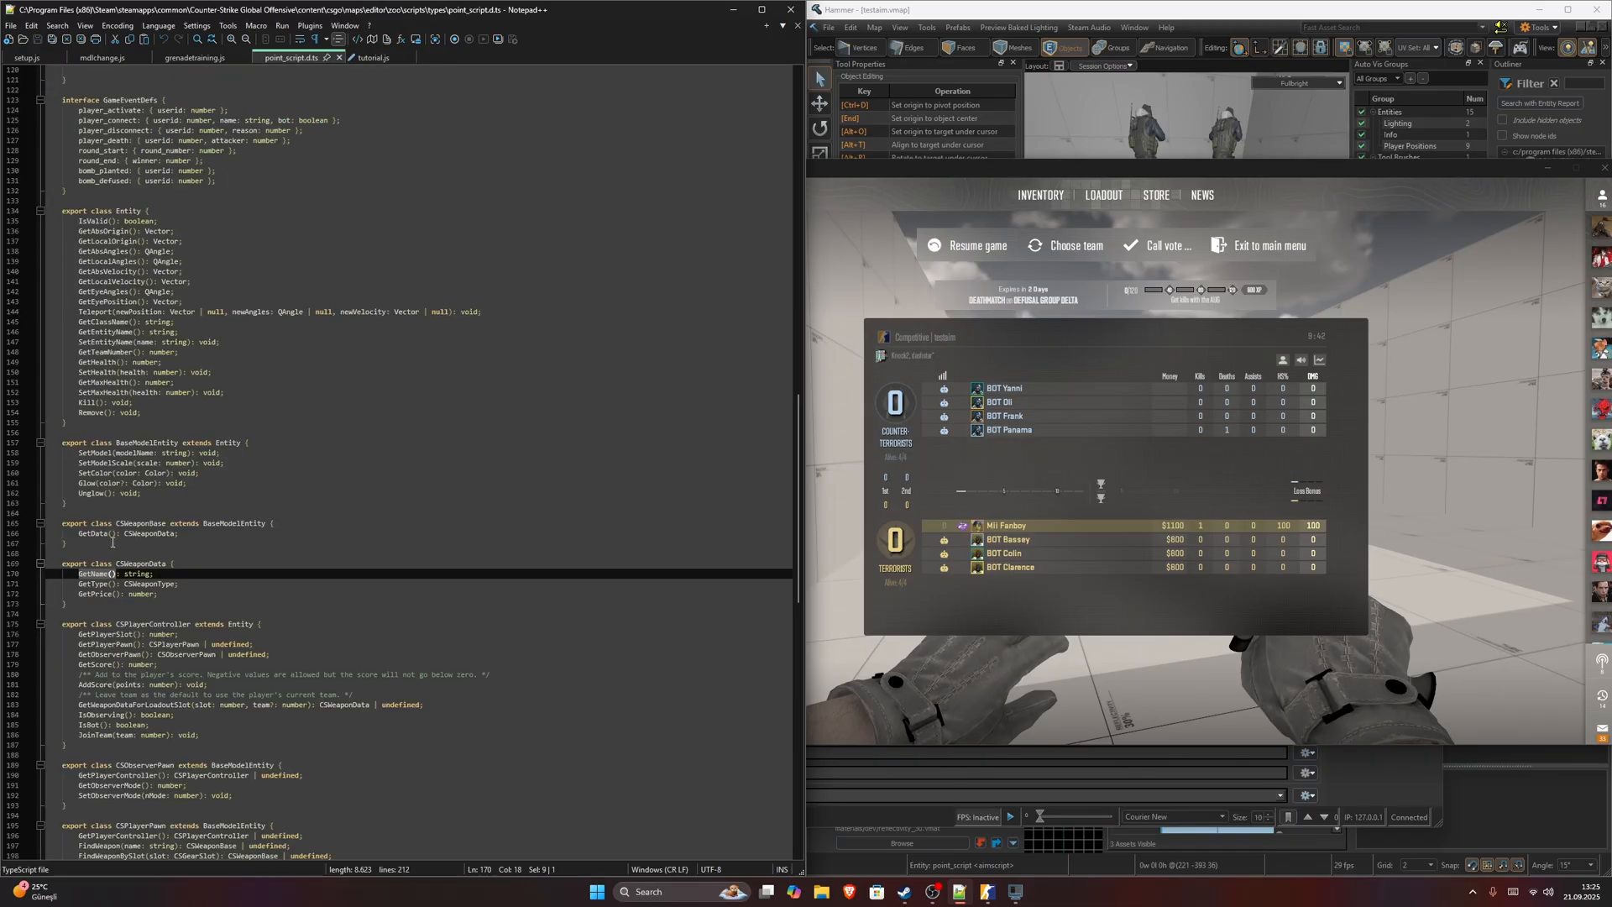
left_click(373, 57)
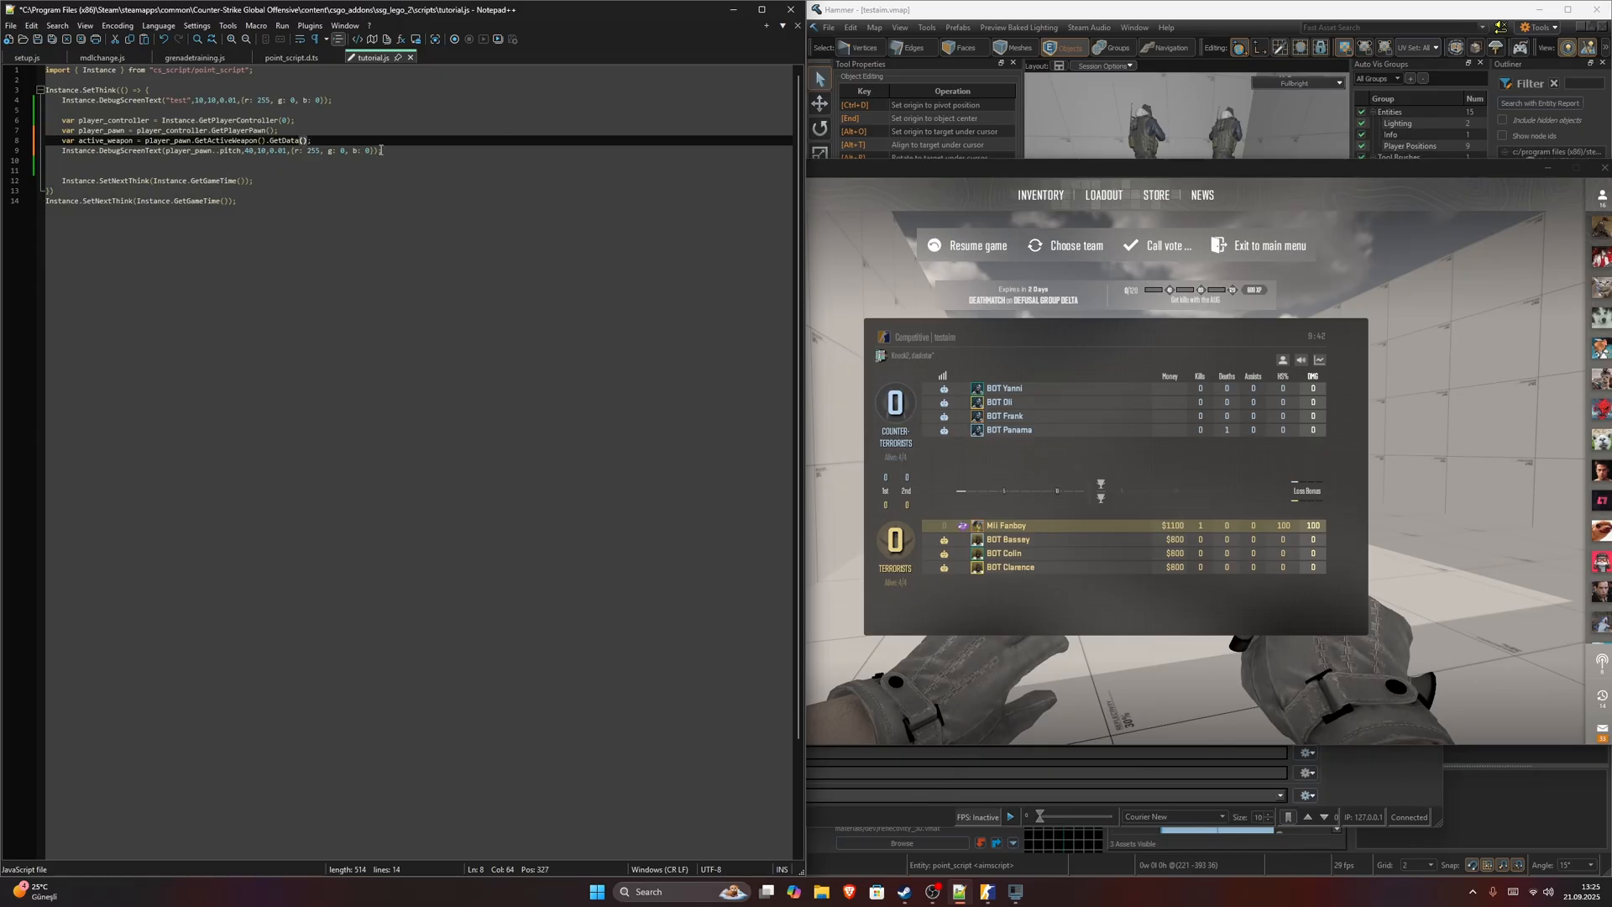
Change the debug print argument to active_weapon.GetName() using the CSWeaponData definitions.
double_click(103, 139)
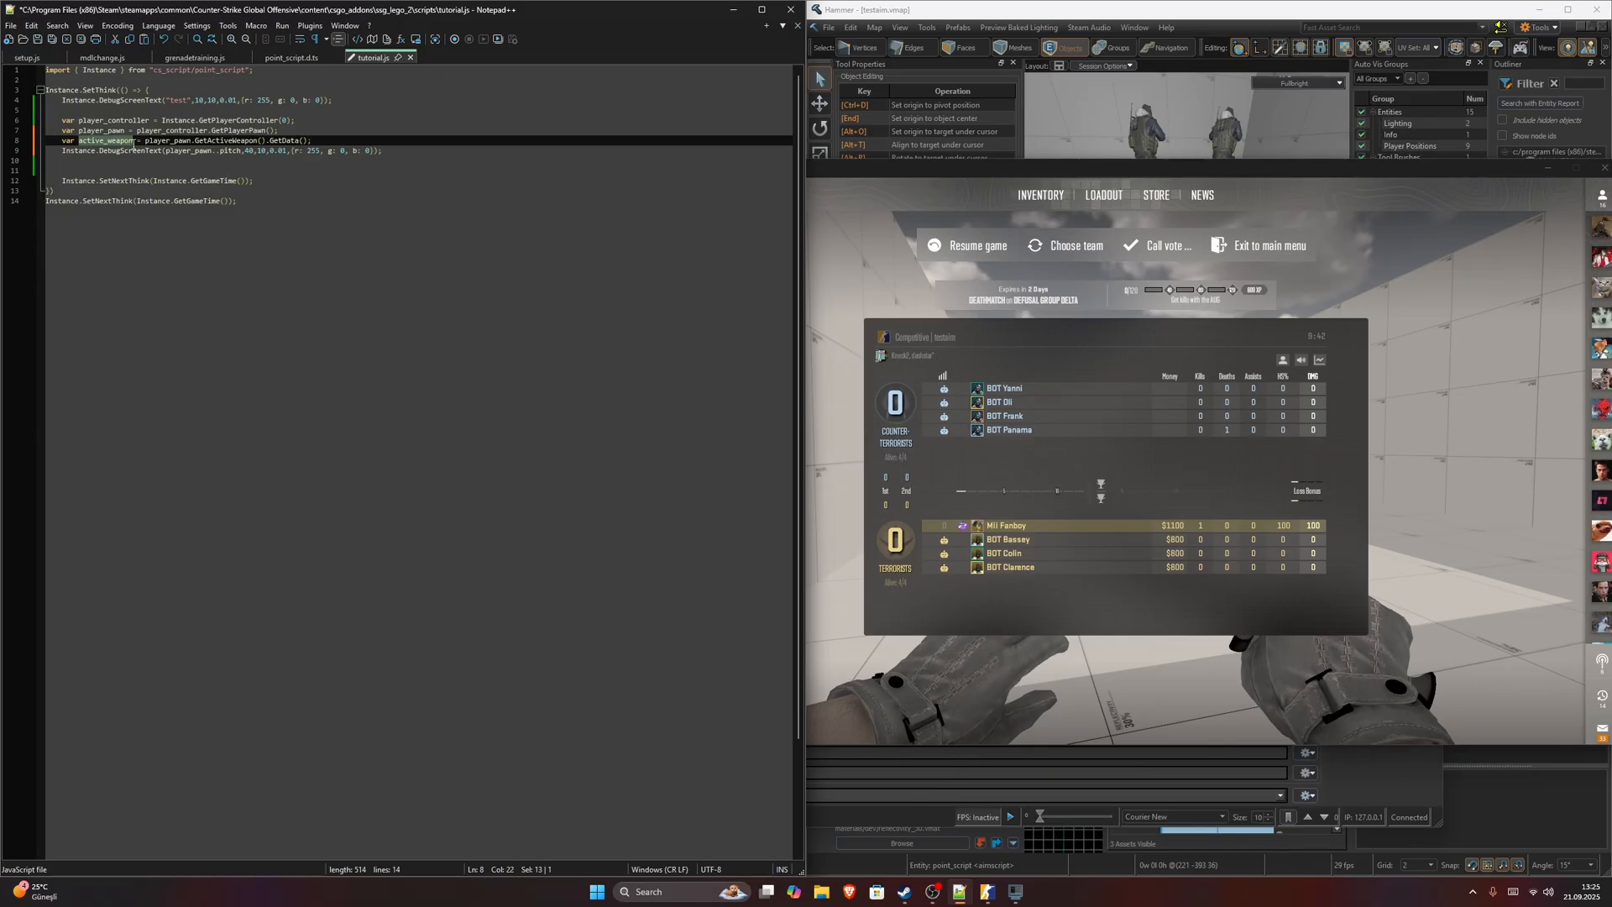
left_click(291, 57)
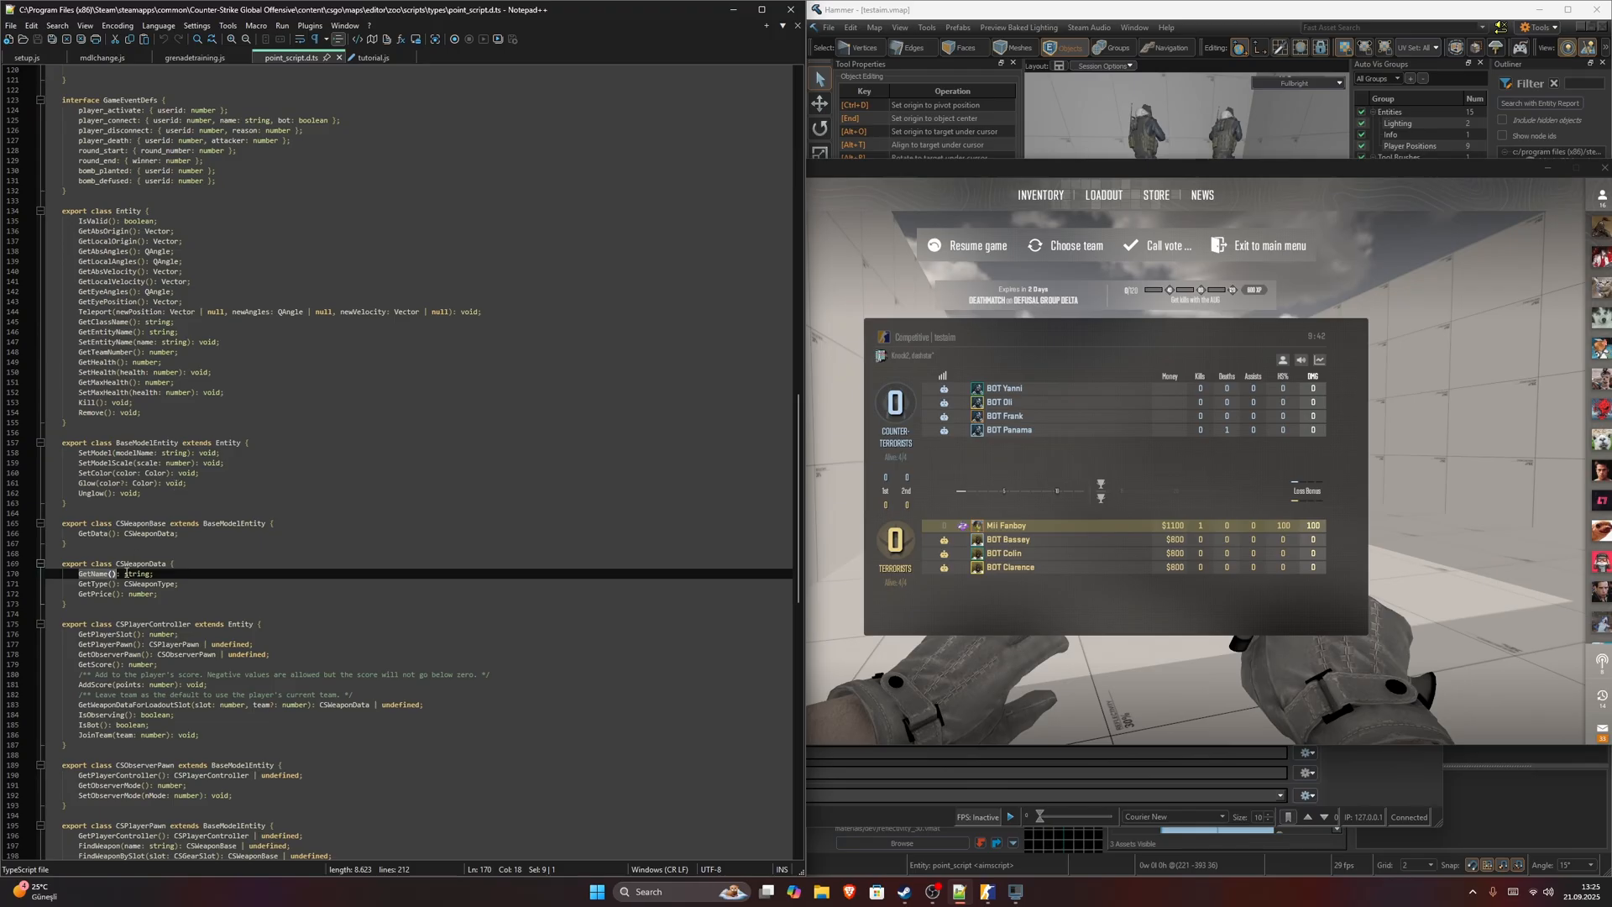
double_click(142, 563)
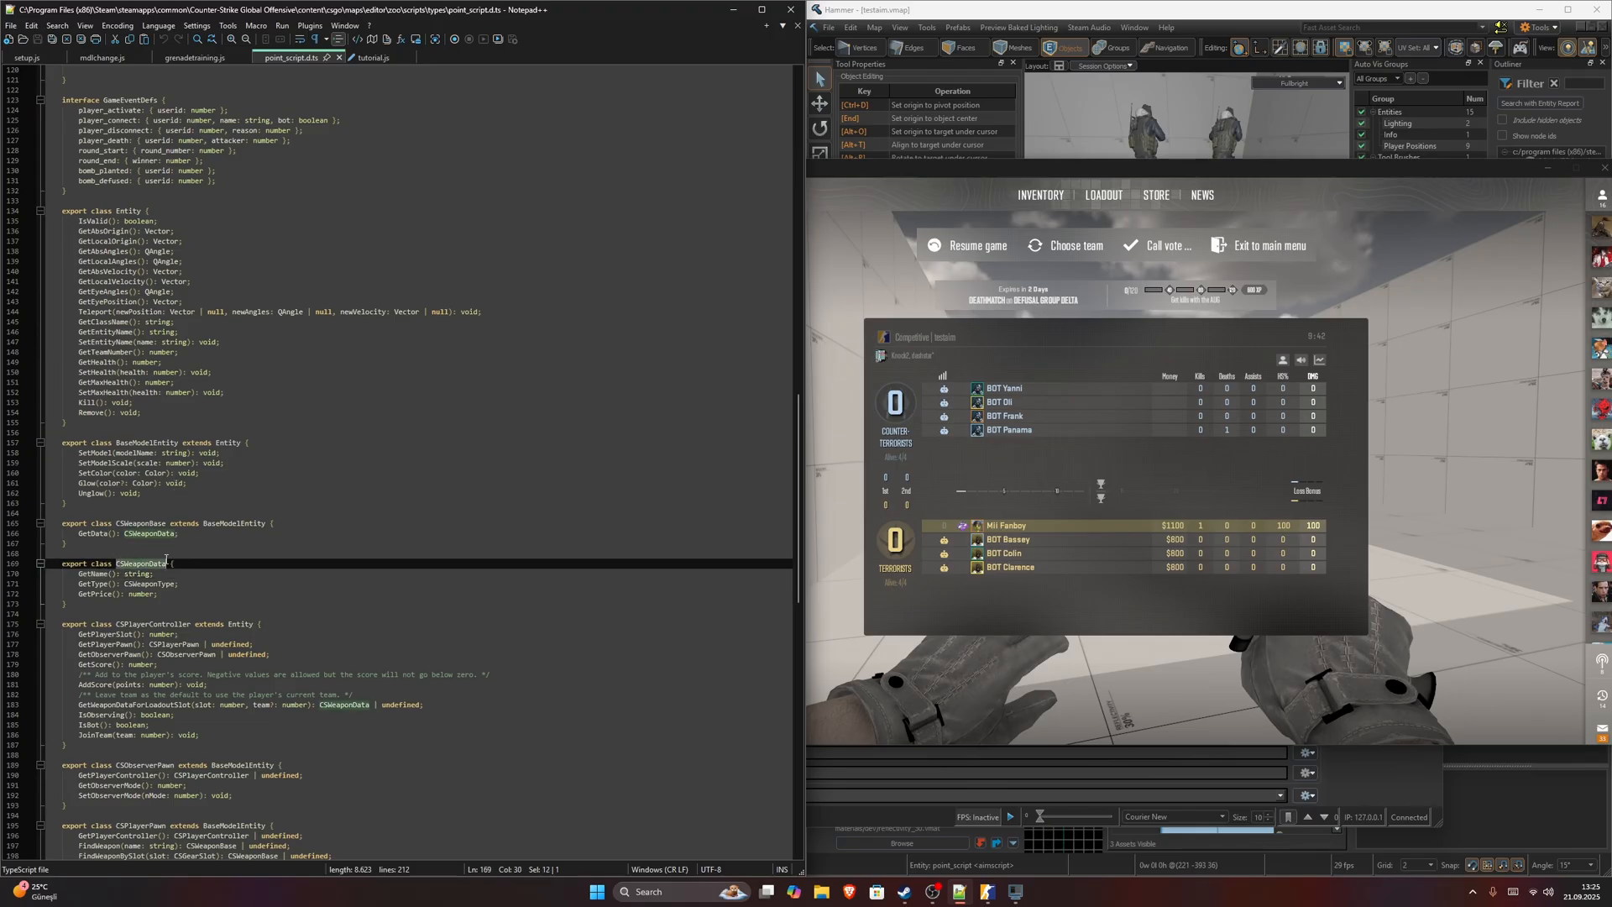
left_click(371, 57)
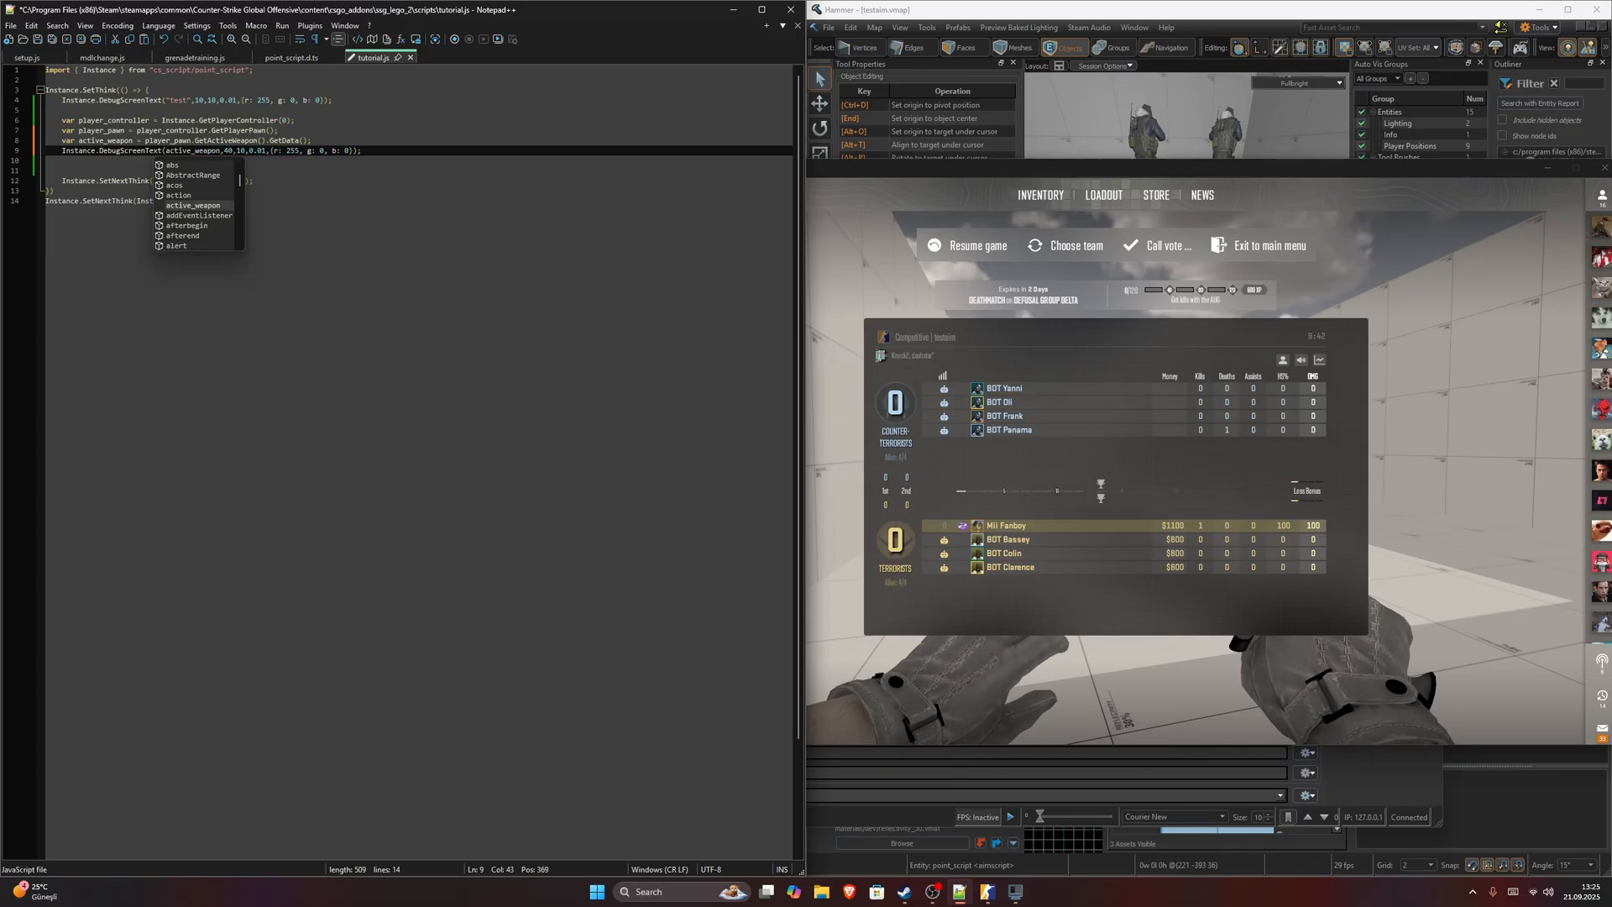
left_click(292, 57)
type(".GetName(")
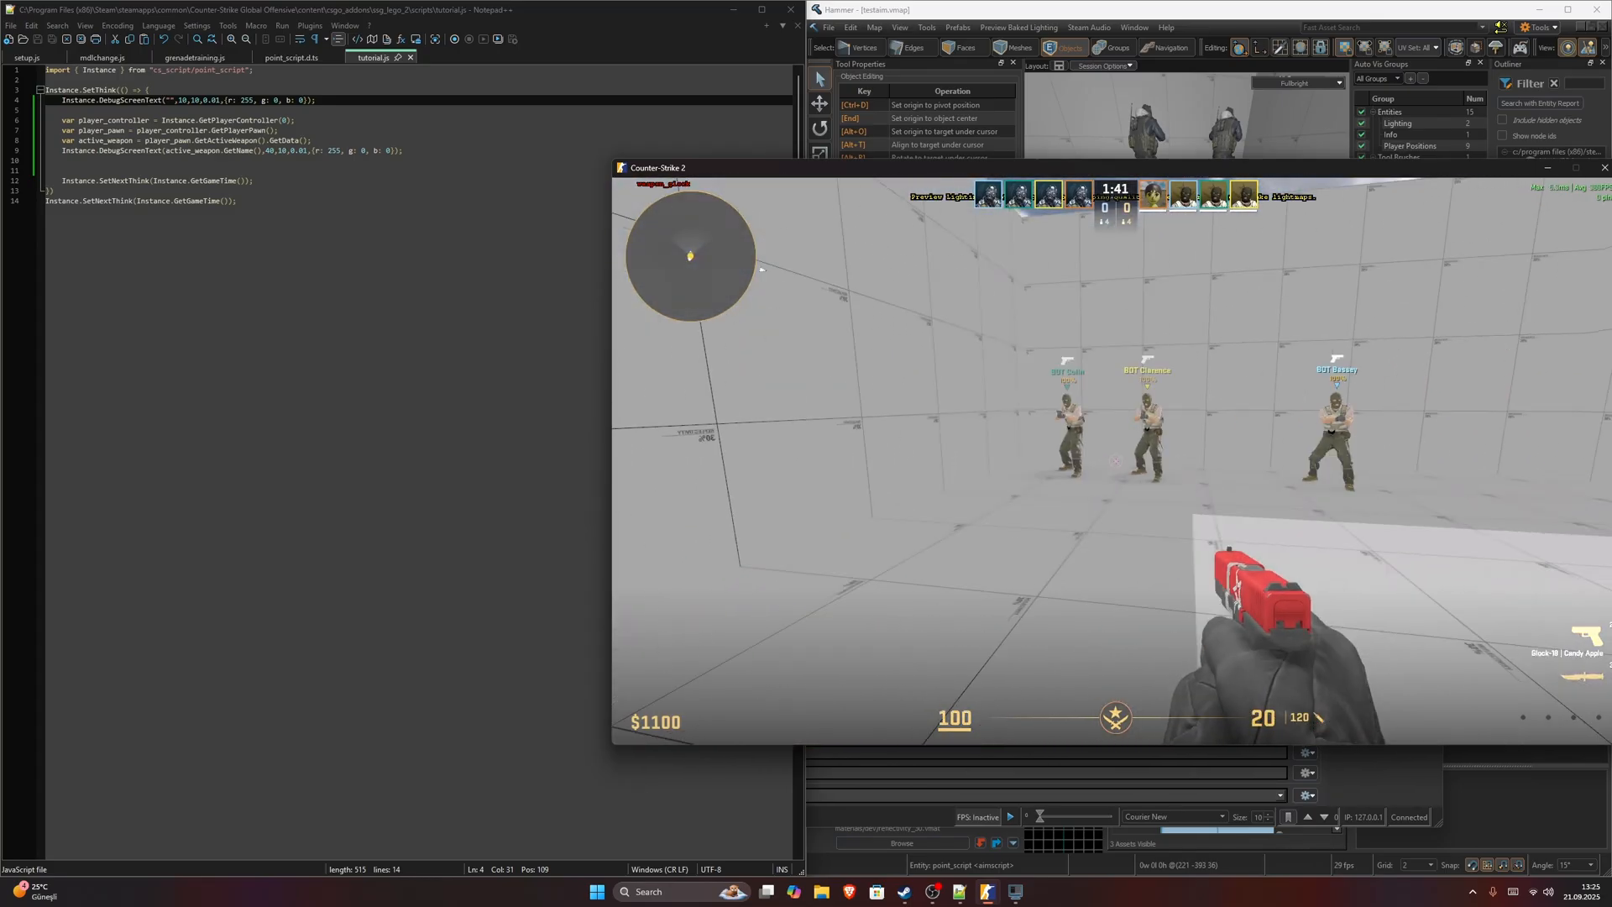
Verify the weapon-name debug text in CS2, then begin a 'give' command in VConsole2.
type("give")
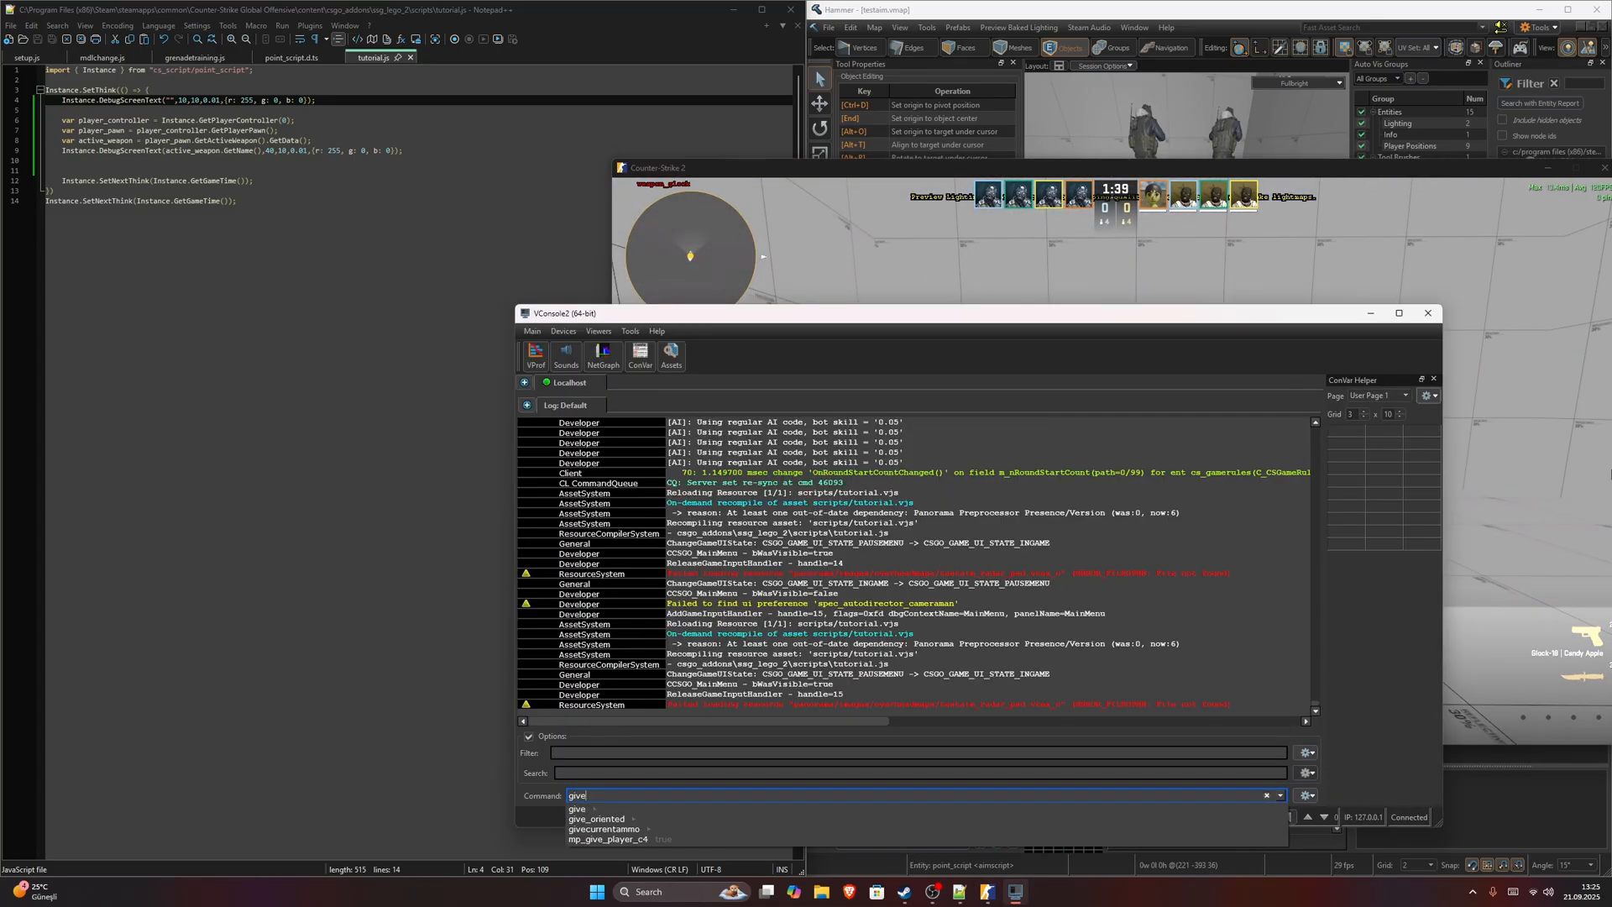